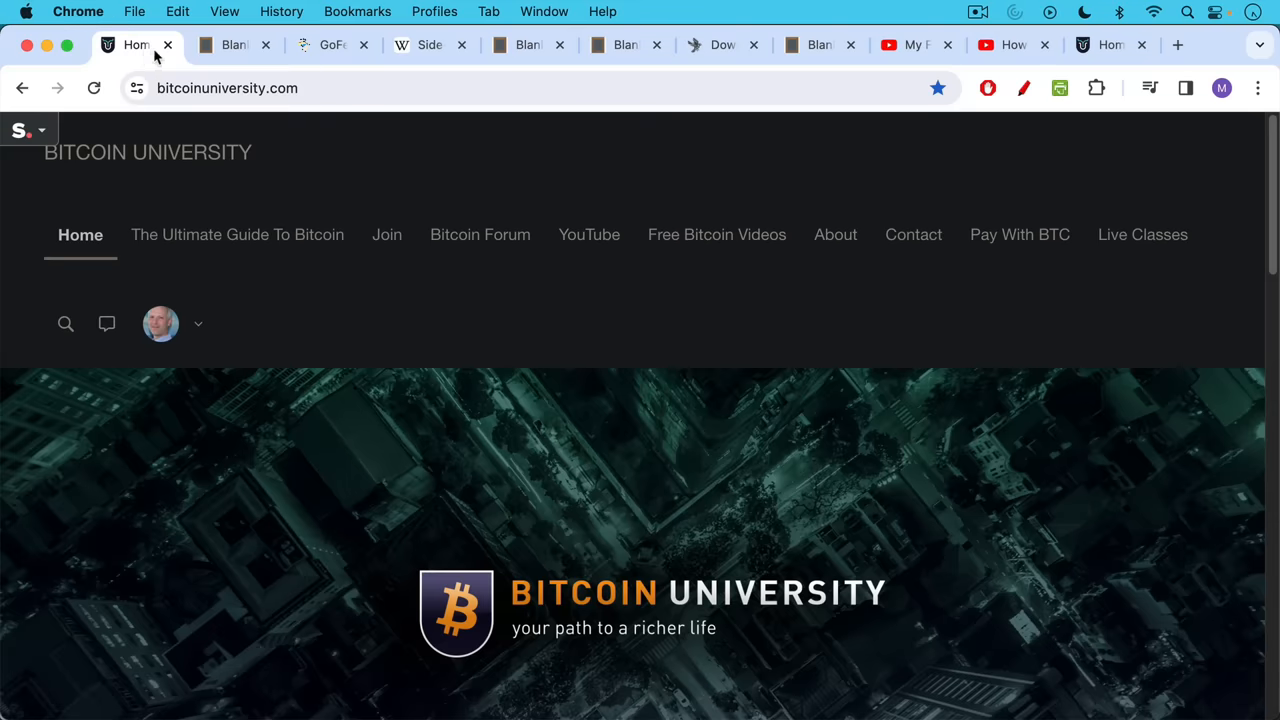
Step: Switch from the Bitcoin University tab to the blankslate.io note 'Mac Attack On Your Bitcoin?'
{"action": "left_click", "coordinate": [236, 44]}
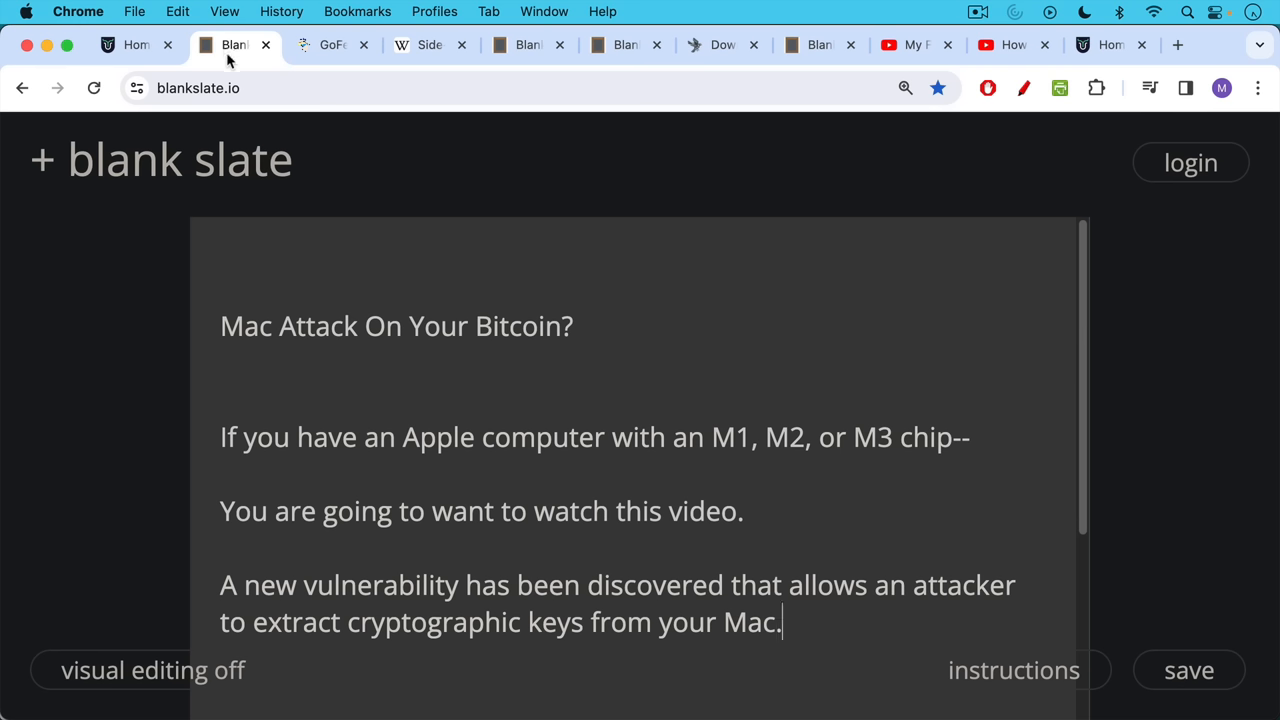
Step: Show the GoFetch site, then Wikipedia's Side-channel attack article, then the Side-channel attacks note
{"action": "left_click", "coordinate": [330, 44]}
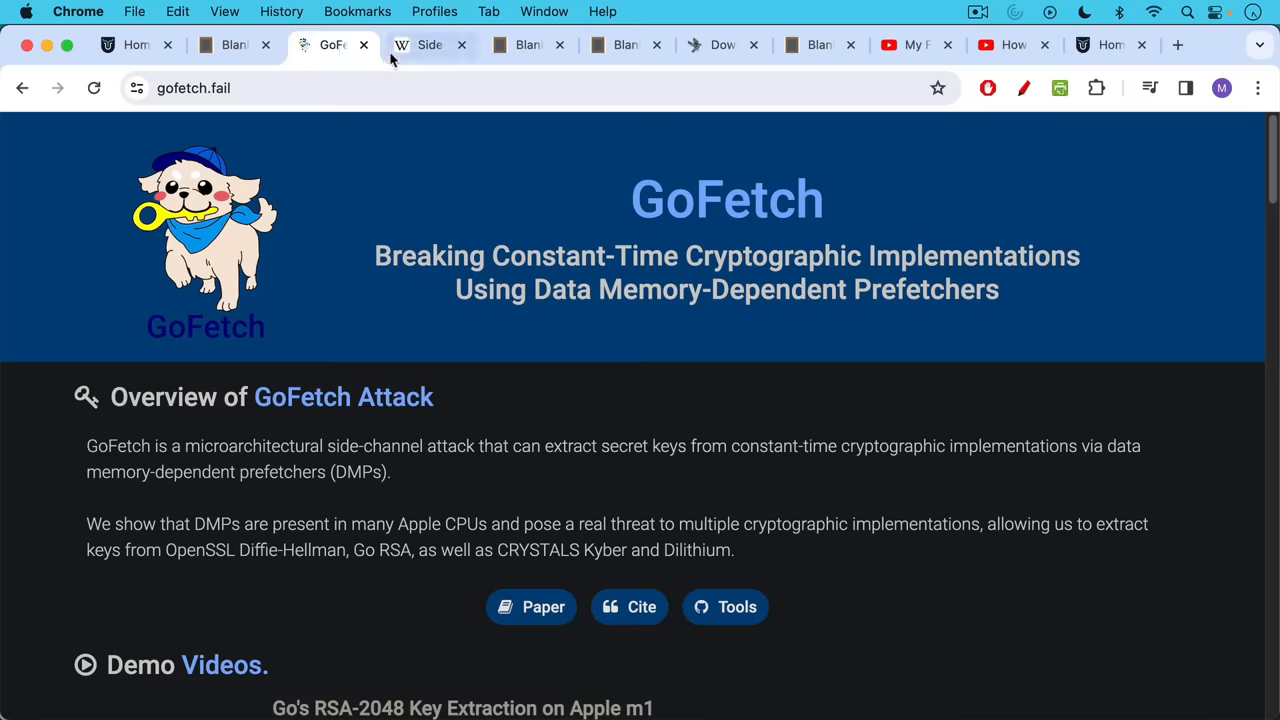
{"action": "left_click", "coordinate": [430, 44]}
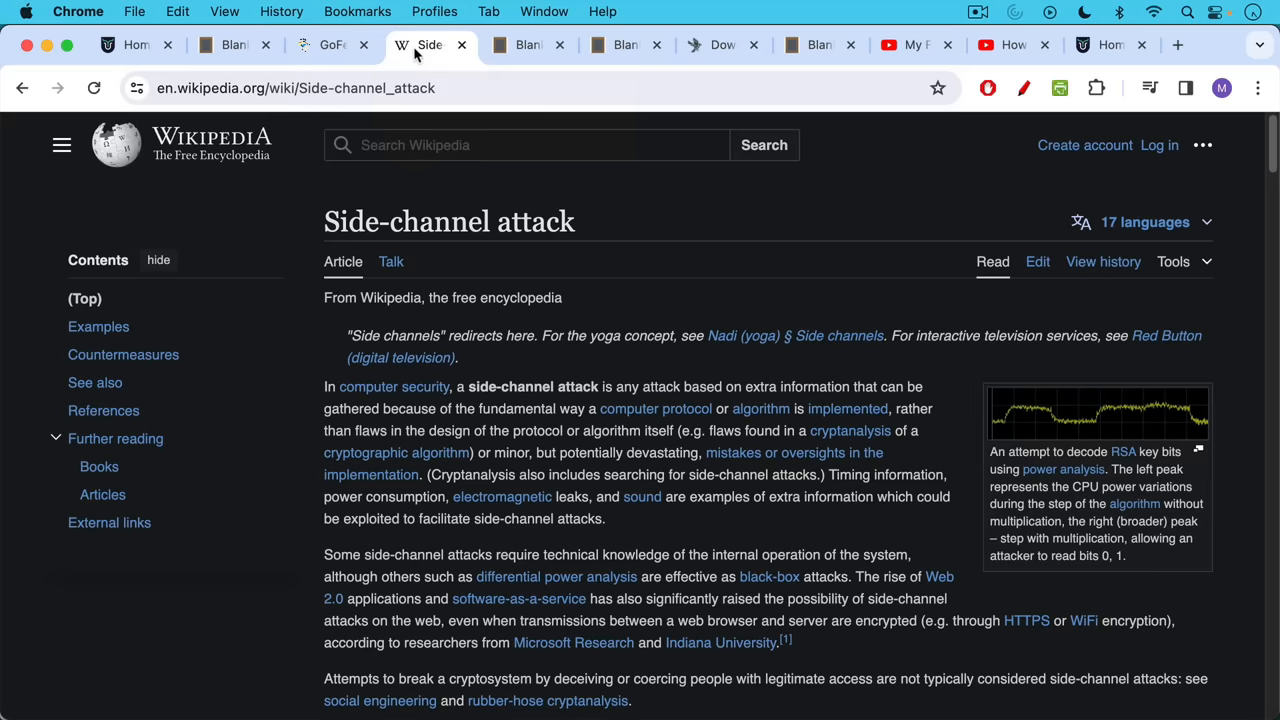
{"action": "left_click", "coordinate": [528, 44]}
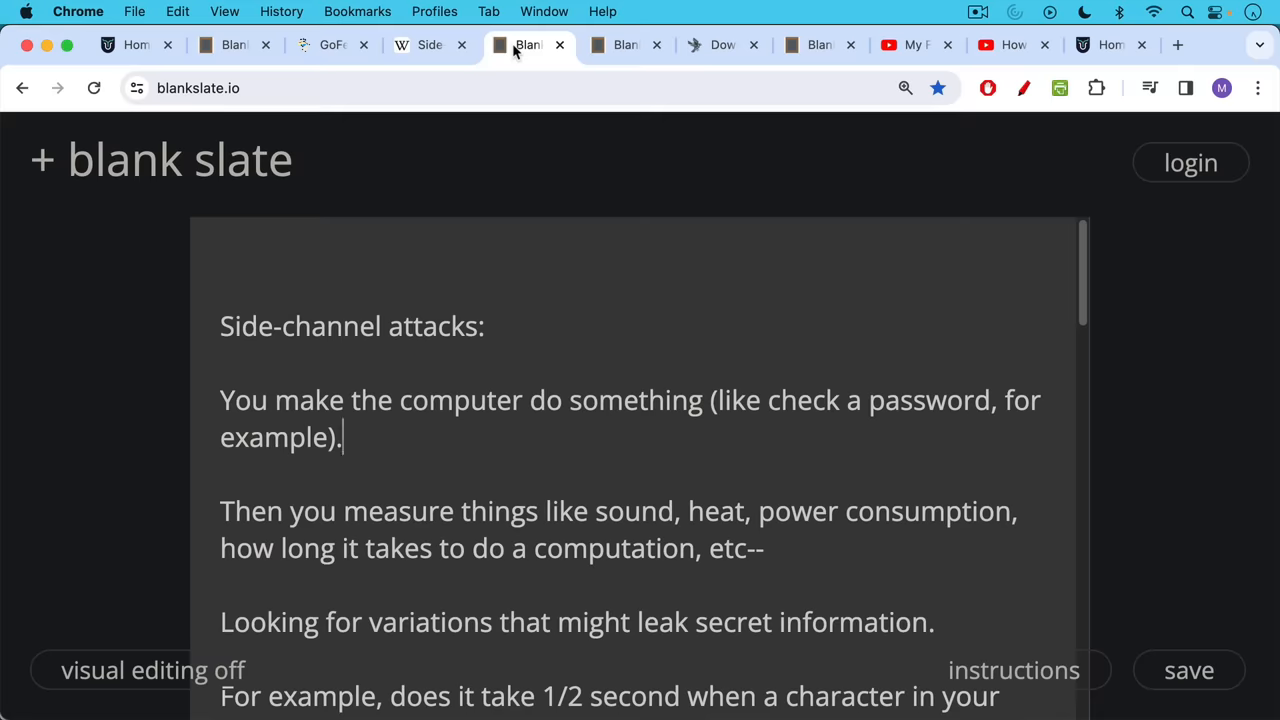
{"action": "mouse_move", "coordinate": [464, 124]}
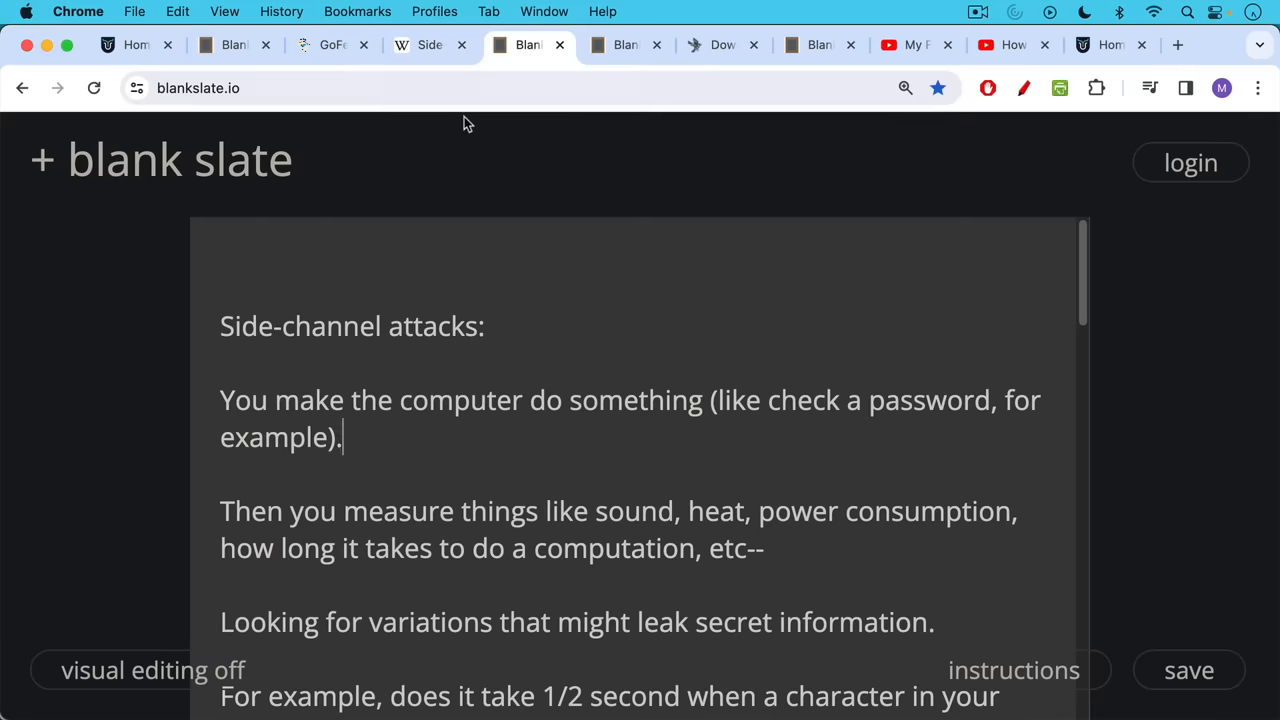
{"action": "mouse_move", "coordinate": [532, 336]}
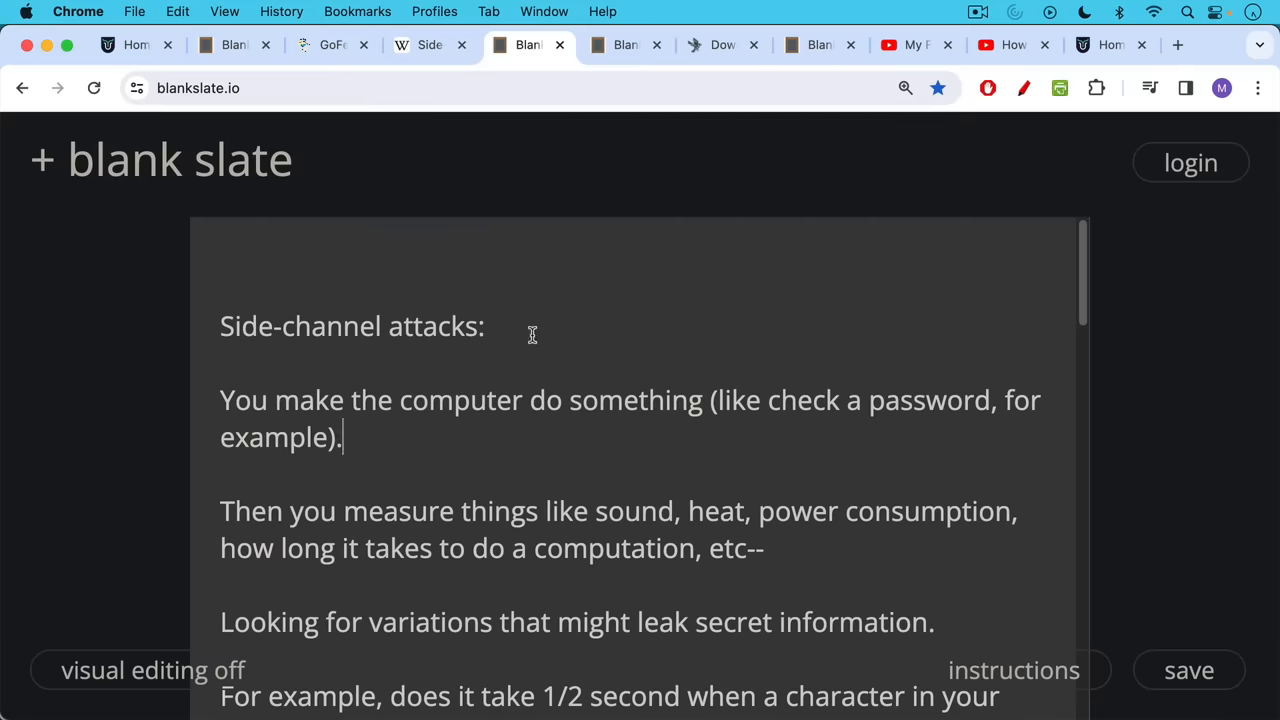
Step: Read down the Mac vulnerability note through the explanation of the unpatchable silicon-level flaw
{"action": "scroll", "scroll_direction": "down", "scroll_amount": 3}
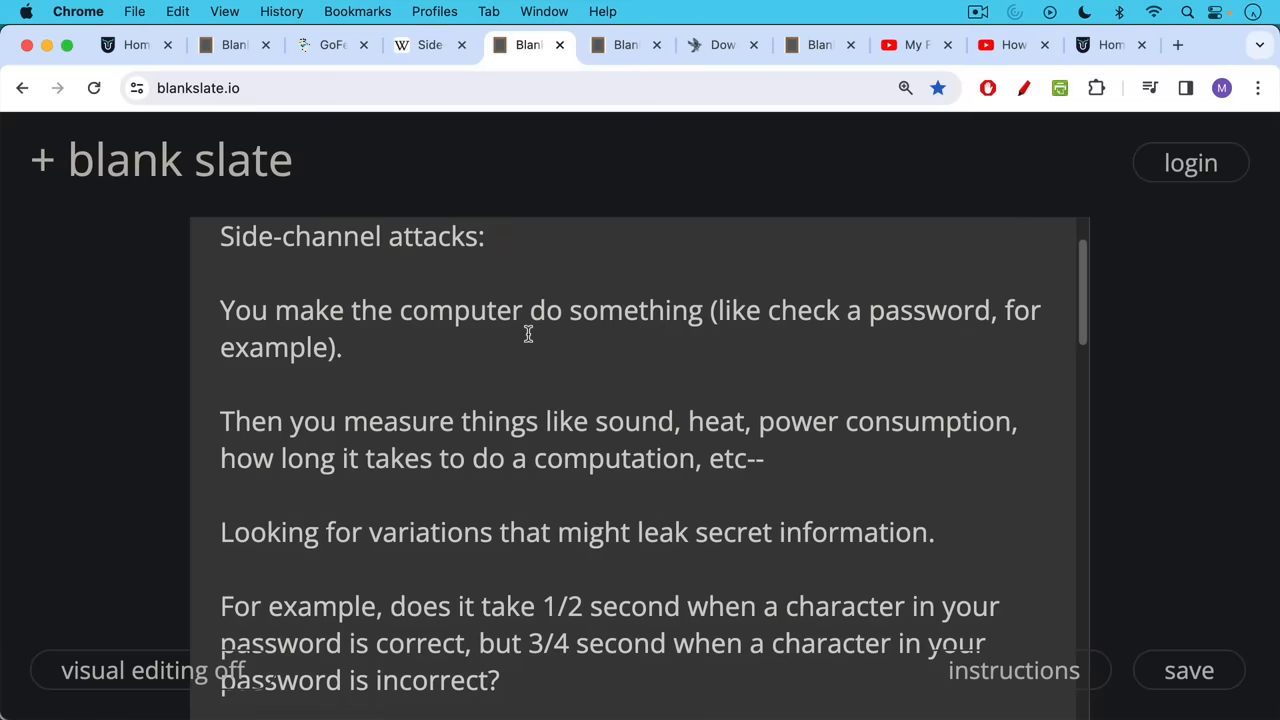
{"action": "scroll", "scroll_direction": "down", "scroll_amount": 3}
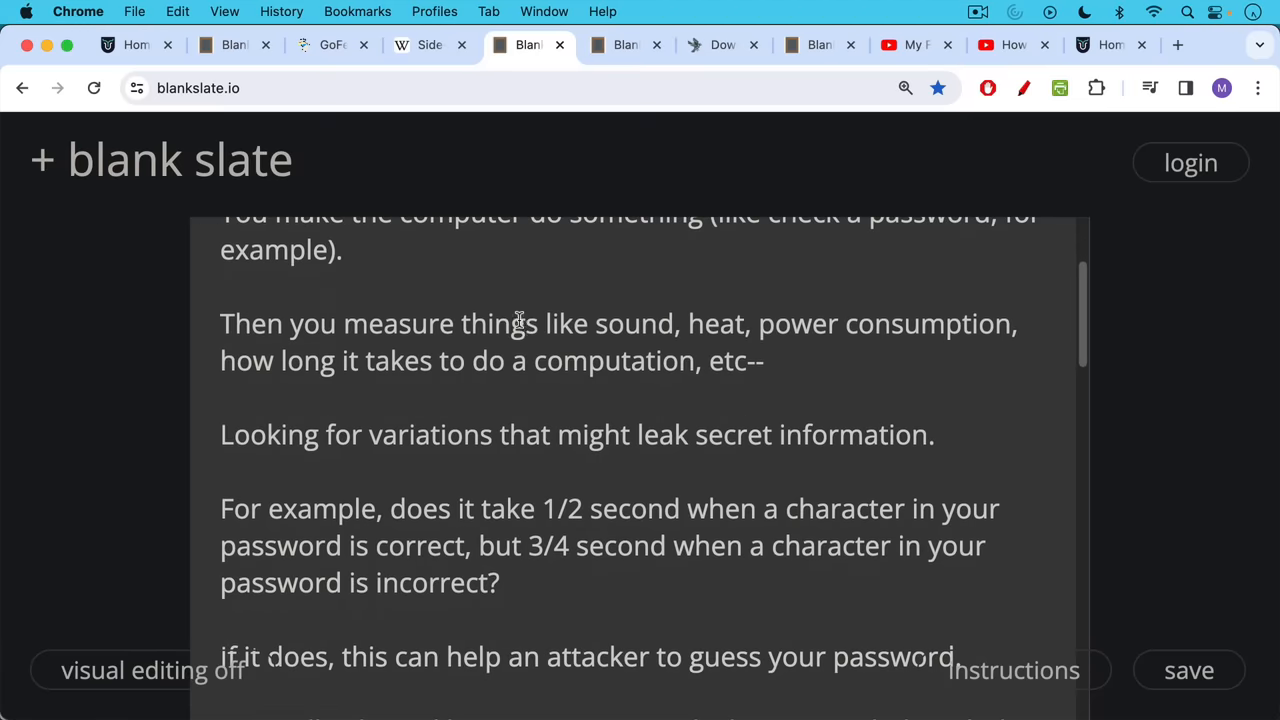
{"action": "mouse_move", "coordinate": [518, 304]}
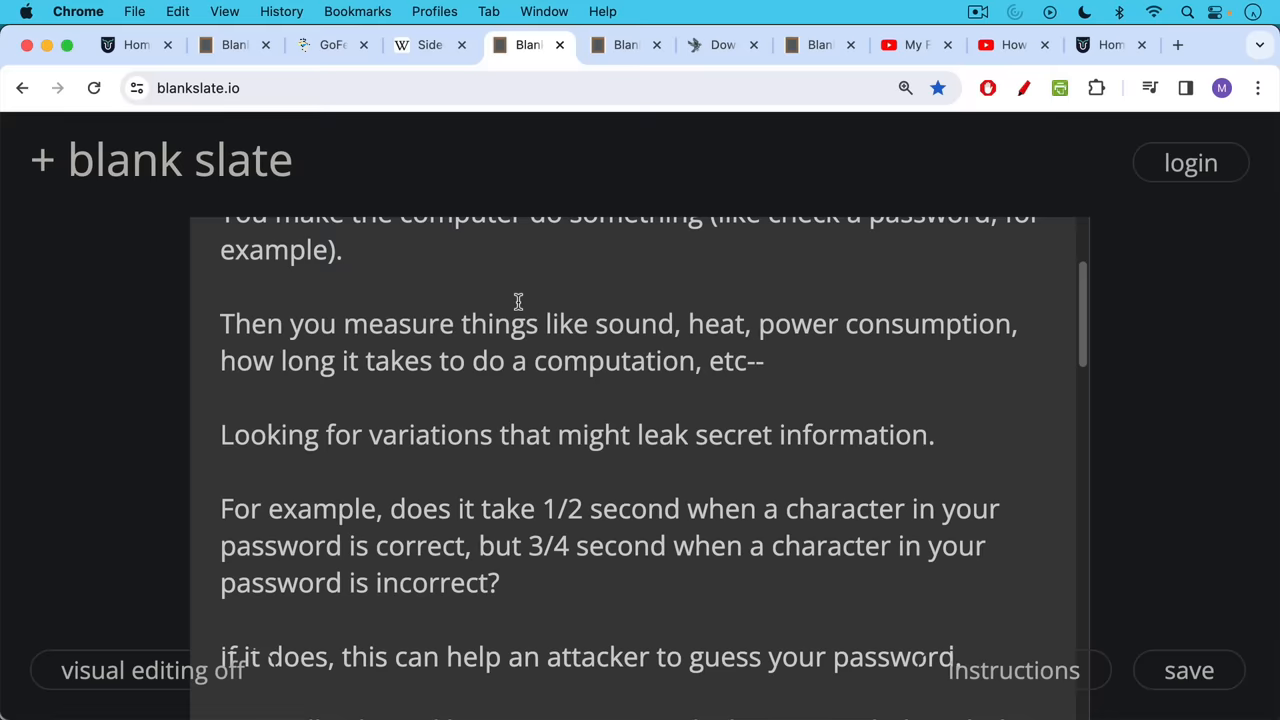
{"action": "scroll", "scroll_direction": "down", "scroll_amount": 3}
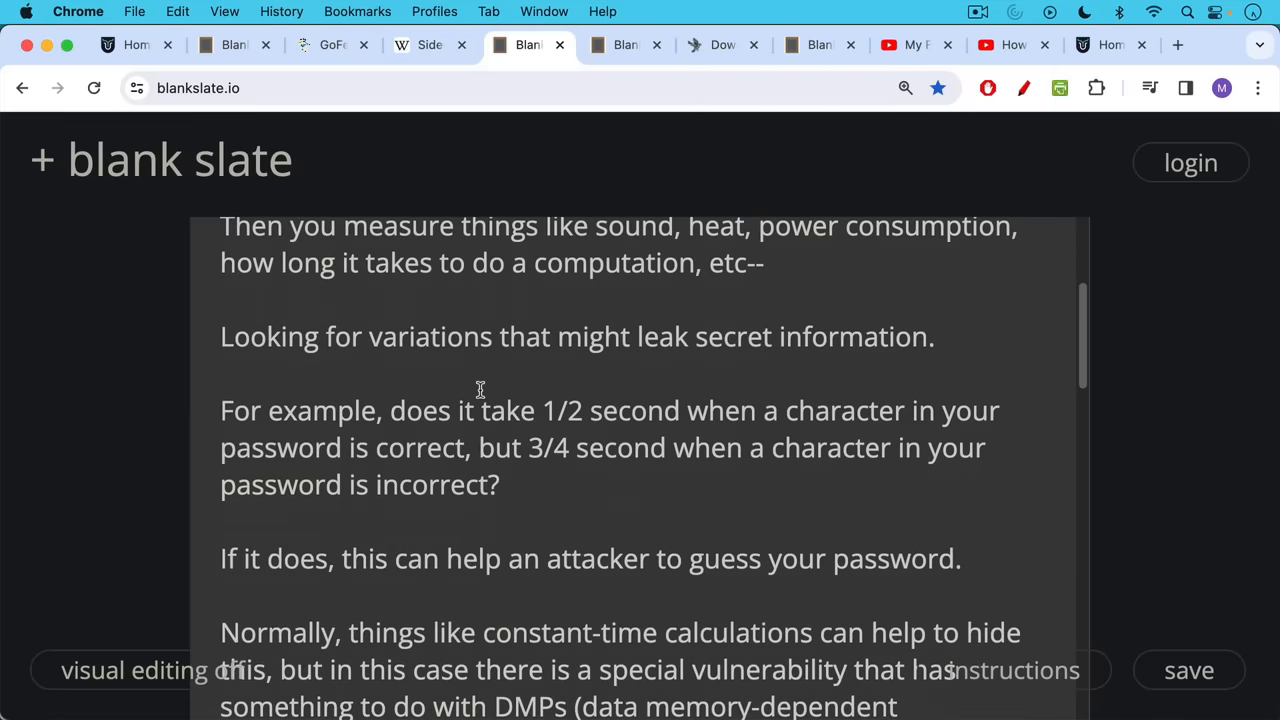
{"action": "mouse_move", "coordinate": [476, 384]}
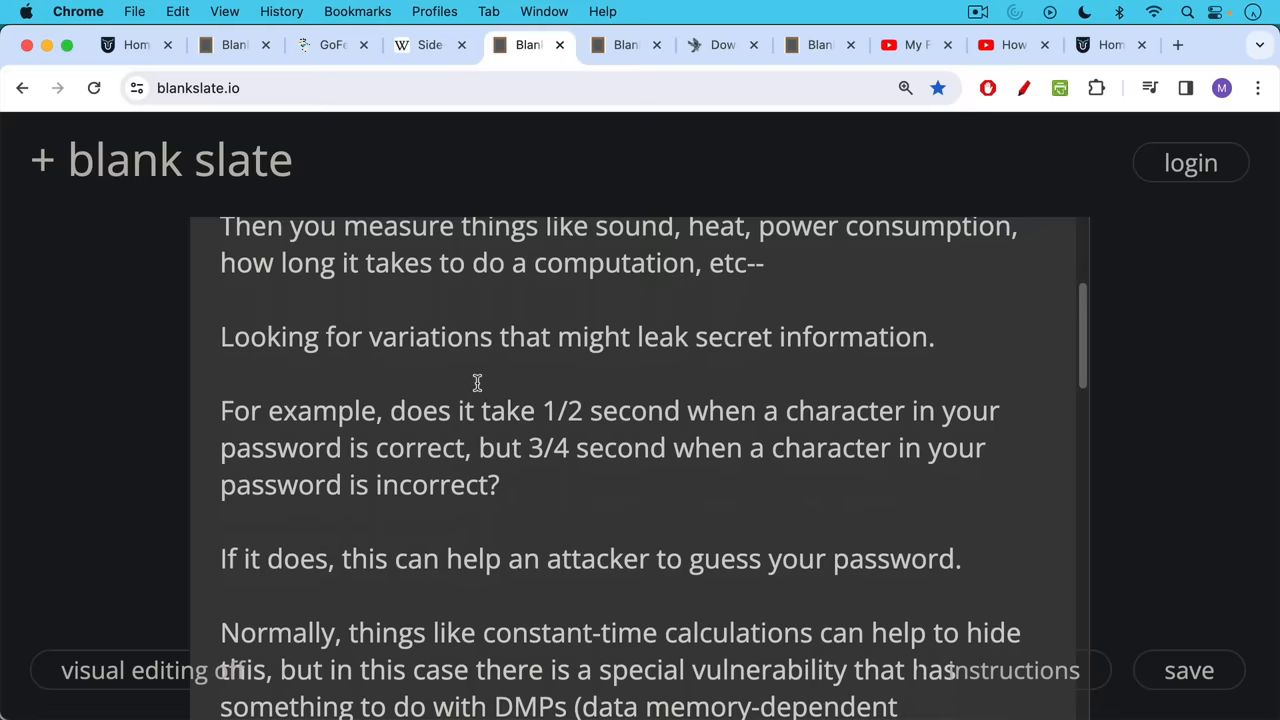
{"action": "scroll", "scroll_direction": "down", "scroll_amount": 3}
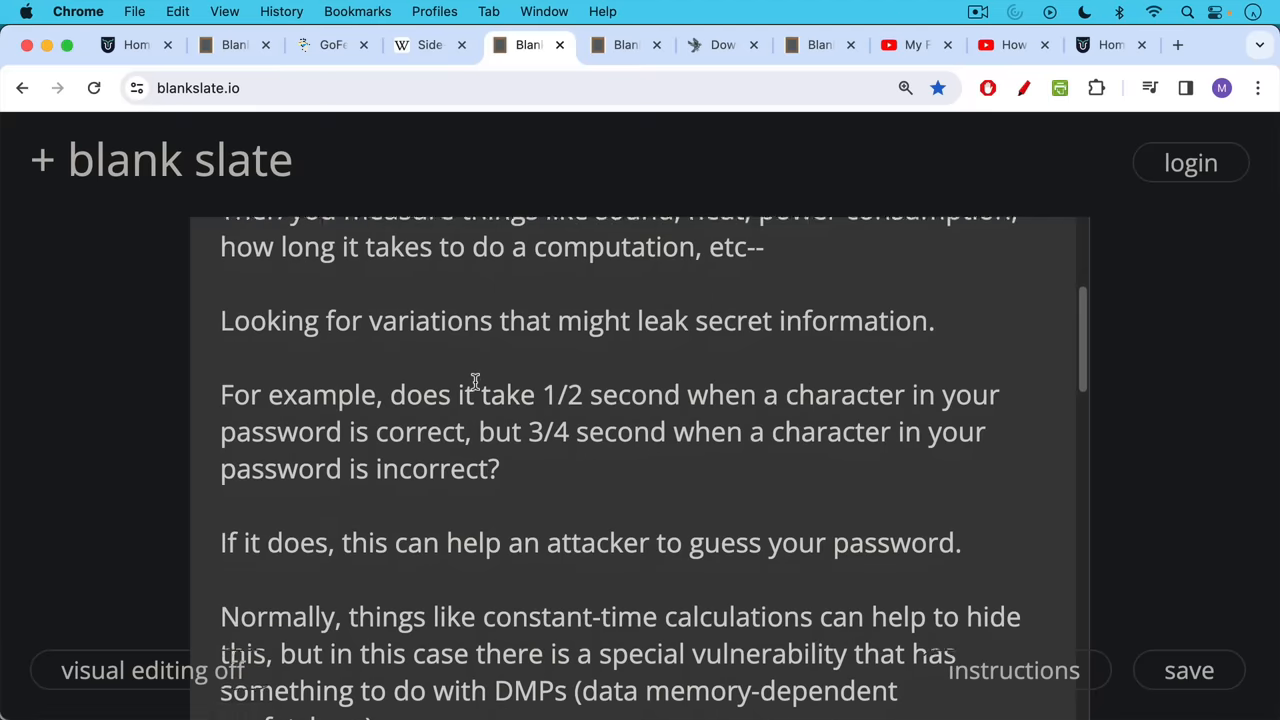
{"action": "scroll", "scroll_direction": "down", "scroll_amount": 3}
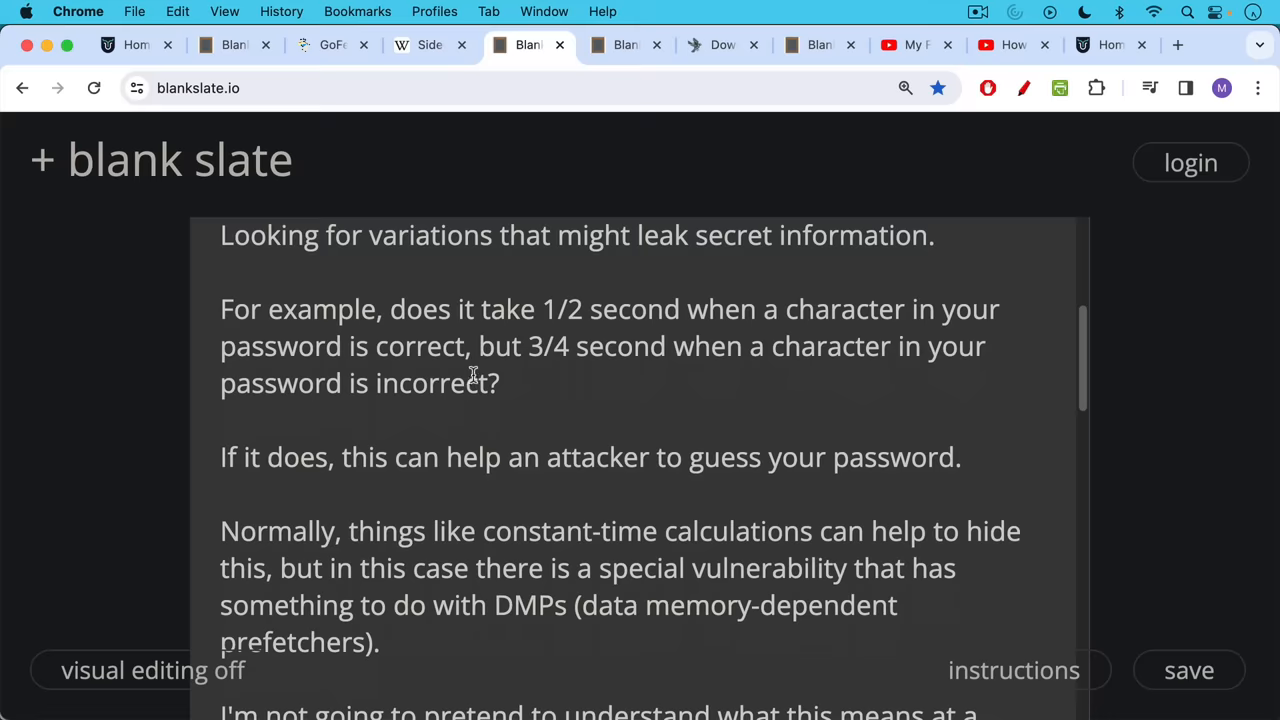
{"action": "mouse_move", "coordinate": [456, 380]}
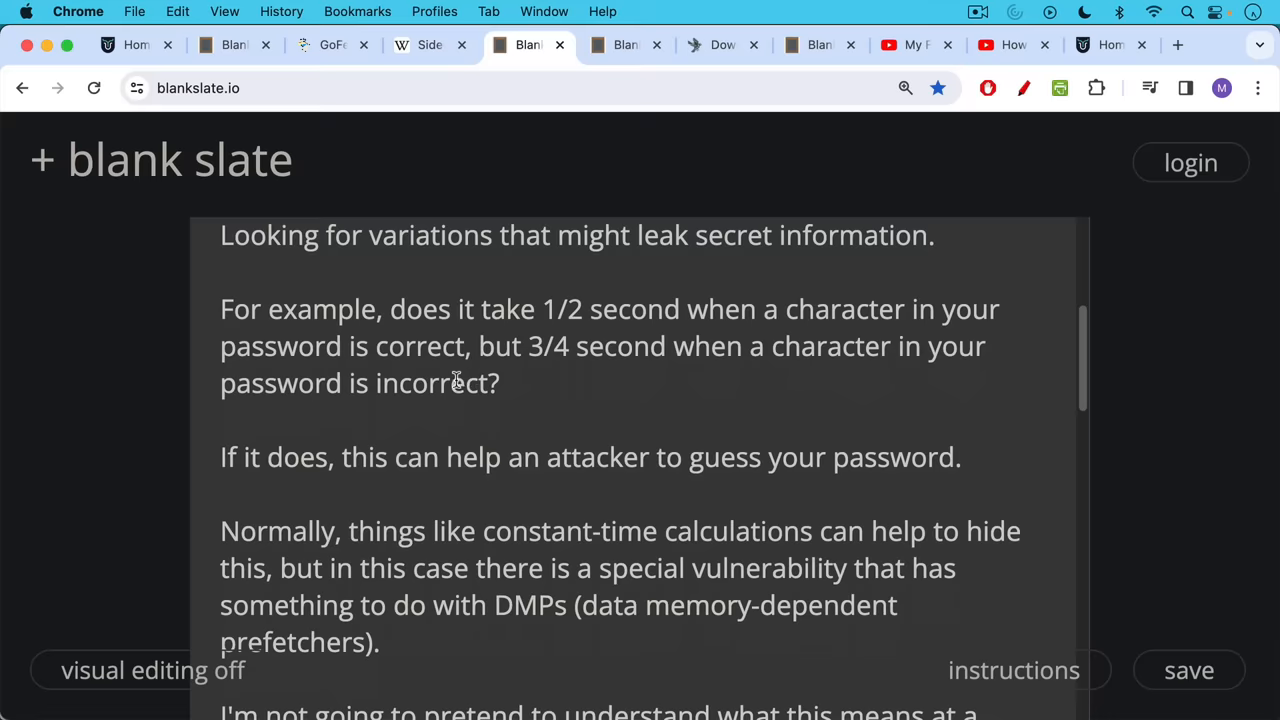
{"action": "scroll", "scroll_direction": "down", "scroll_amount": 3}
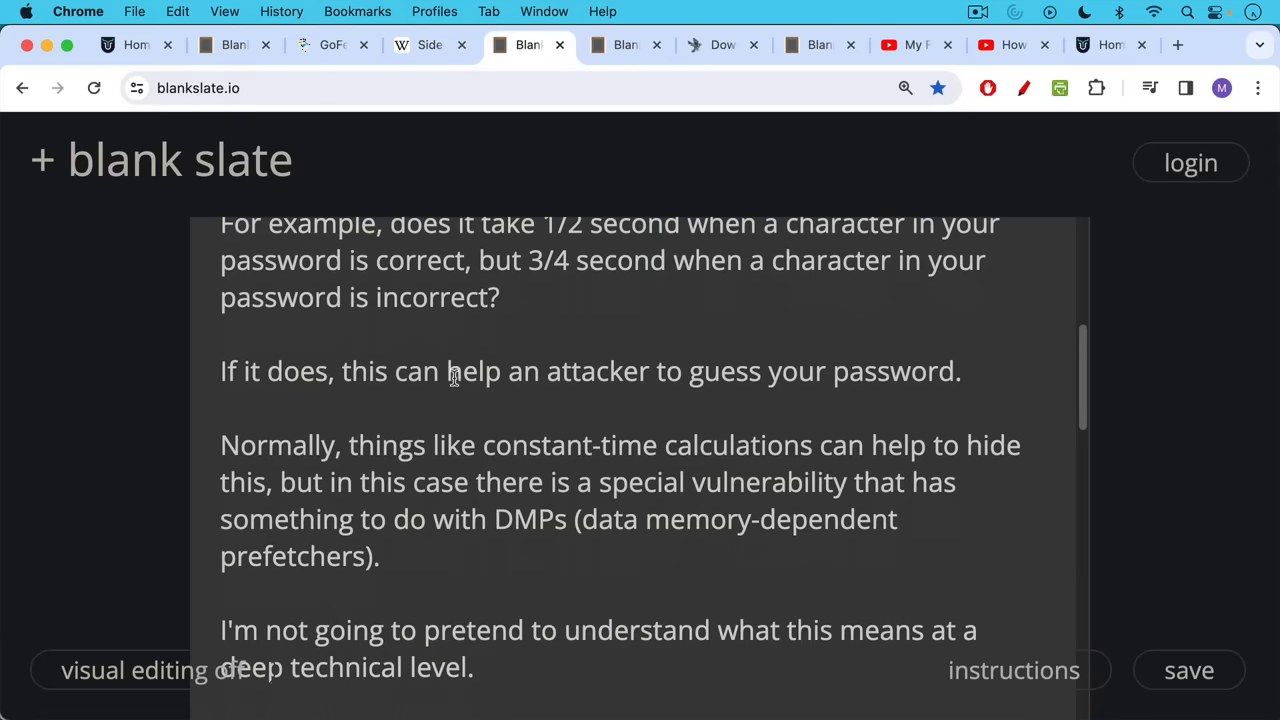
{"action": "mouse_move", "coordinate": [448, 362]}
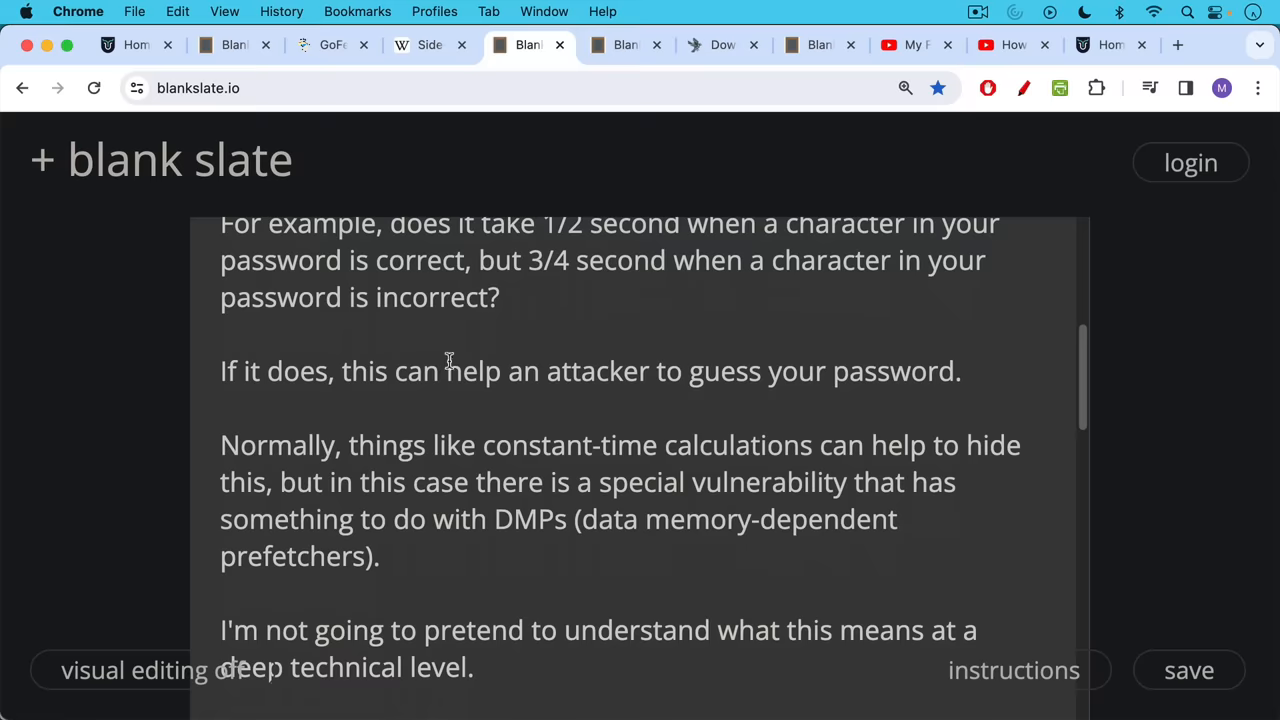
{"action": "scroll", "scroll_direction": "down", "scroll_amount": 3}
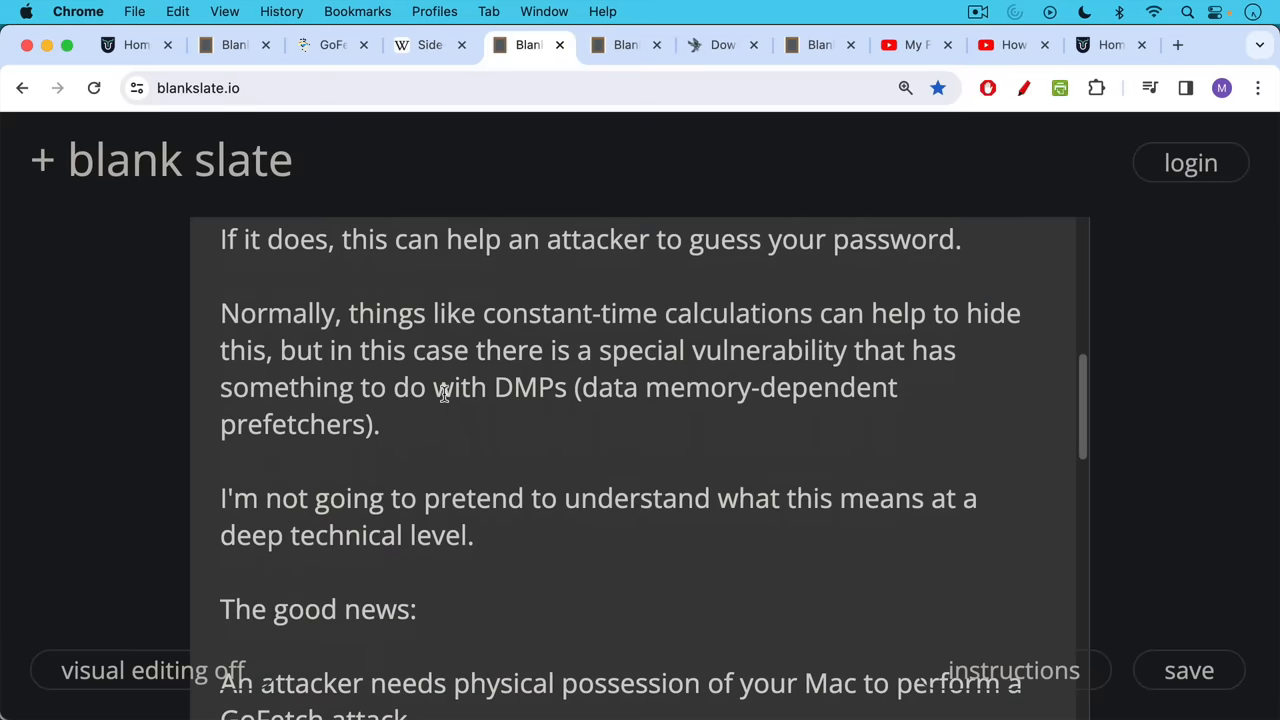
{"action": "scroll", "scroll_direction": "down", "scroll_amount": 3}
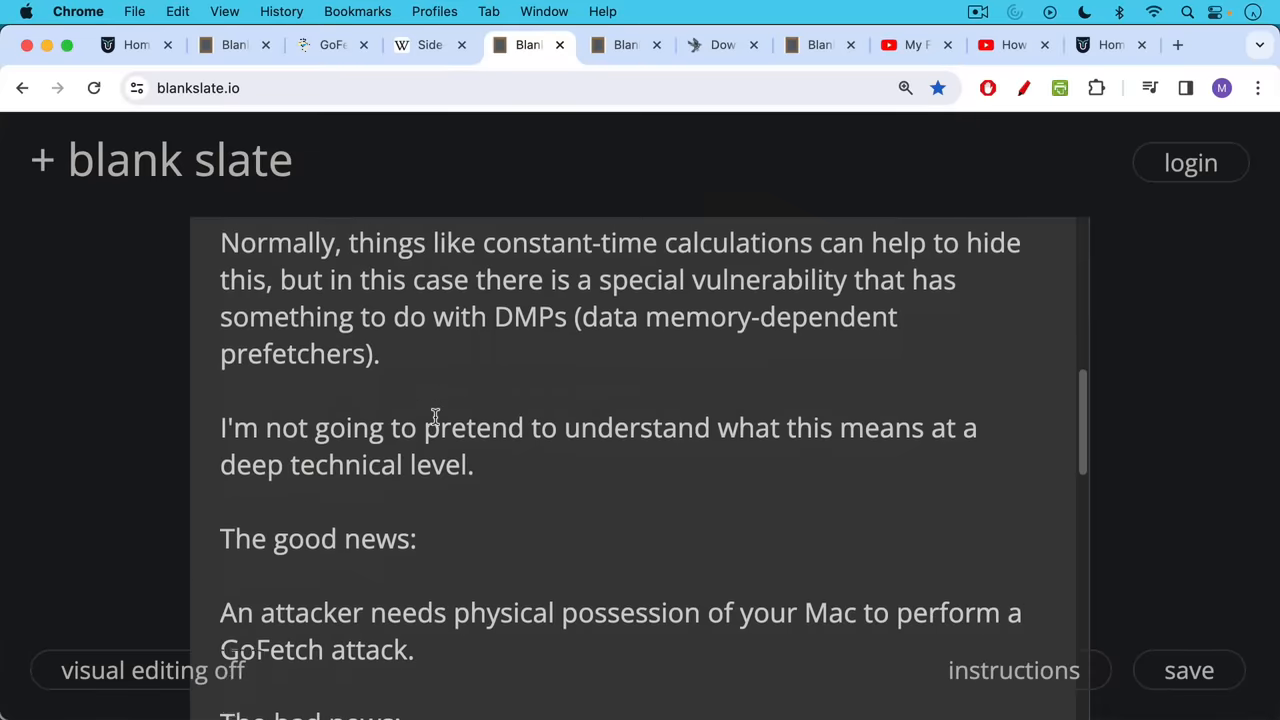
{"action": "scroll", "scroll_direction": "down", "scroll_amount": 3}
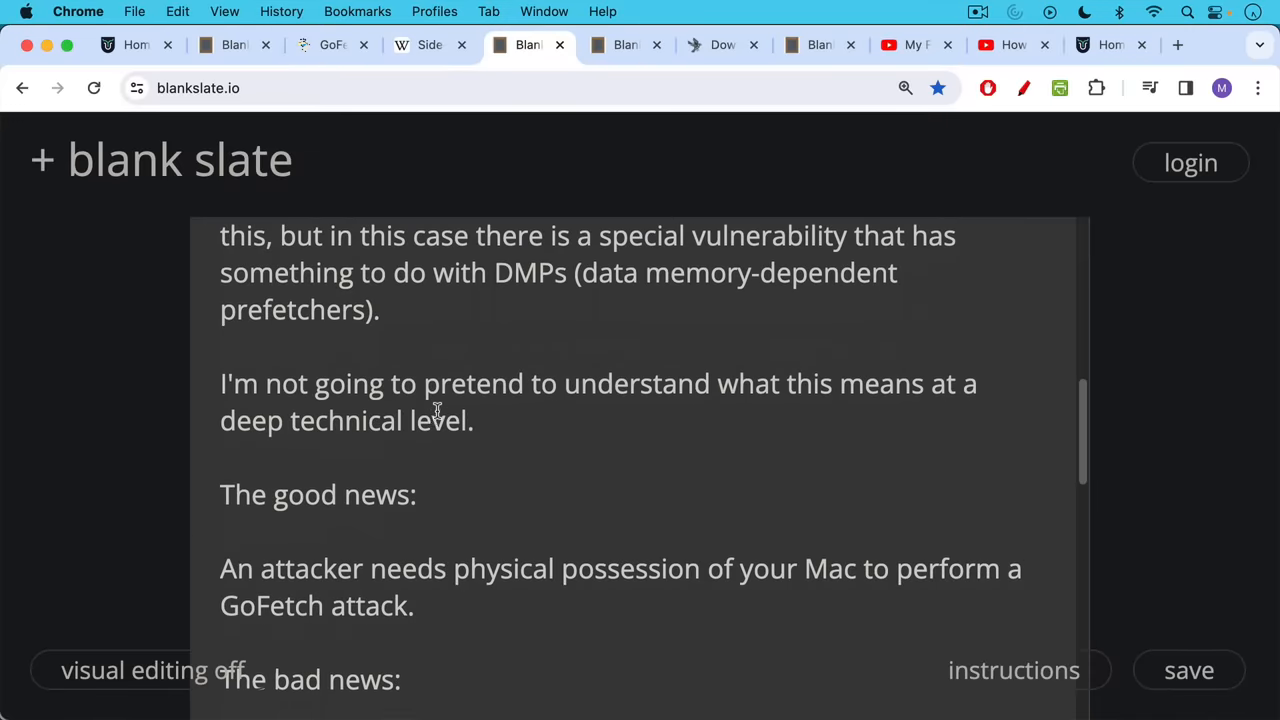
Step: Continue to the note's end with the SUBSCRIBE / LIKE / COMMENT / SHARE lines visible
{"action": "scroll", "scroll_direction": "down", "scroll_amount": 3}
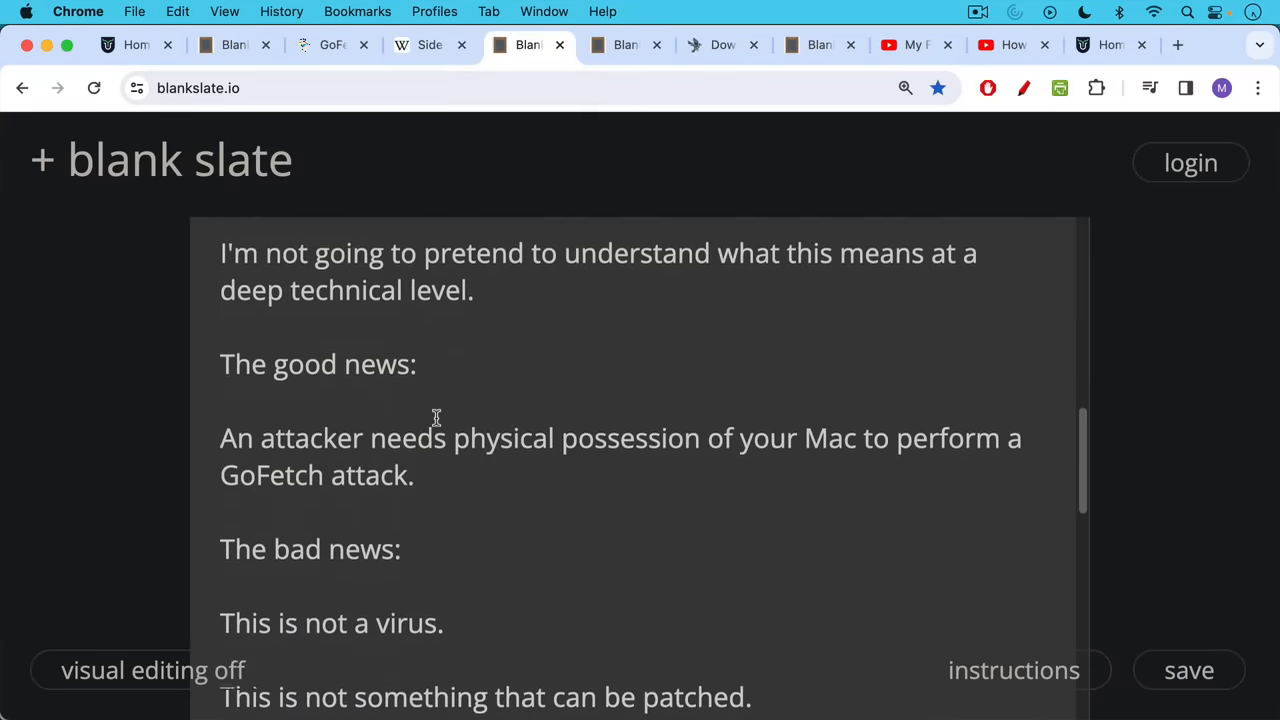
{"action": "scroll", "scroll_direction": "down", "scroll_amount": 3}
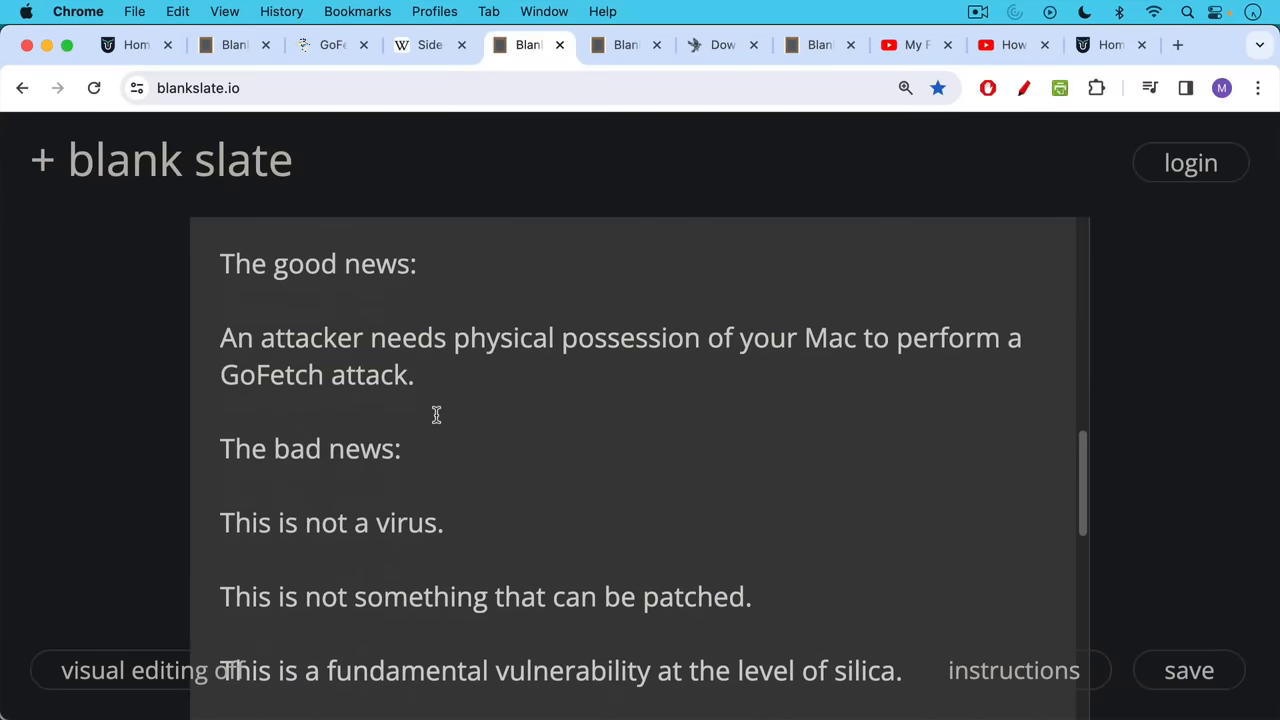
{"action": "mouse_move", "coordinate": [438, 414]}
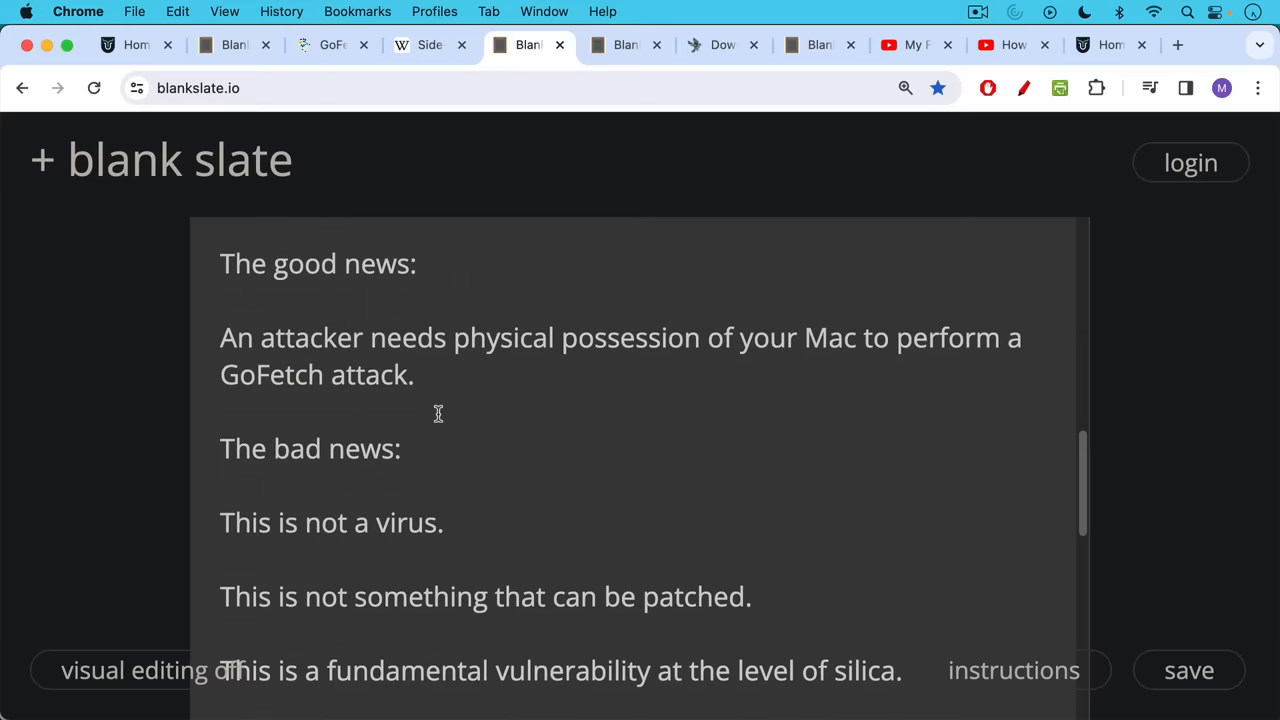
{"action": "scroll", "scroll_direction": "down", "scroll_amount": 3}
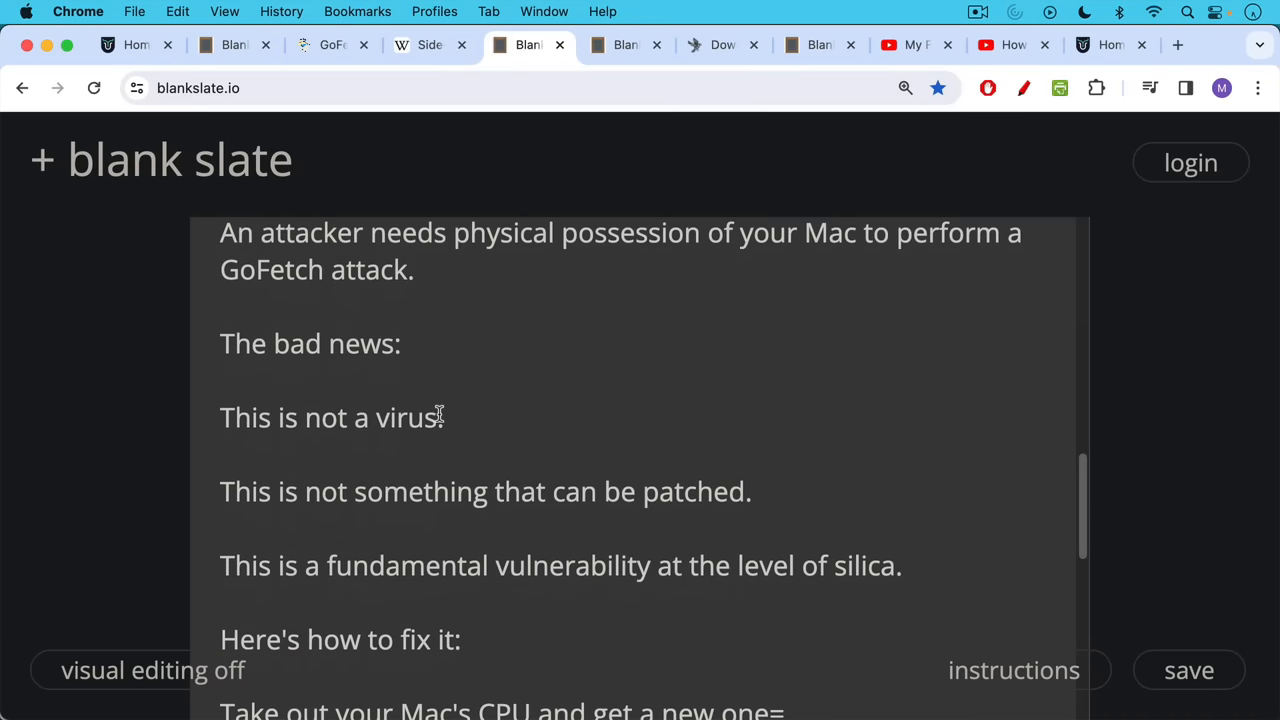
{"action": "scroll", "scroll_direction": "down", "scroll_amount": 3}
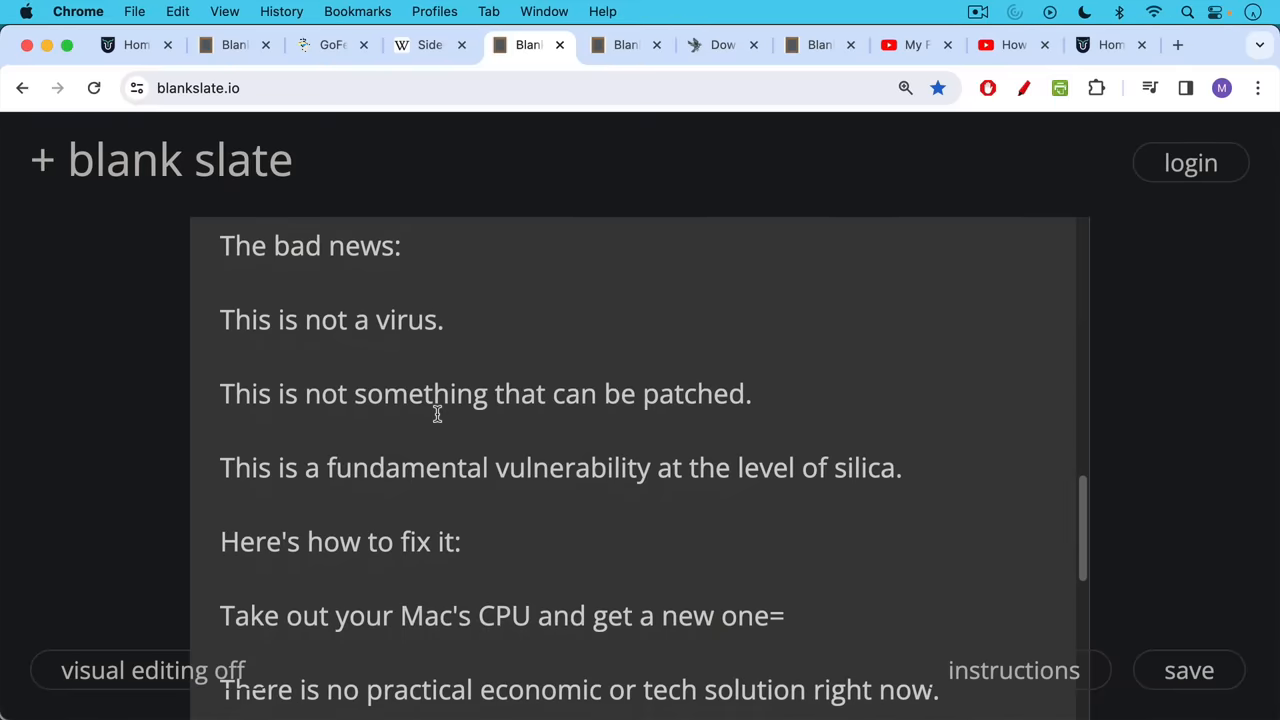
{"action": "scroll", "scroll_direction": "down", "scroll_amount": 3}
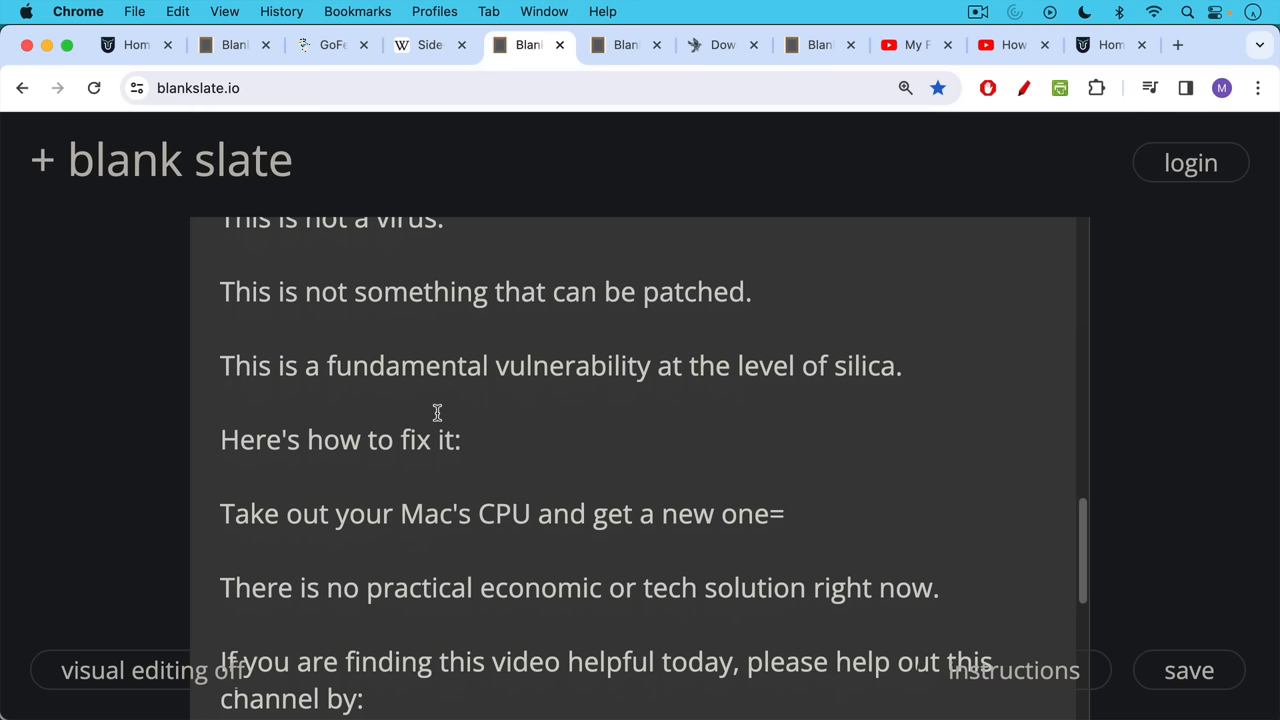
{"action": "mouse_move", "coordinate": [438, 408]}
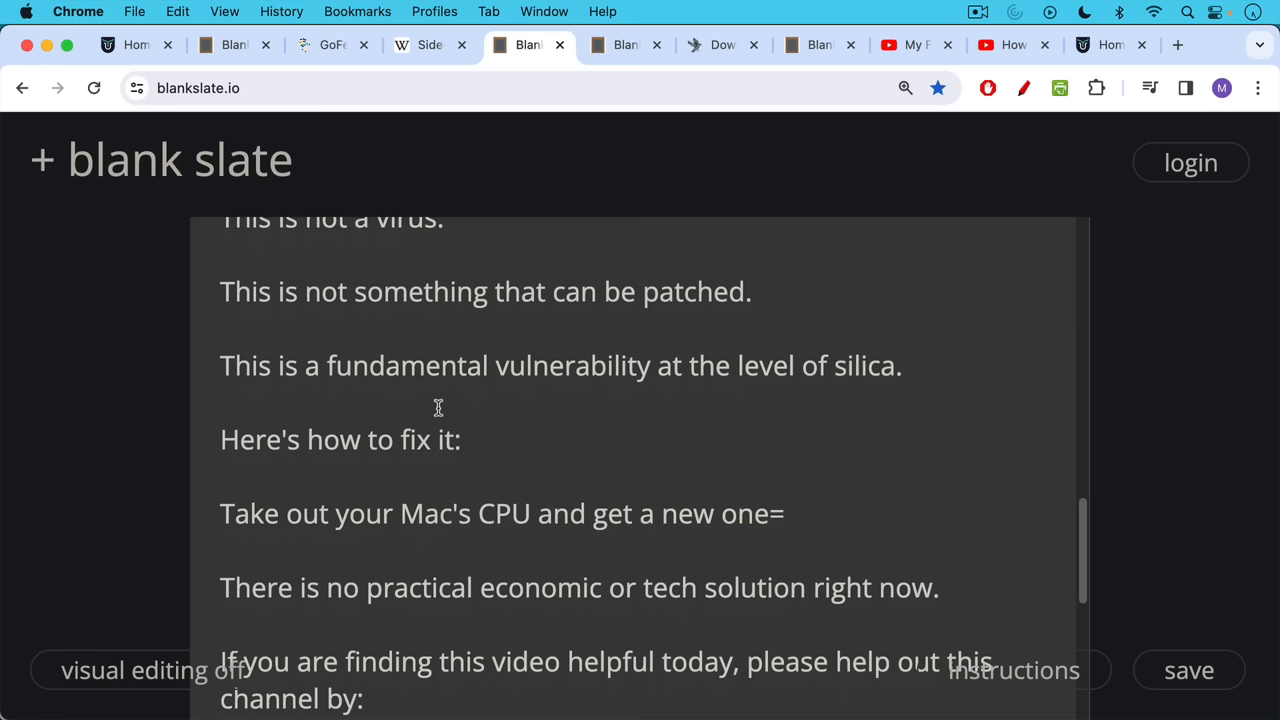
{"action": "mouse_move", "coordinate": [440, 404]}
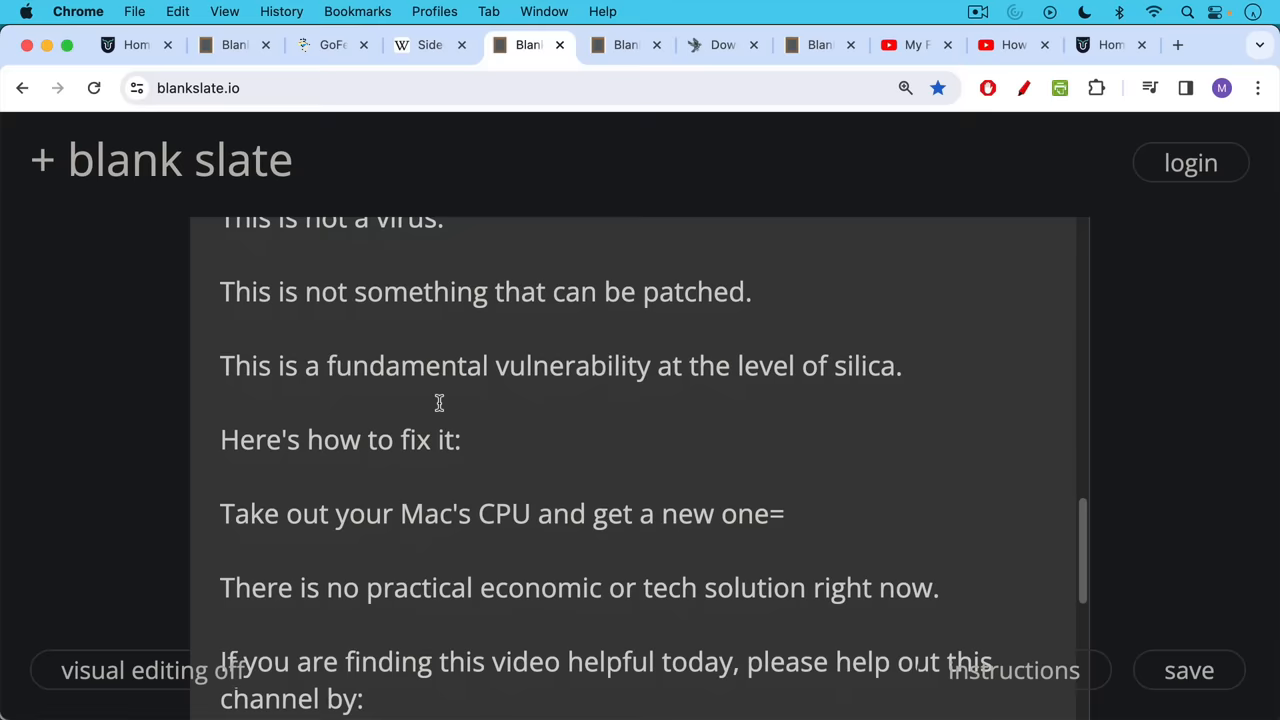
{"action": "scroll", "scroll_direction": "down", "scroll_amount": 3}
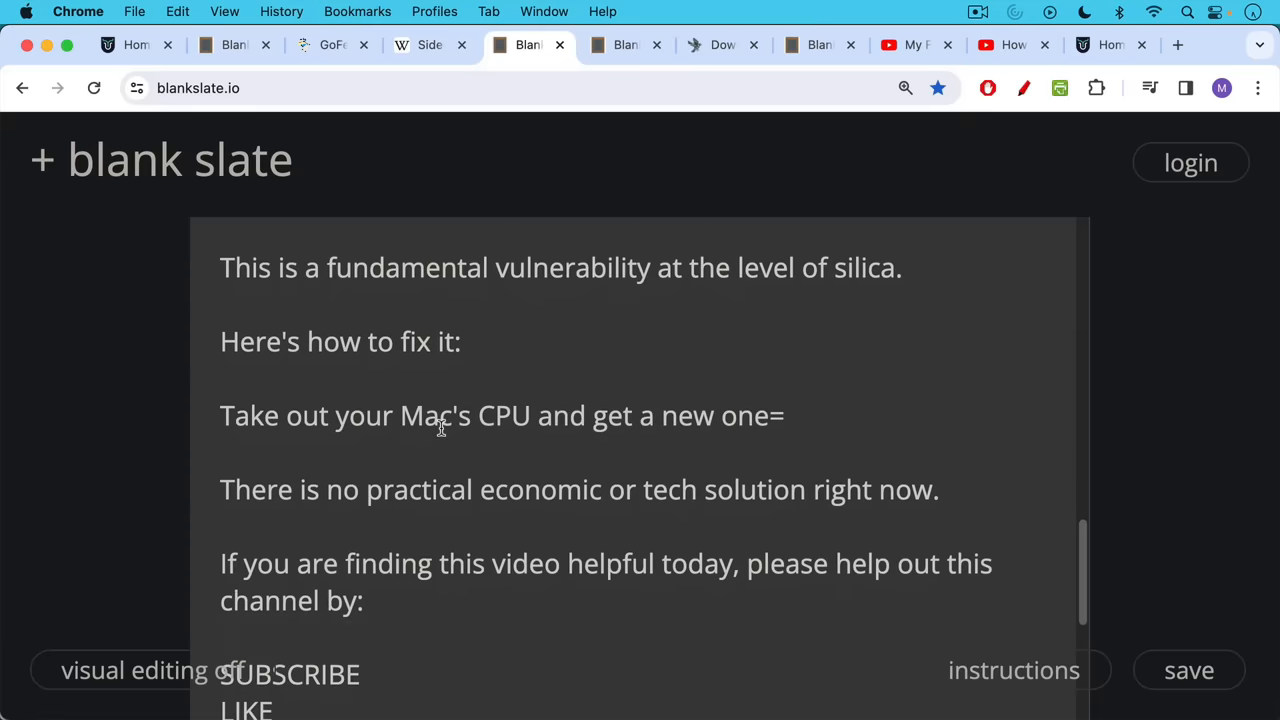
{"action": "scroll", "scroll_direction": "down", "scroll_amount": 3}
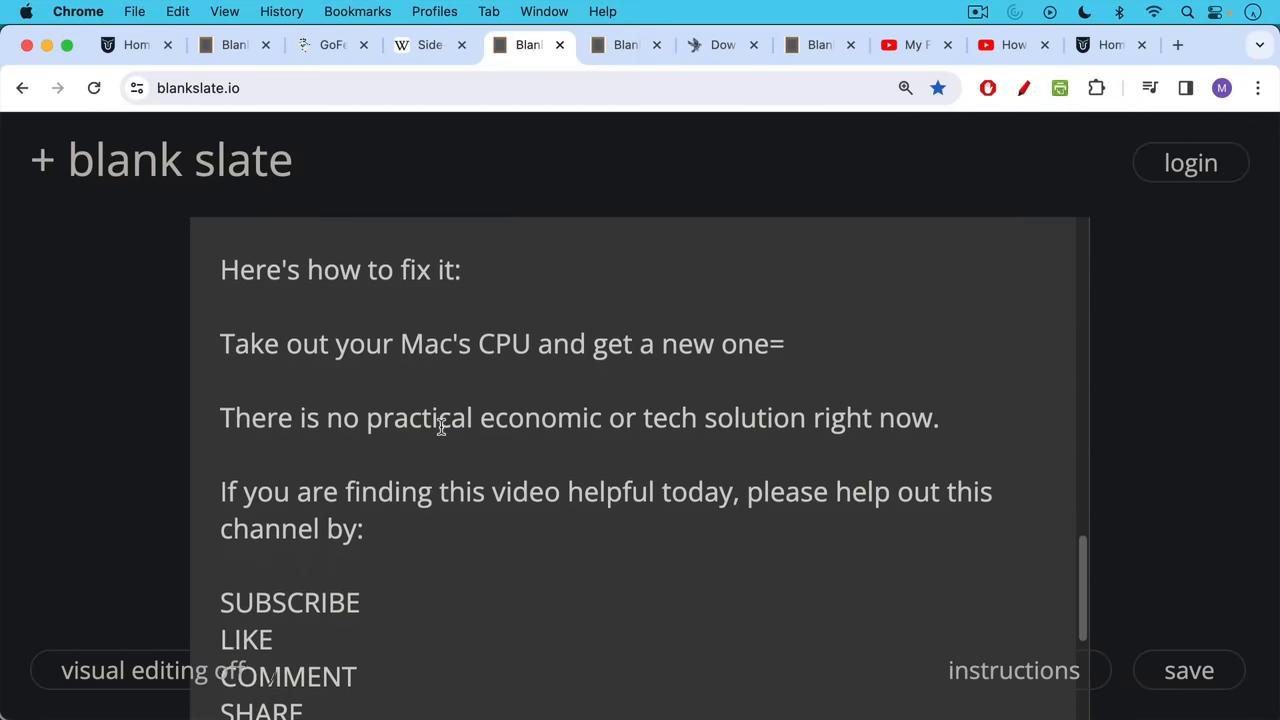
{"action": "scroll", "scroll_direction": "down", "scroll_amount": 3}
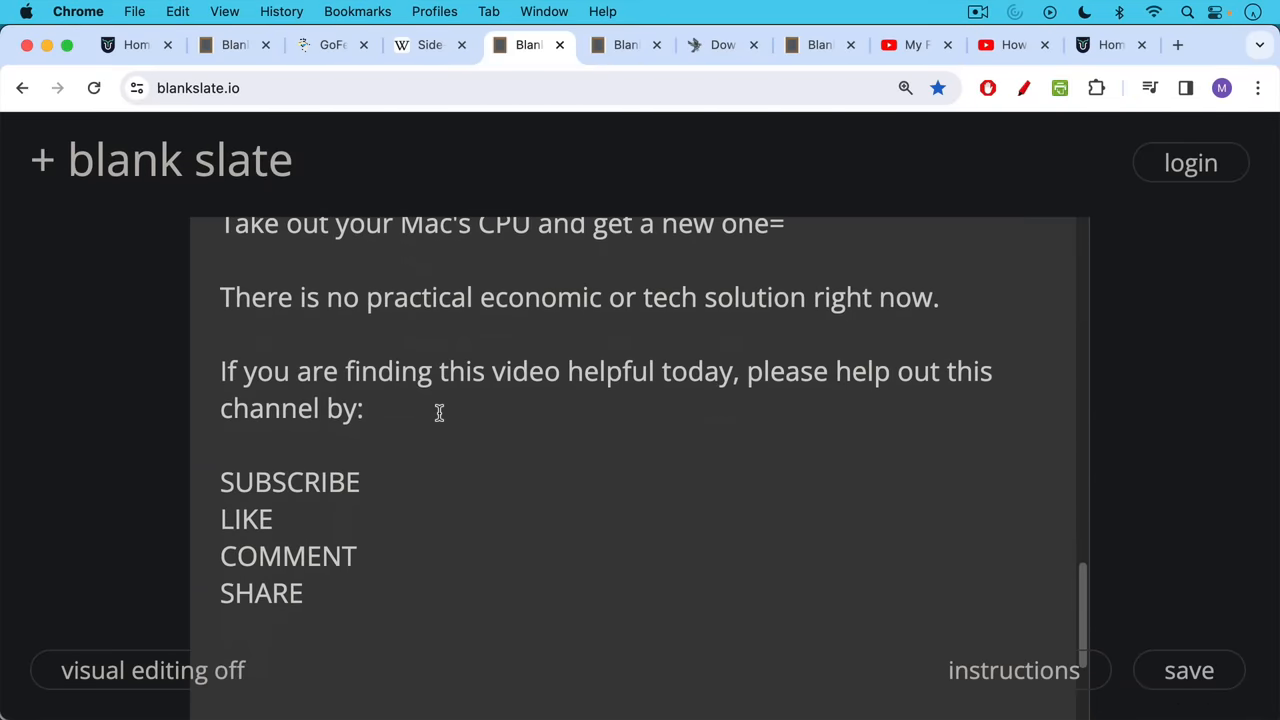
{"action": "mouse_move", "coordinate": [442, 402]}
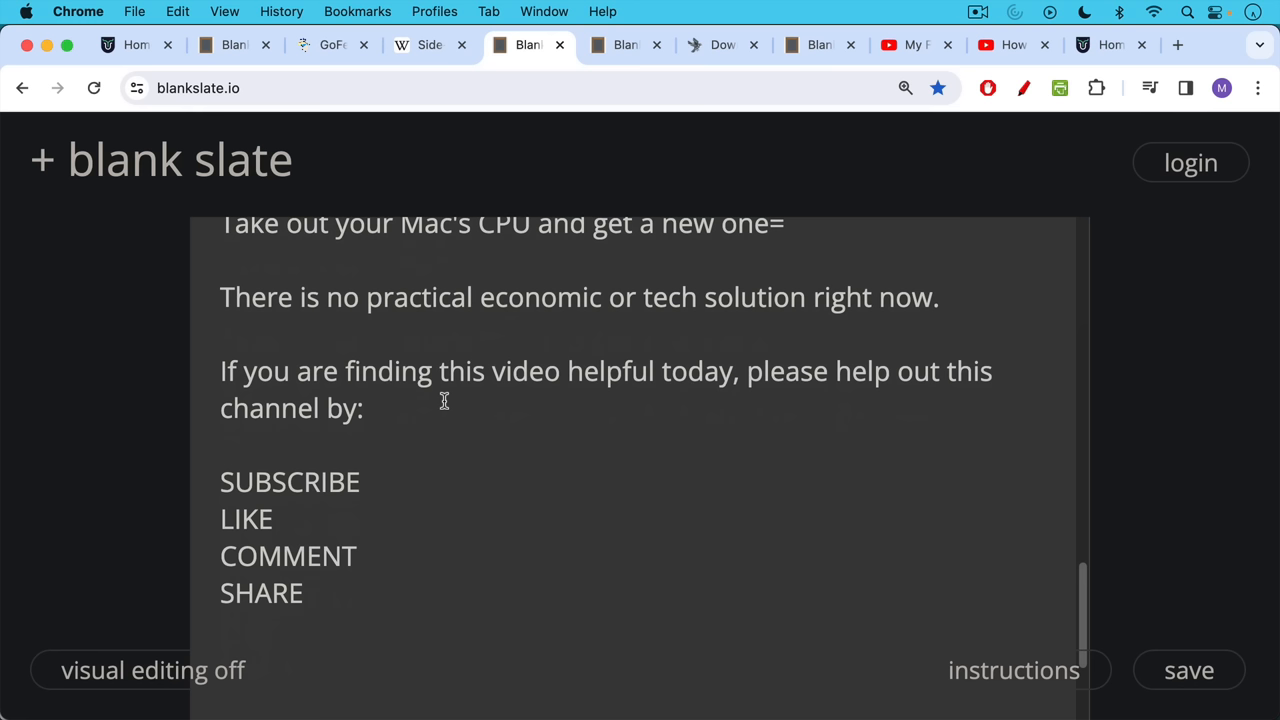
{"action": "mouse_move", "coordinate": [446, 402]}
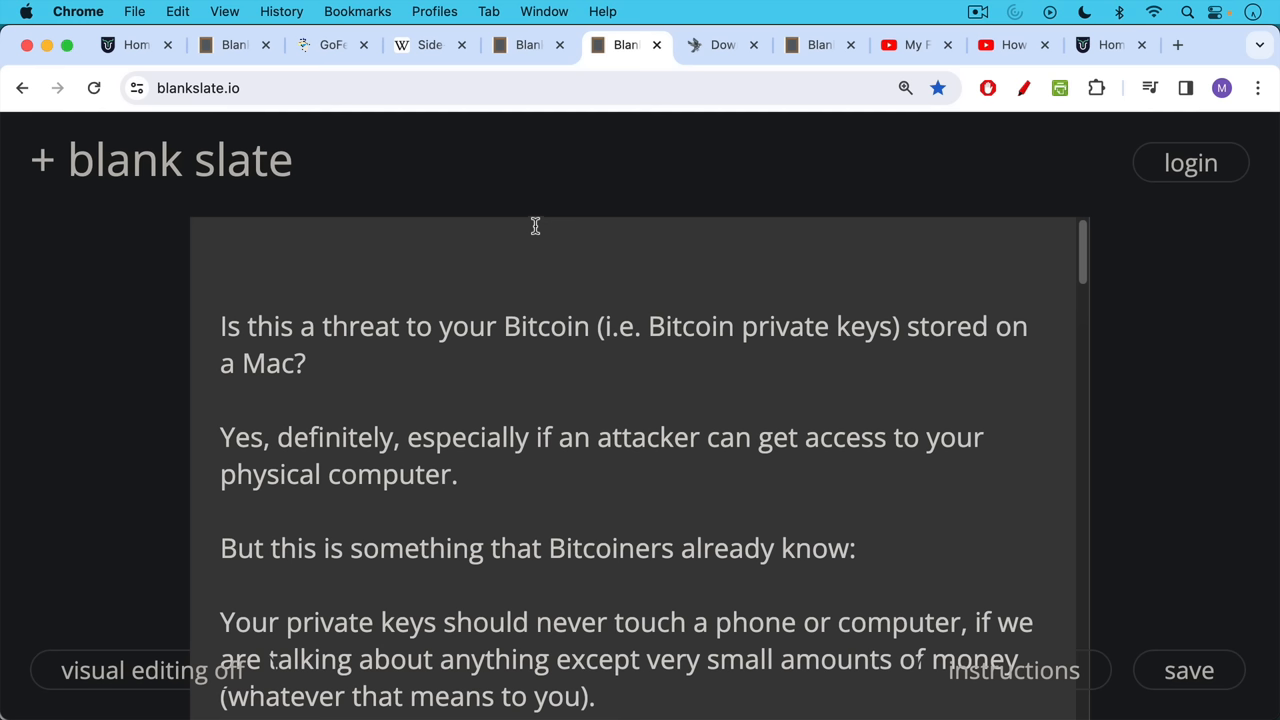
{"action": "mouse_move", "coordinate": [536, 220]}
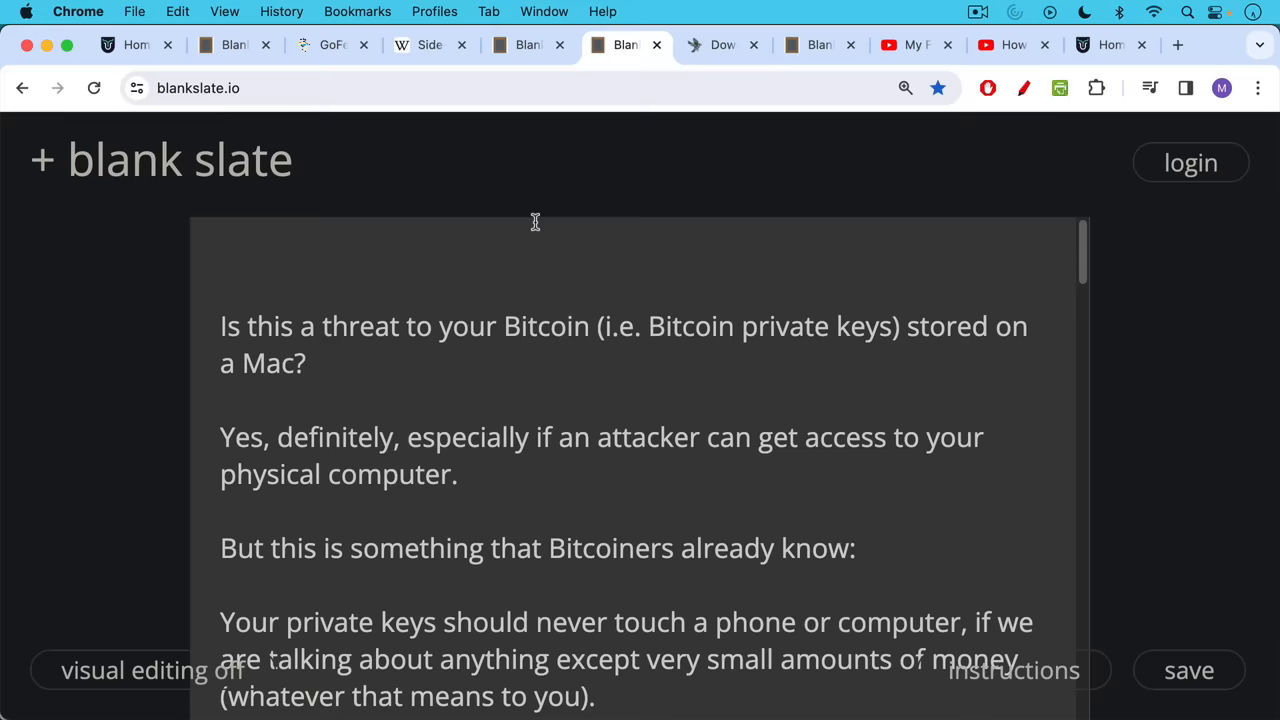
{"action": "mouse_move", "coordinate": [528, 284]}
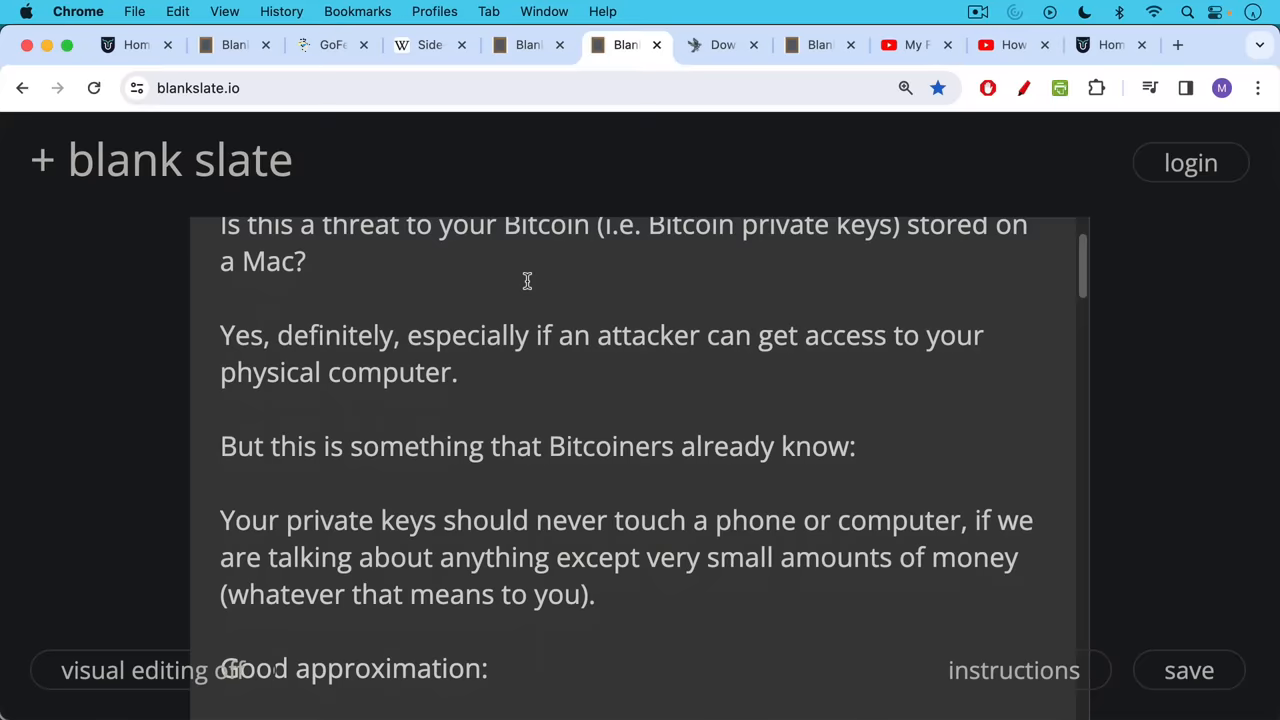
Step: Read down the Bitcoin private-keys-on-a-Mac note through its opening sections
{"action": "scroll", "scroll_direction": "down", "scroll_amount": 3}
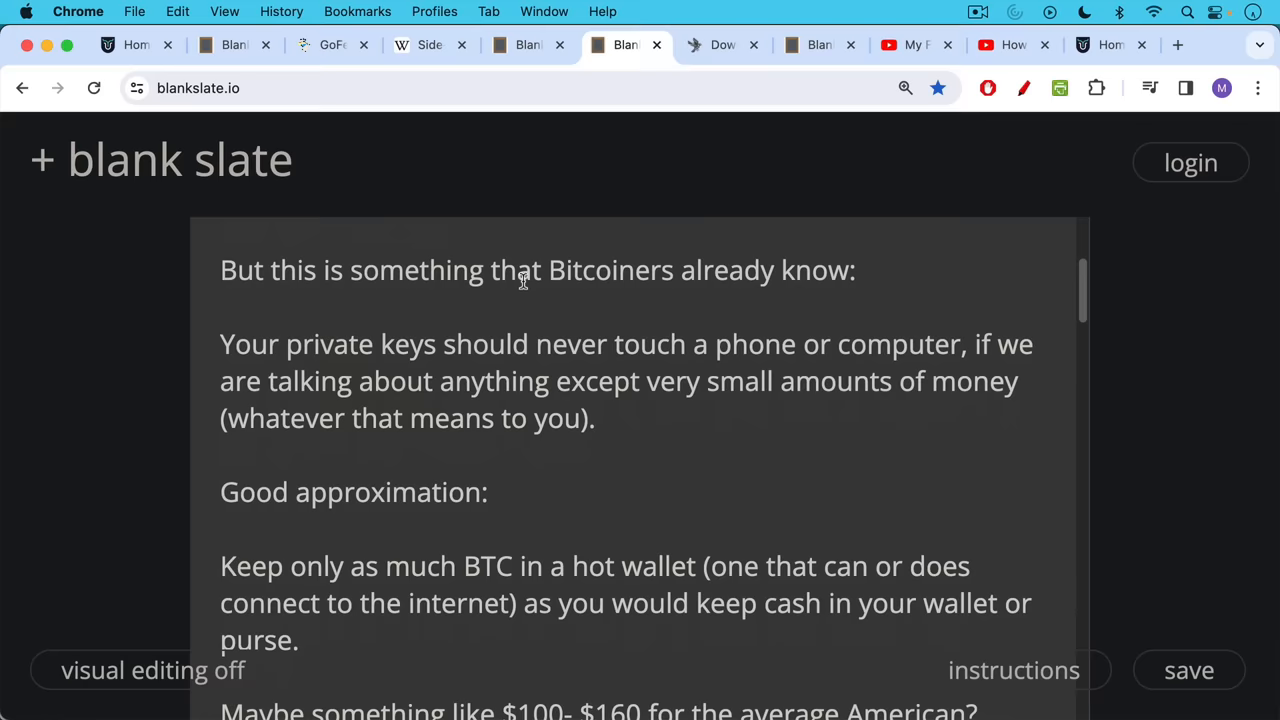
{"action": "scroll", "scroll_direction": "down", "scroll_amount": 3}
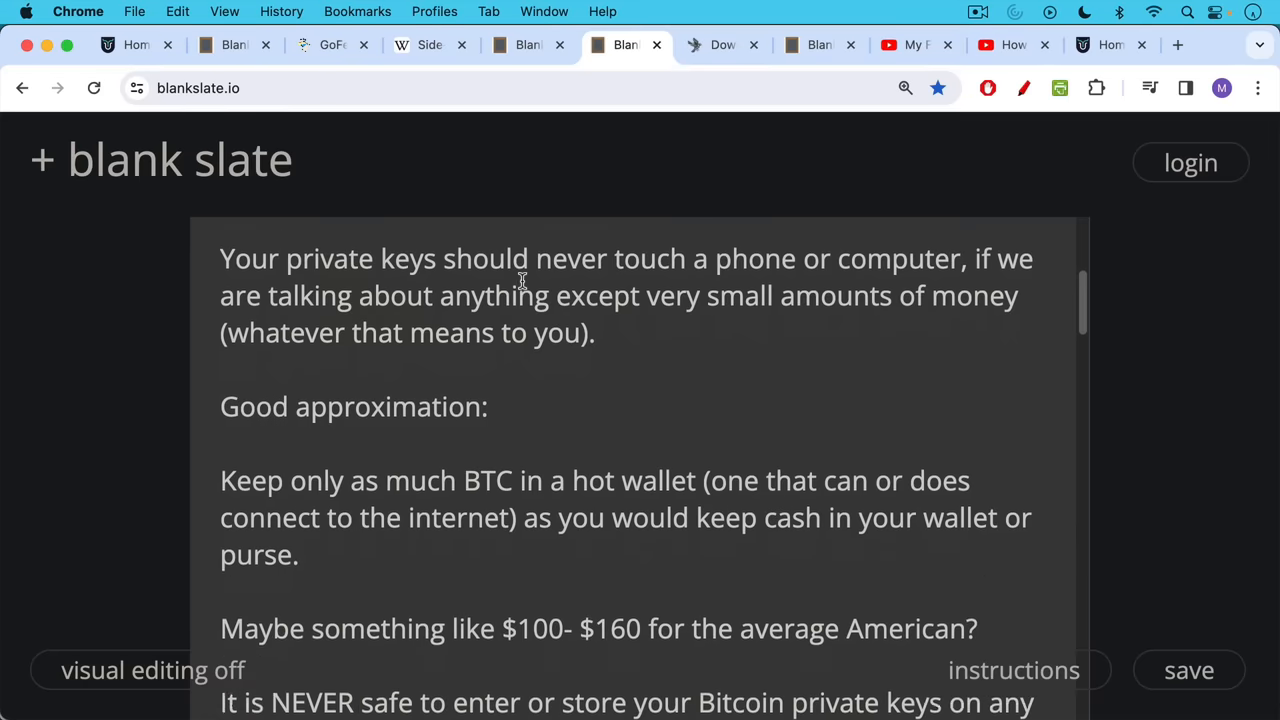
{"action": "scroll", "scroll_direction": "down", "scroll_amount": 3}
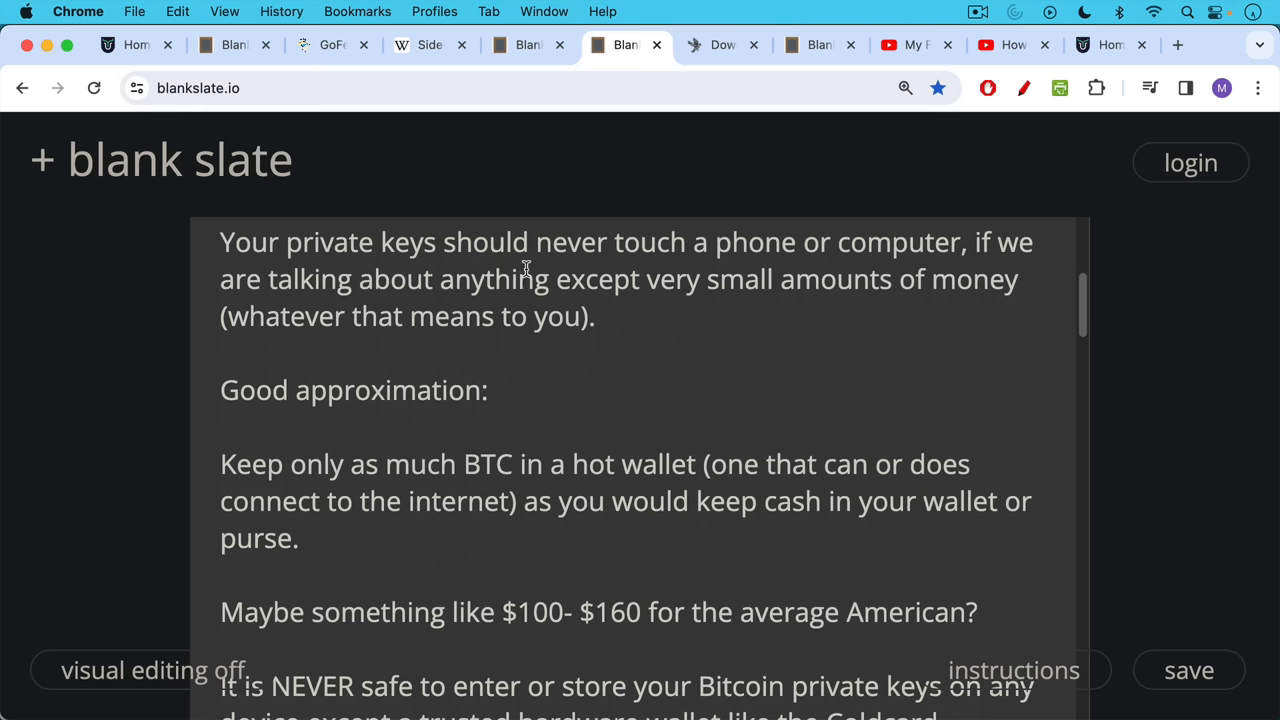
{"action": "scroll", "scroll_direction": "down", "scroll_amount": 3}
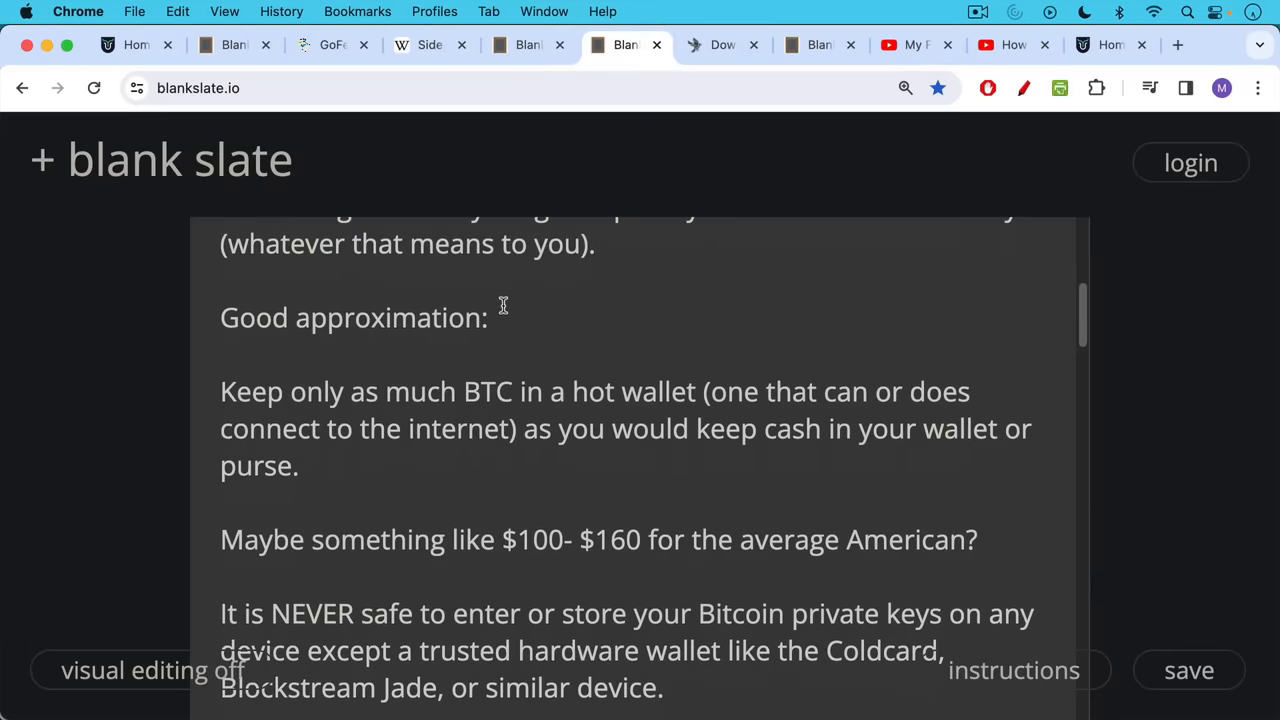
{"action": "scroll", "scroll_direction": "down", "scroll_amount": 3}
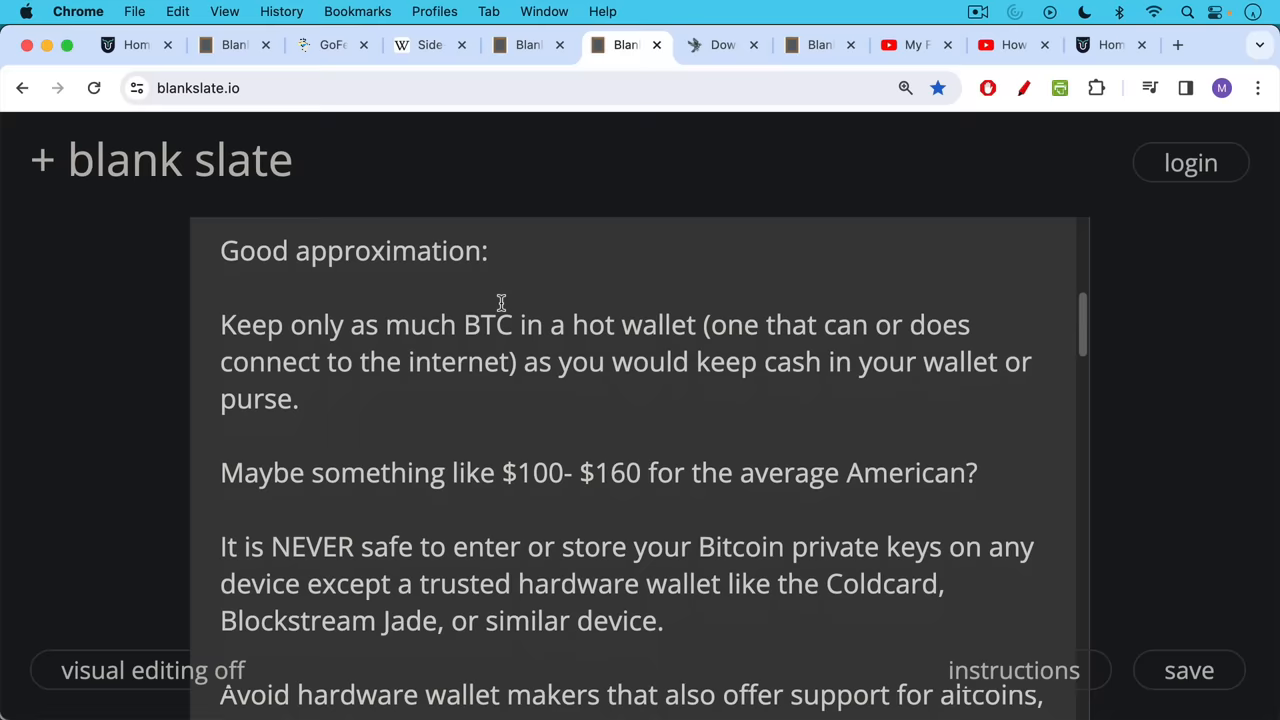
{"action": "scroll", "scroll_direction": "down", "scroll_amount": 3}
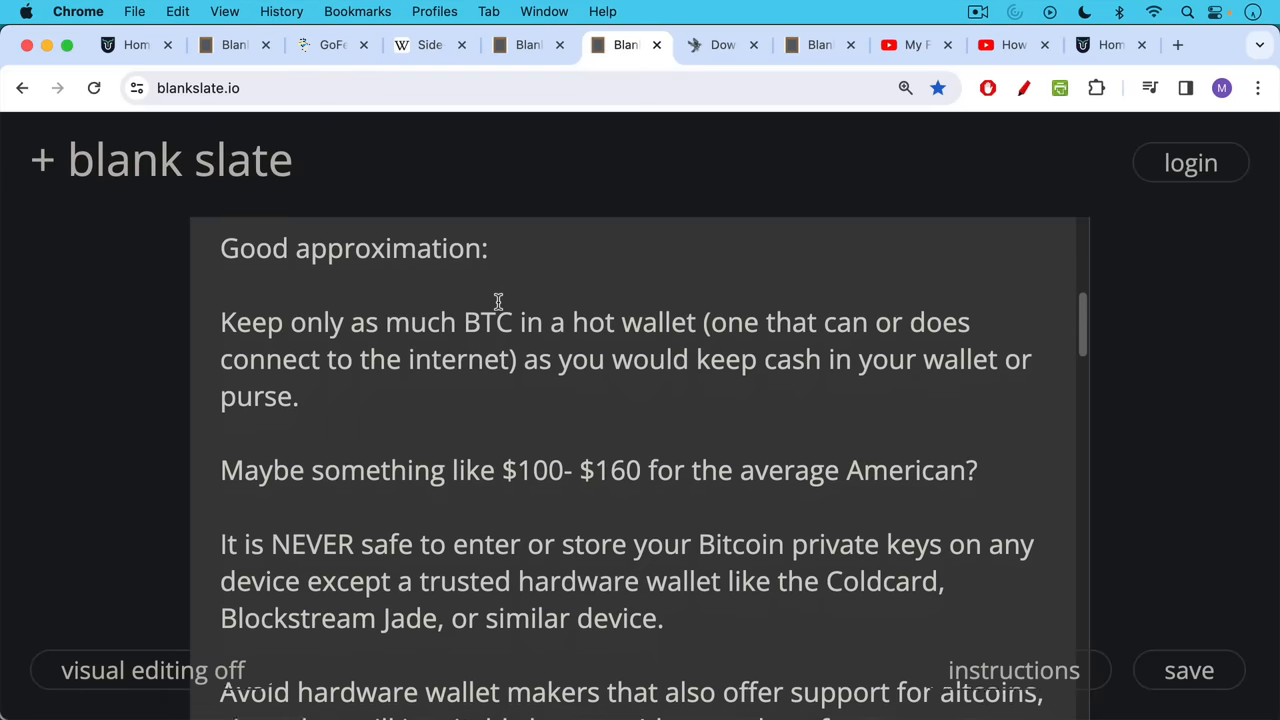
{"action": "scroll", "scroll_direction": "down", "scroll_amount": 3}
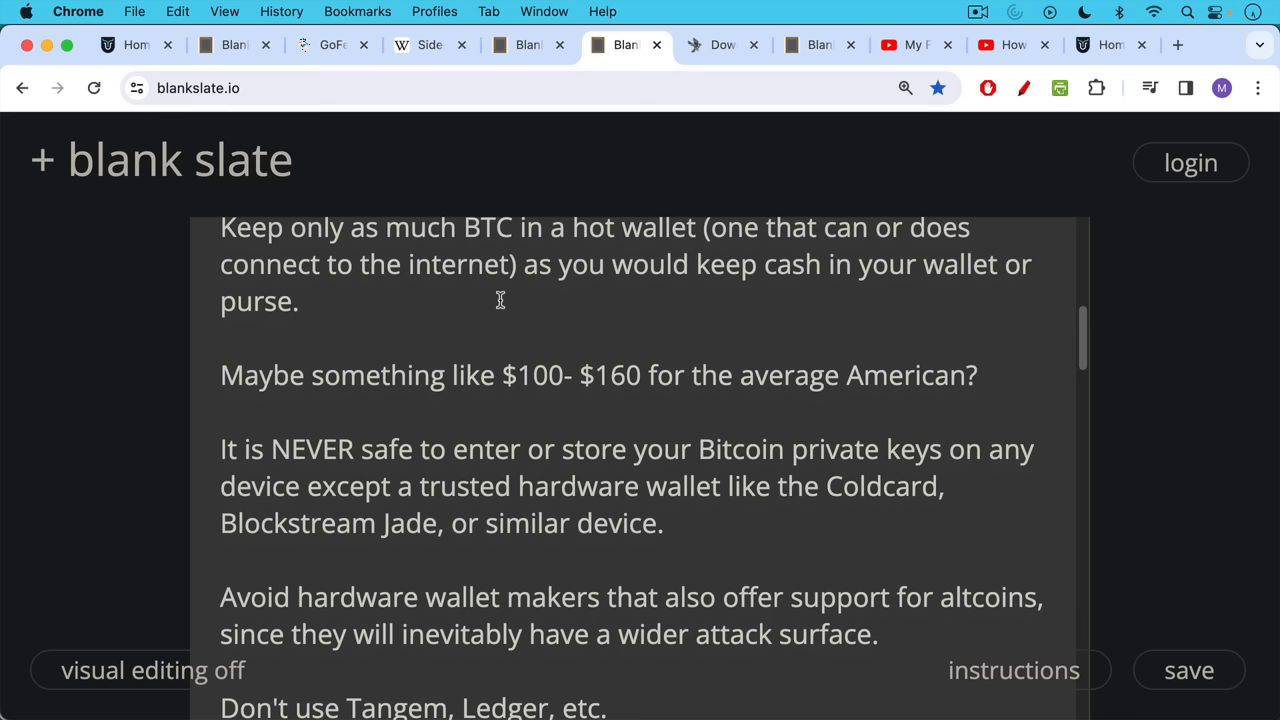
{"action": "mouse_move", "coordinate": [488, 300]}
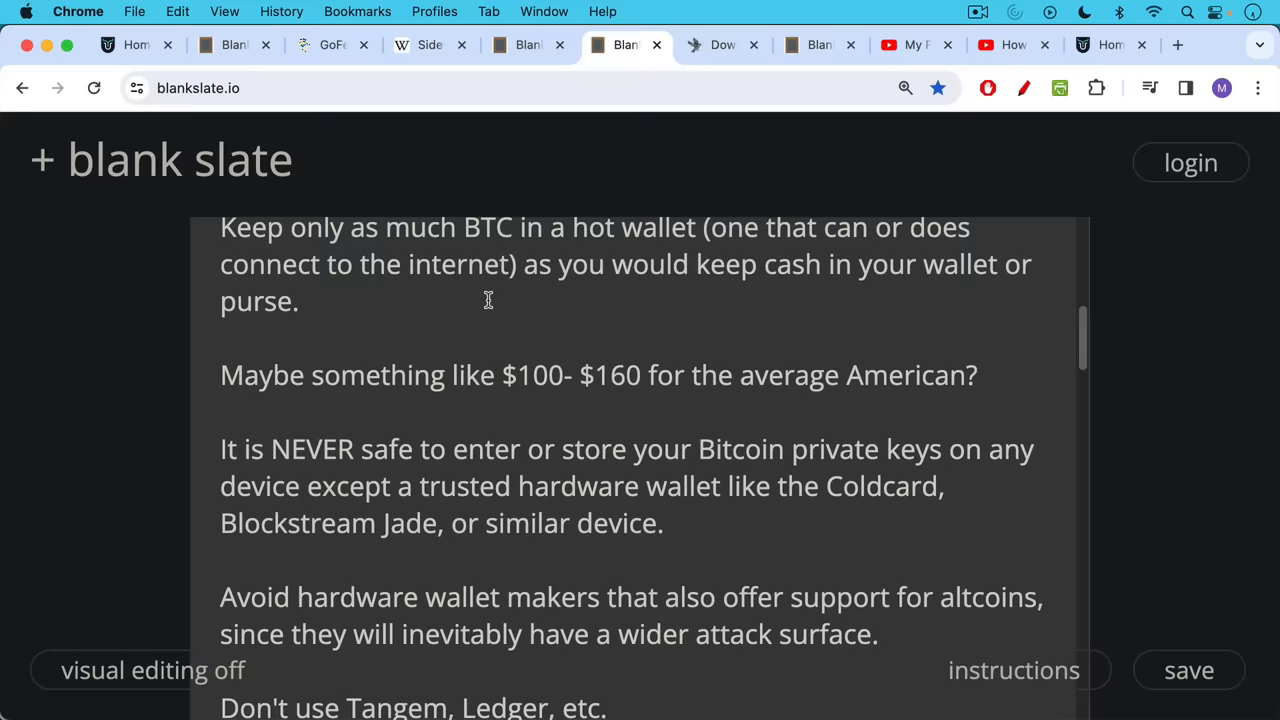
{"action": "scroll", "scroll_direction": "down", "scroll_amount": 3}
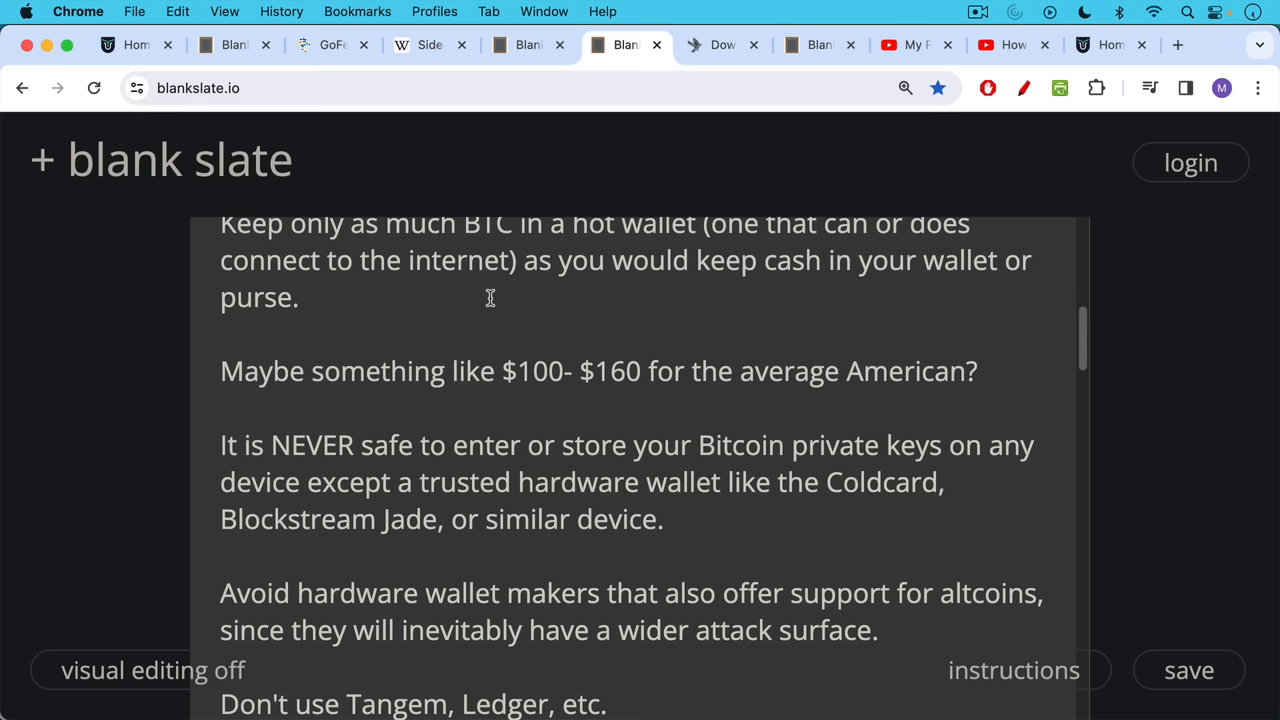
{"action": "mouse_move", "coordinate": [492, 280]}
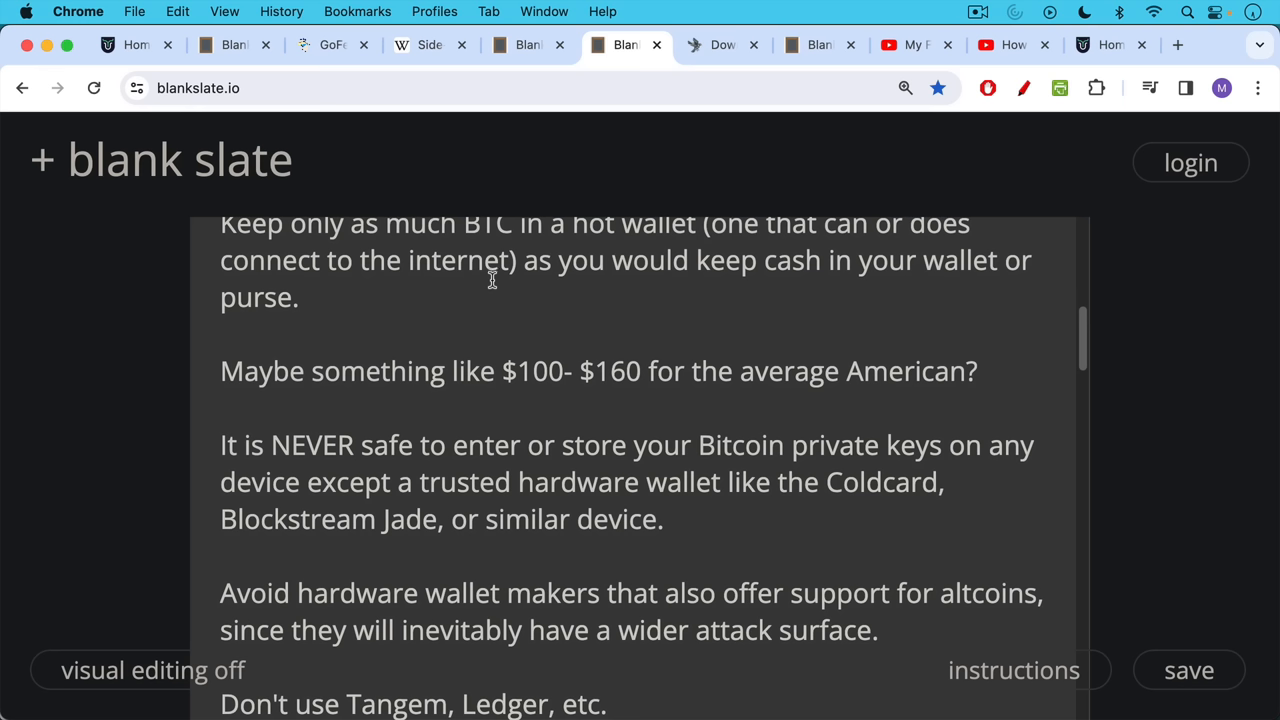
{"action": "mouse_move", "coordinate": [496, 280]}
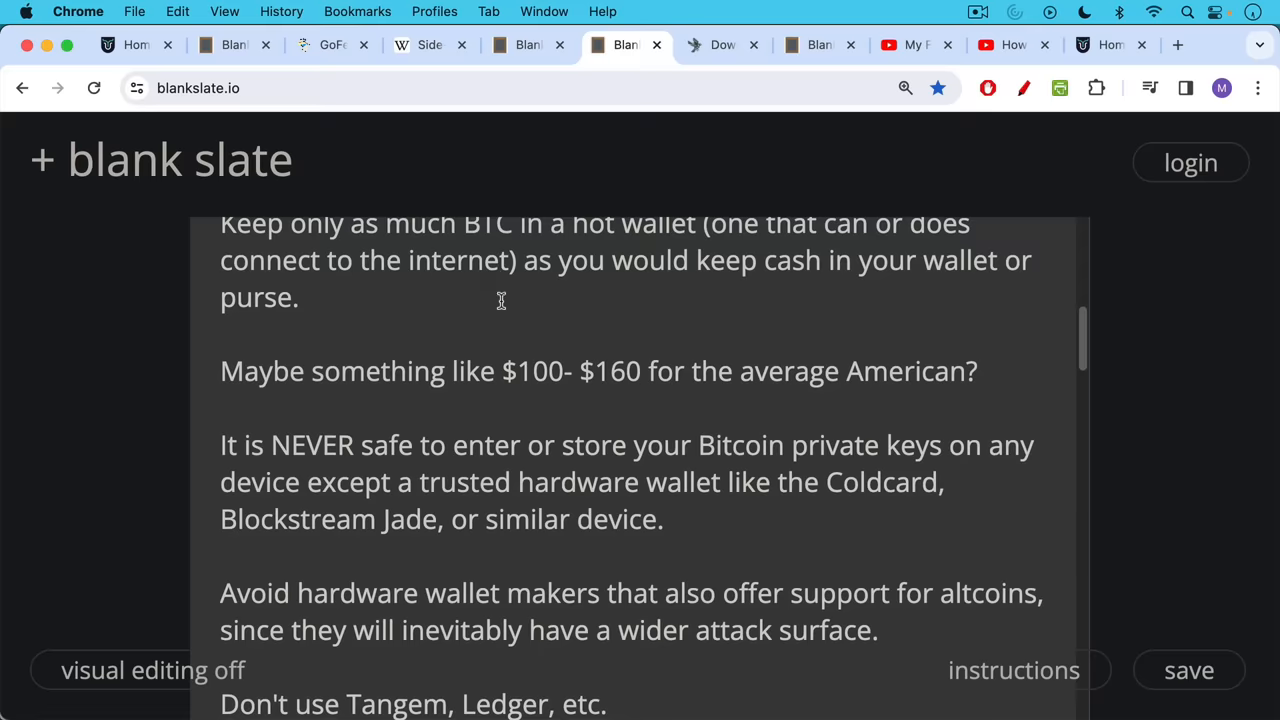
Step: Continue to the 'Why do you need a hardware wallet?' list: generate, hold offline, sign transactions
{"action": "scroll", "scroll_direction": "down", "scroll_amount": 3}
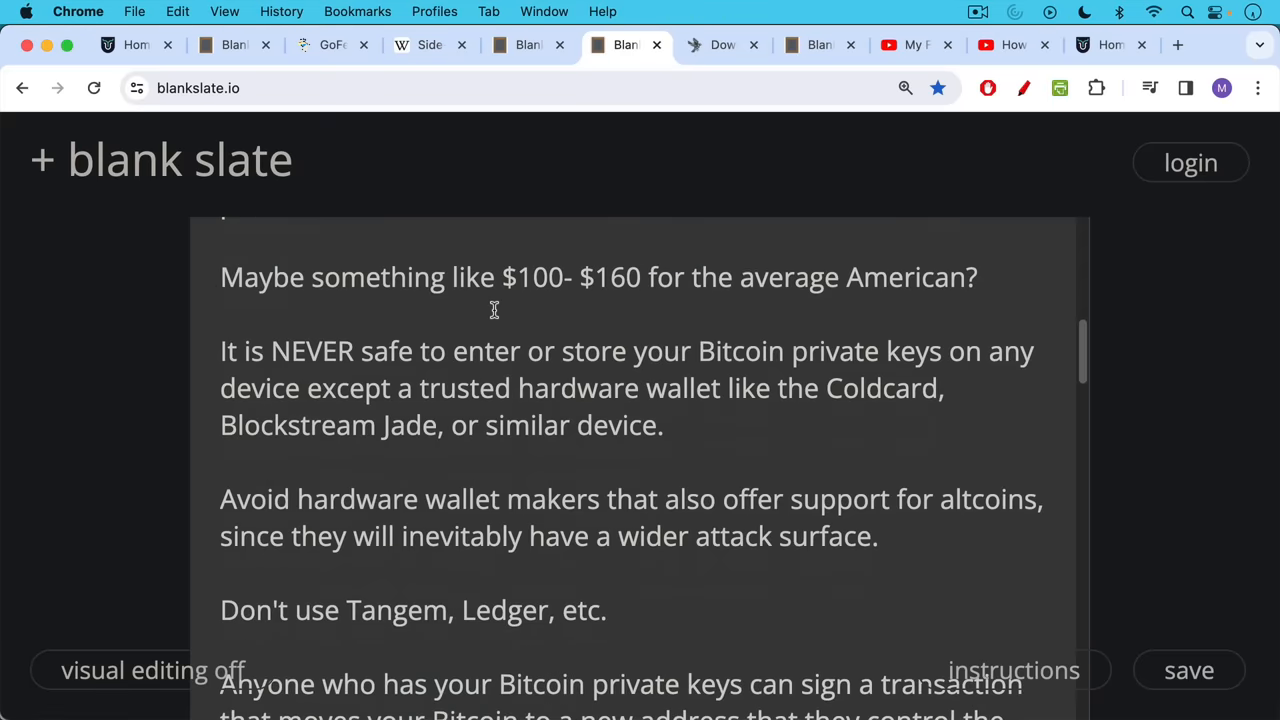
{"action": "scroll", "scroll_direction": "down", "scroll_amount": 3}
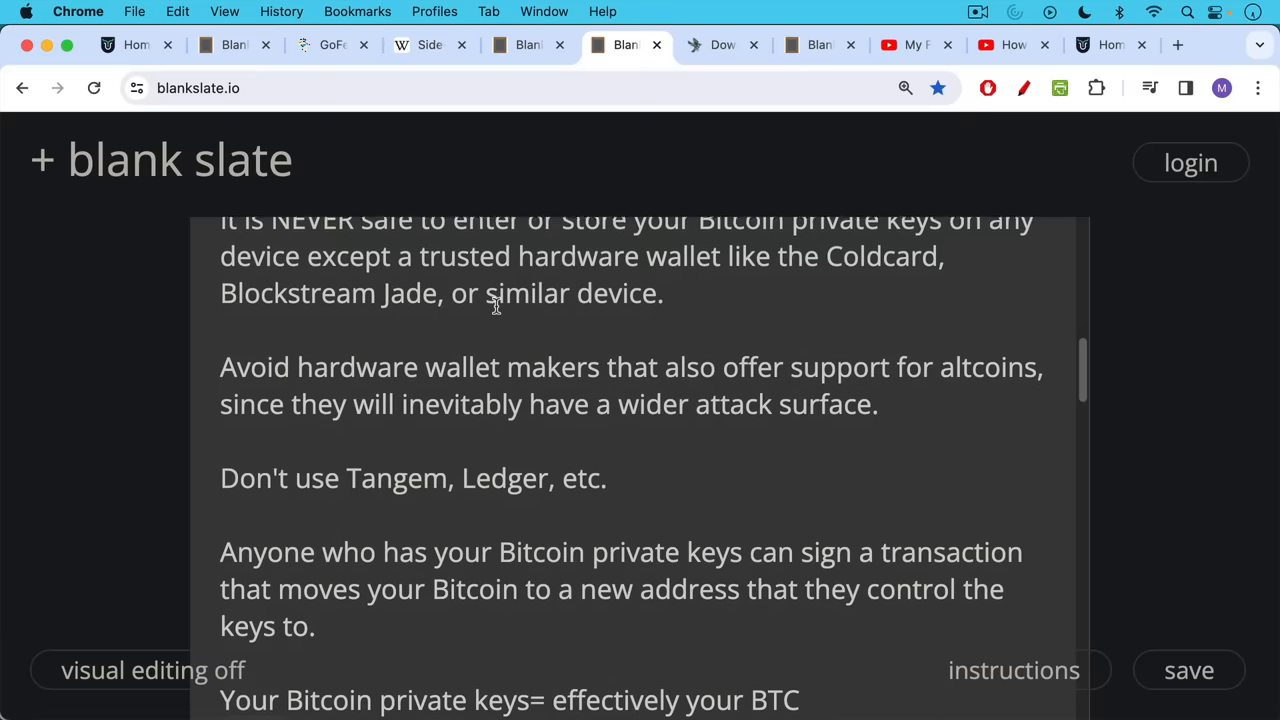
{"action": "scroll", "scroll_direction": "down", "scroll_amount": 3}
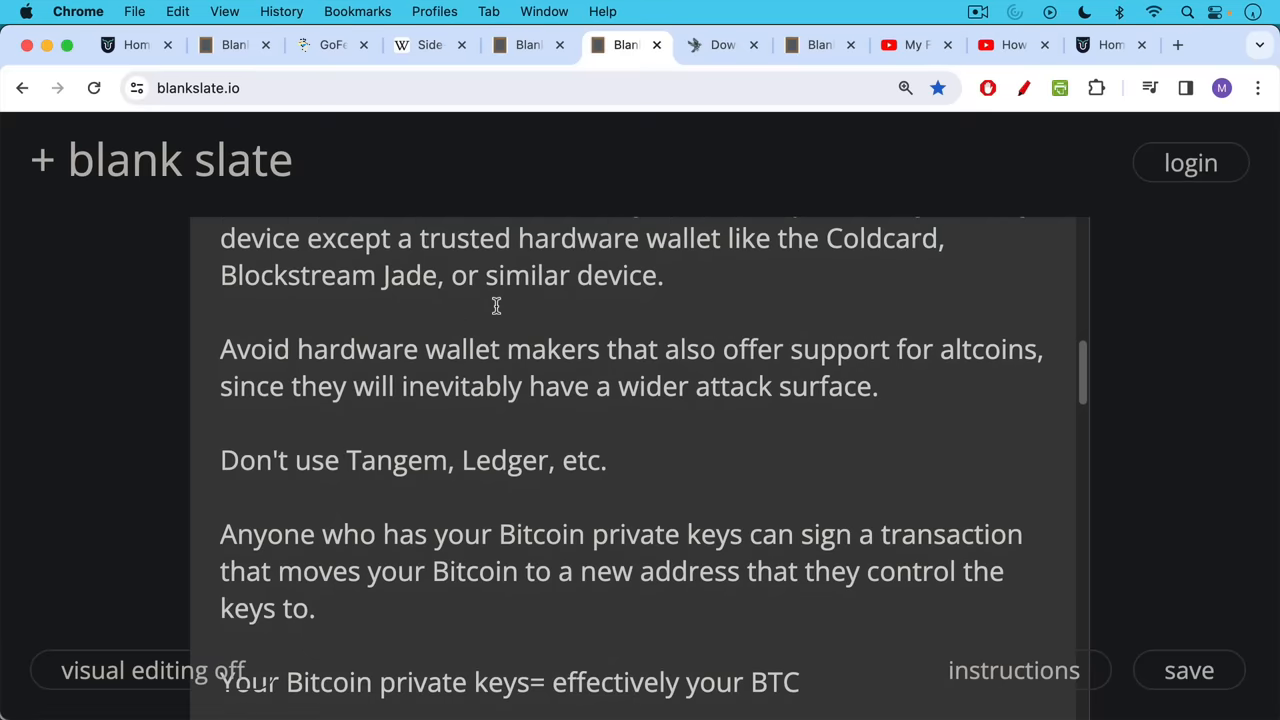
{"action": "scroll", "scroll_direction": "down", "scroll_amount": 3}
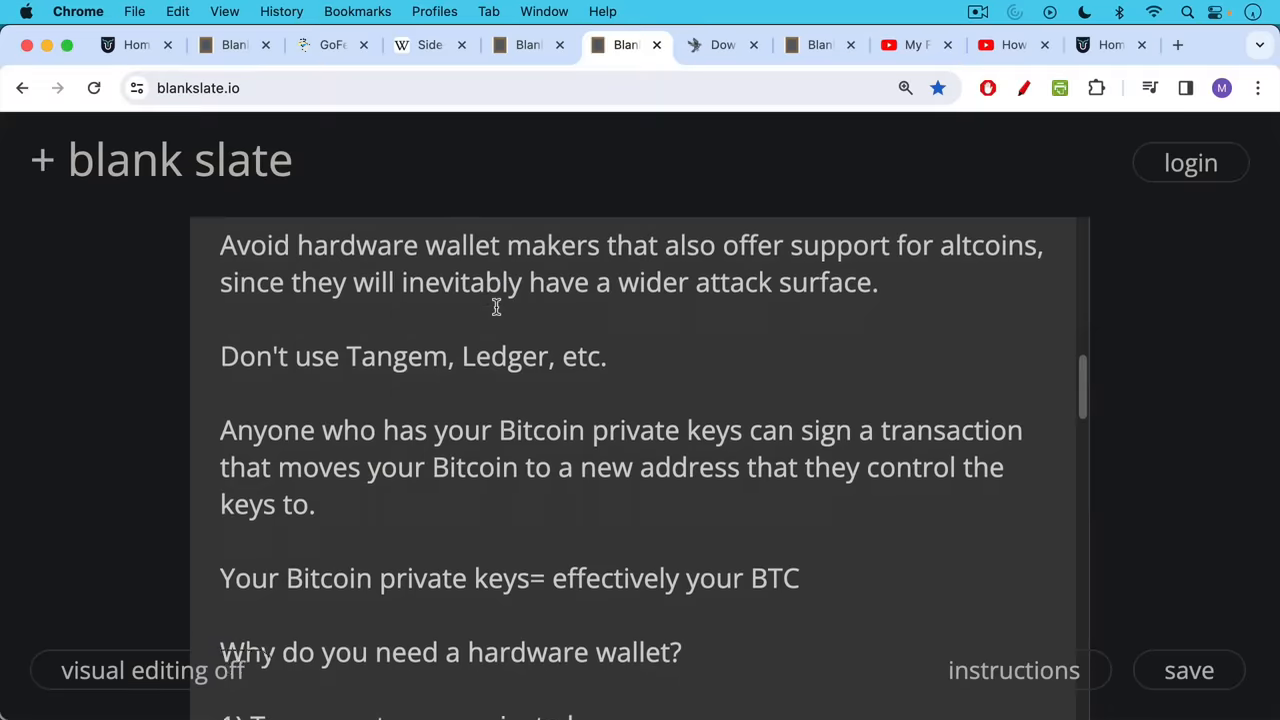
{"action": "scroll", "scroll_direction": "down", "scroll_amount": 3}
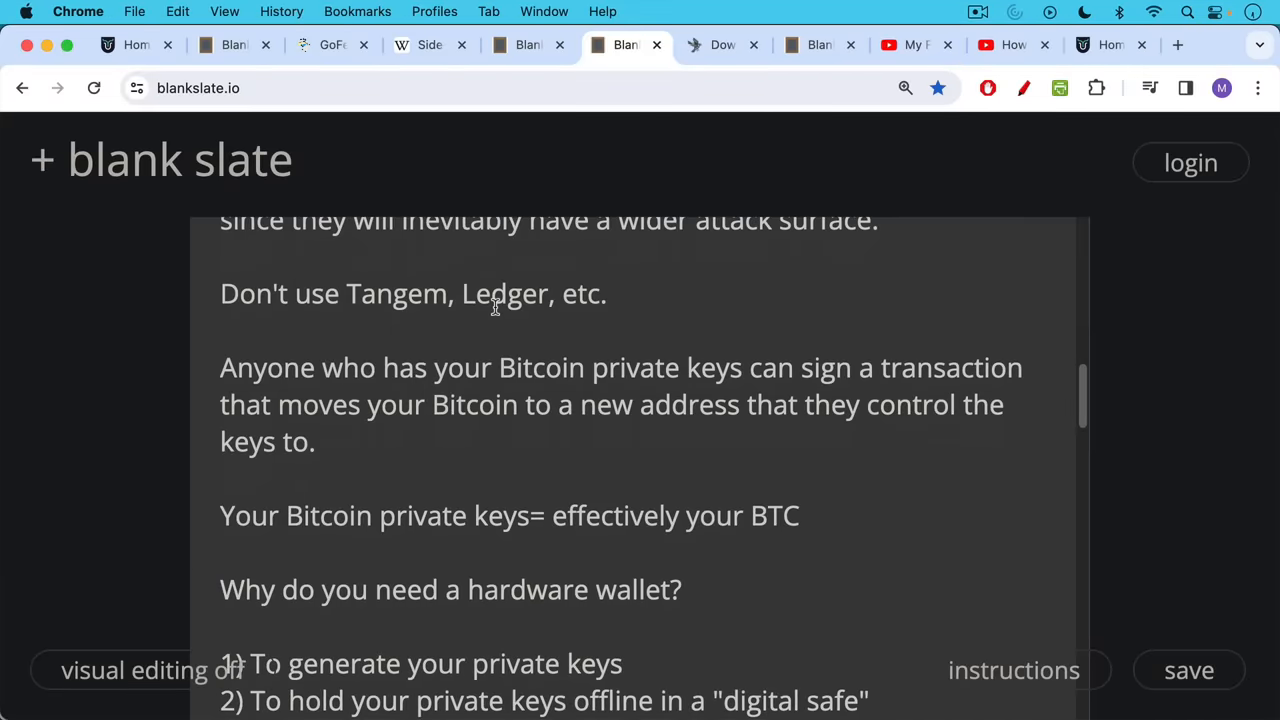
{"action": "scroll", "scroll_direction": "down", "scroll_amount": 3}
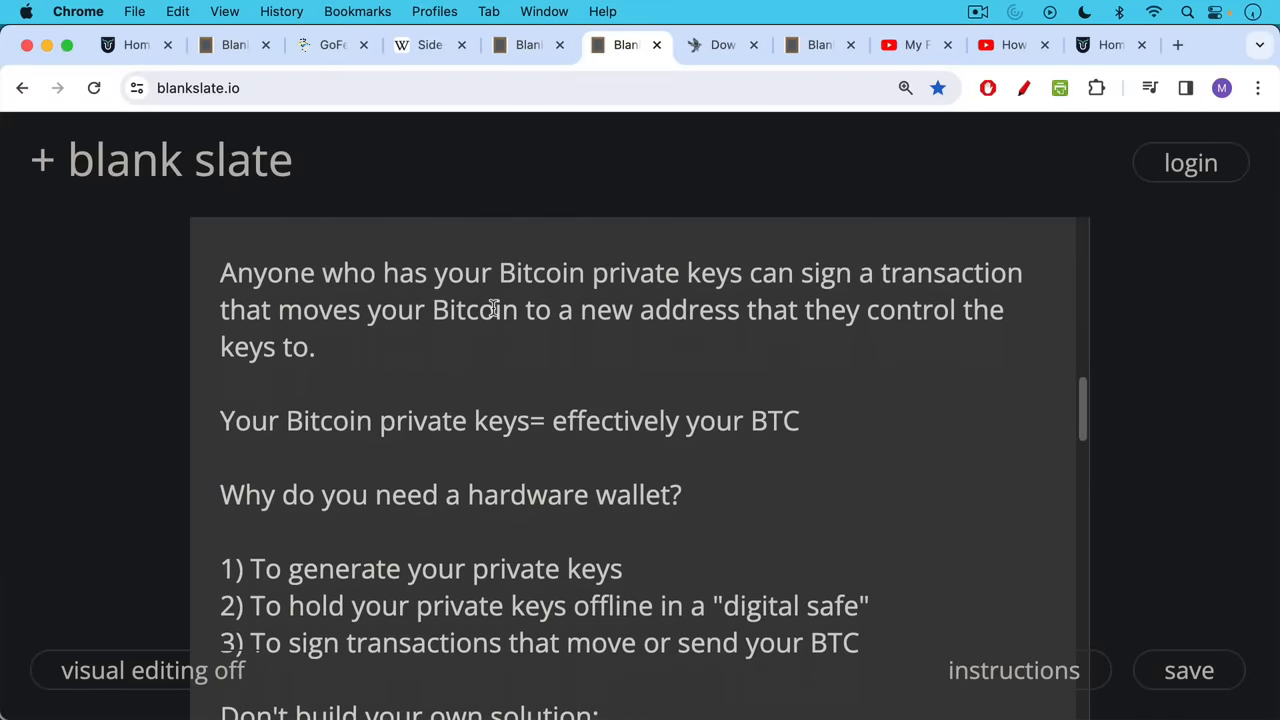
{"action": "scroll", "scroll_direction": "down", "scroll_amount": 3}
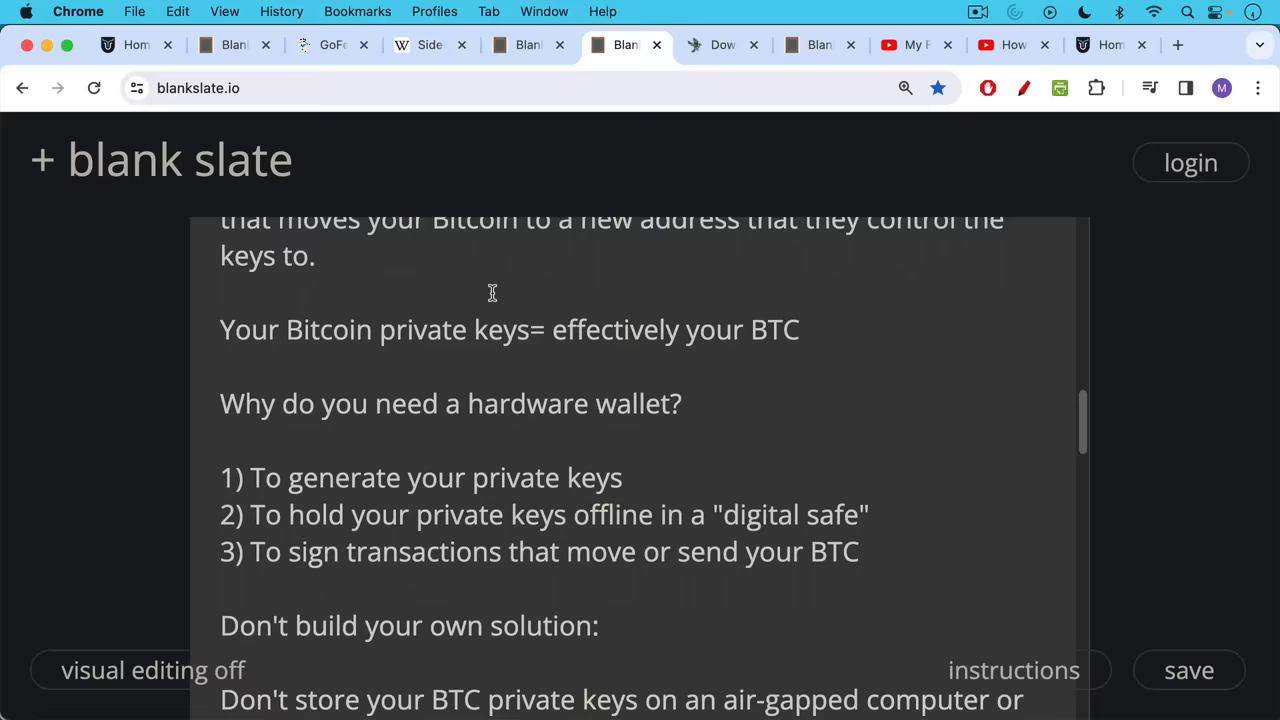
{"action": "mouse_move", "coordinate": [492, 302]}
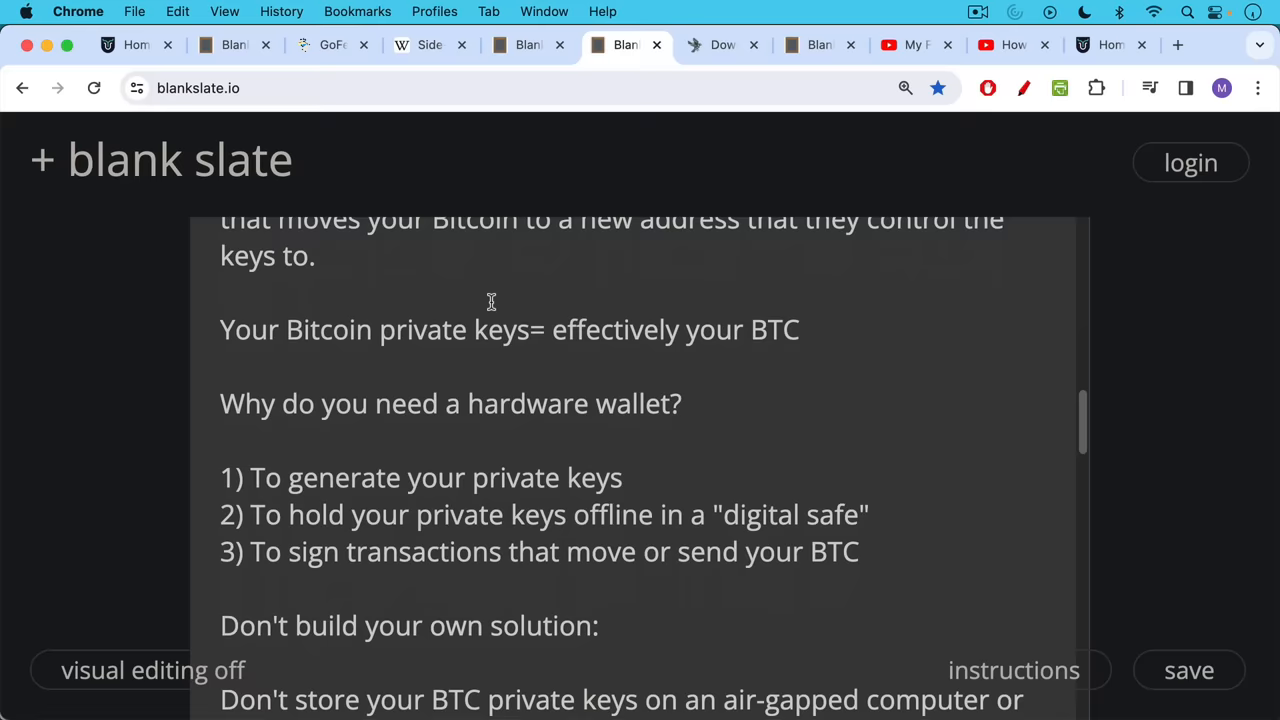
Step: Move down to the don'ts: no air-gapped computers, USB sticks, paper wallets or homemade hardware wallets
{"action": "scroll", "scroll_direction": "down", "scroll_amount": 3}
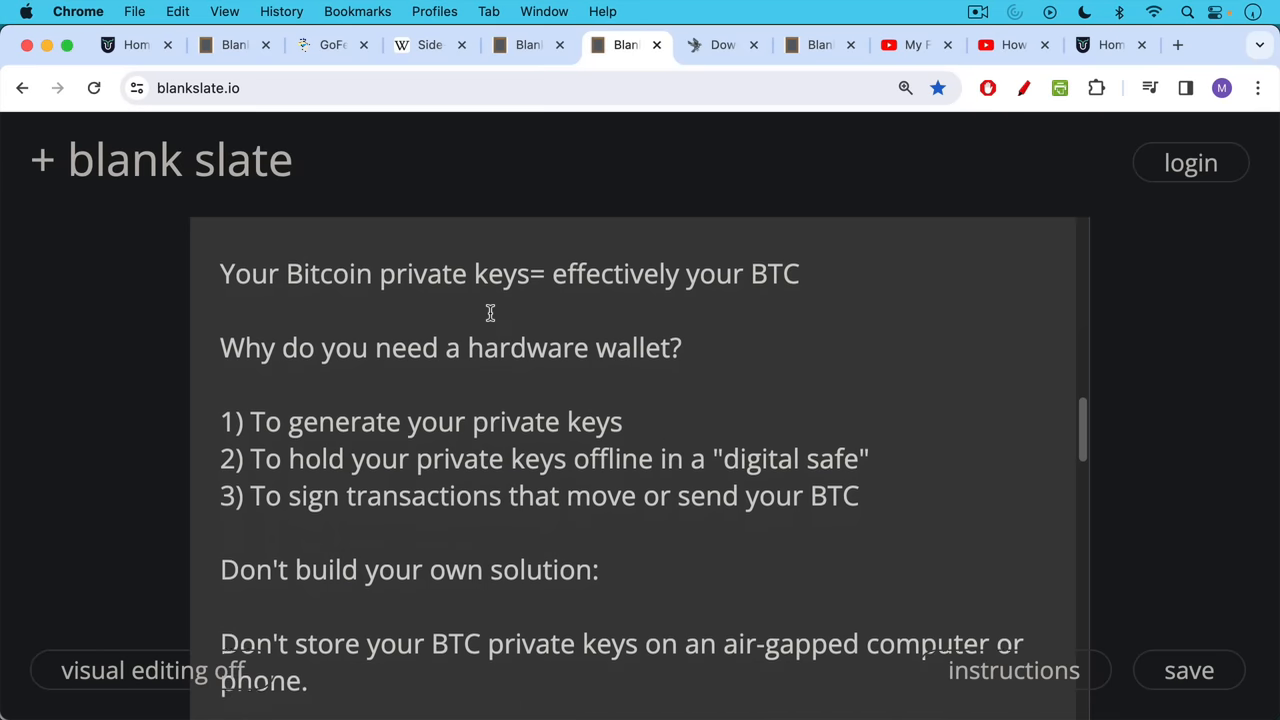
{"action": "scroll", "scroll_direction": "down", "scroll_amount": 3}
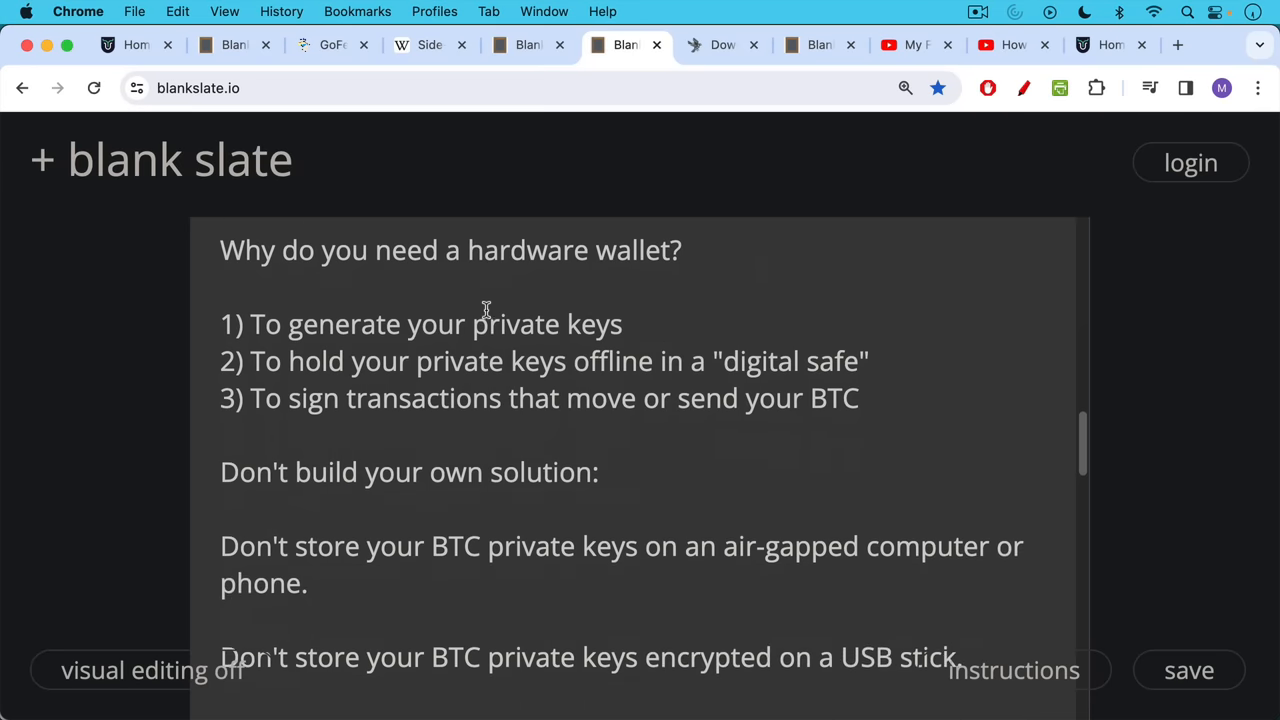
{"action": "mouse_move", "coordinate": [488, 308]}
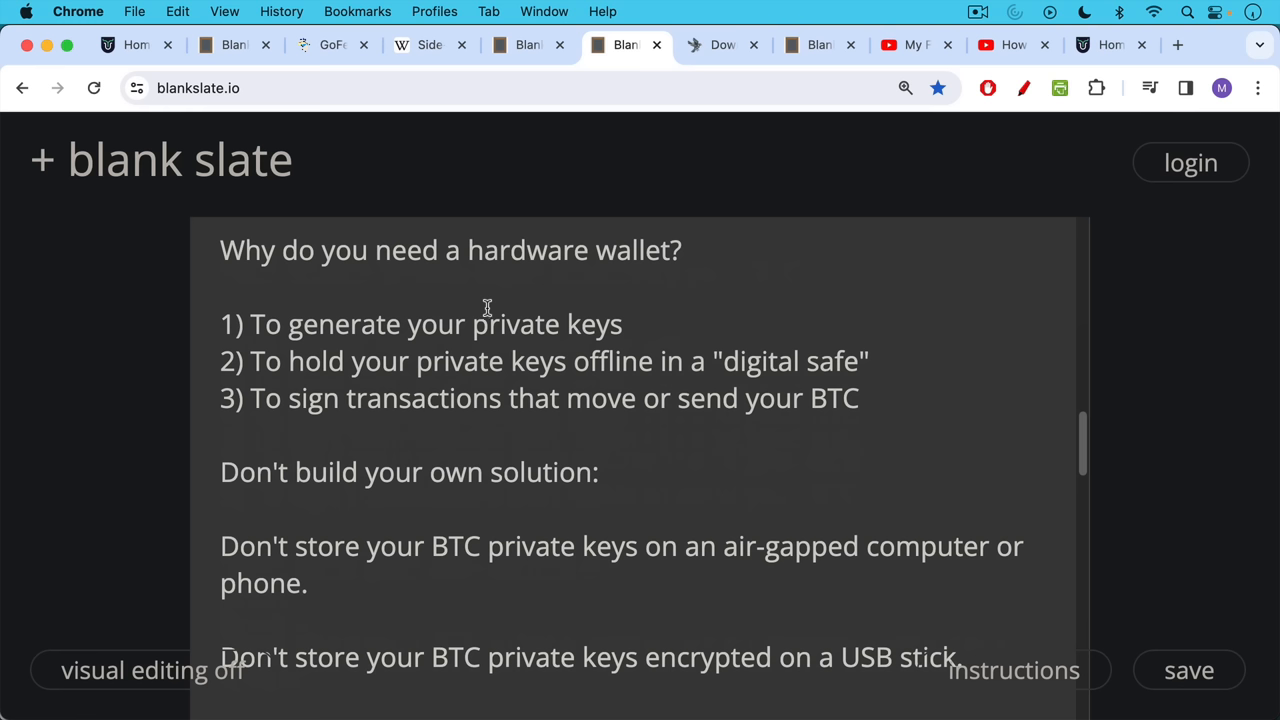
{"action": "mouse_move", "coordinate": [488, 304]}
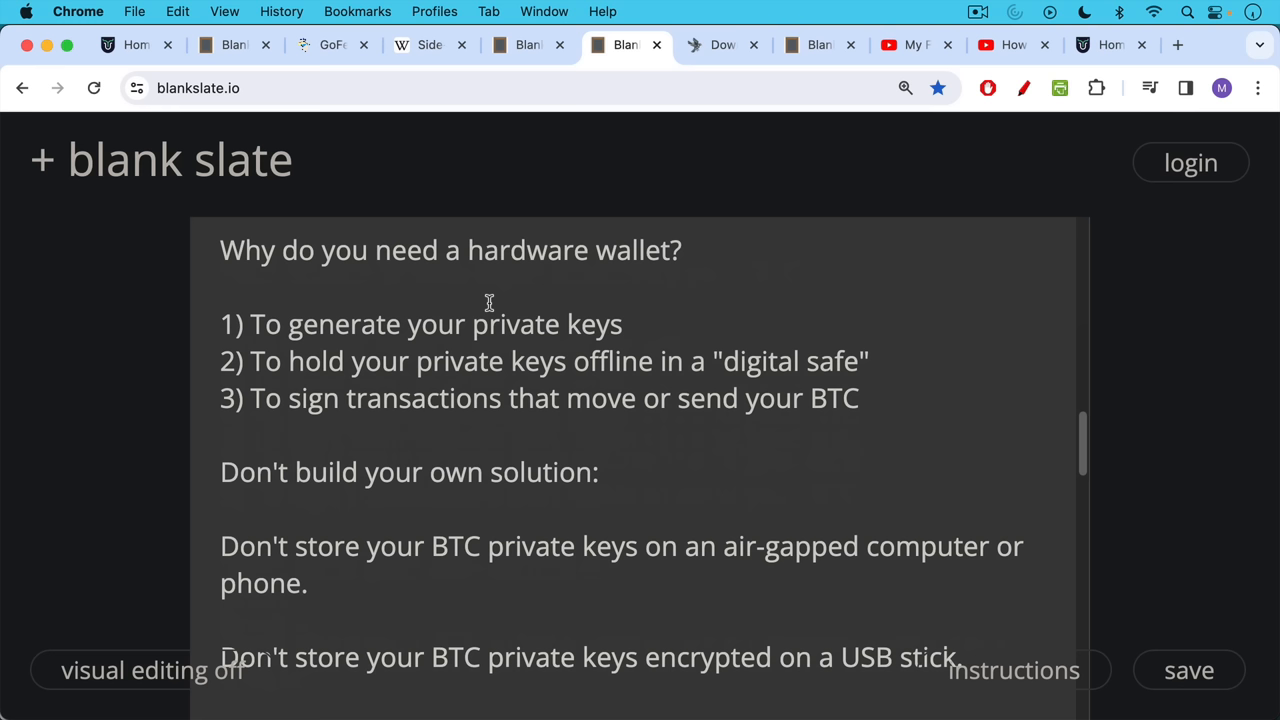
{"action": "mouse_move", "coordinate": [488, 306]}
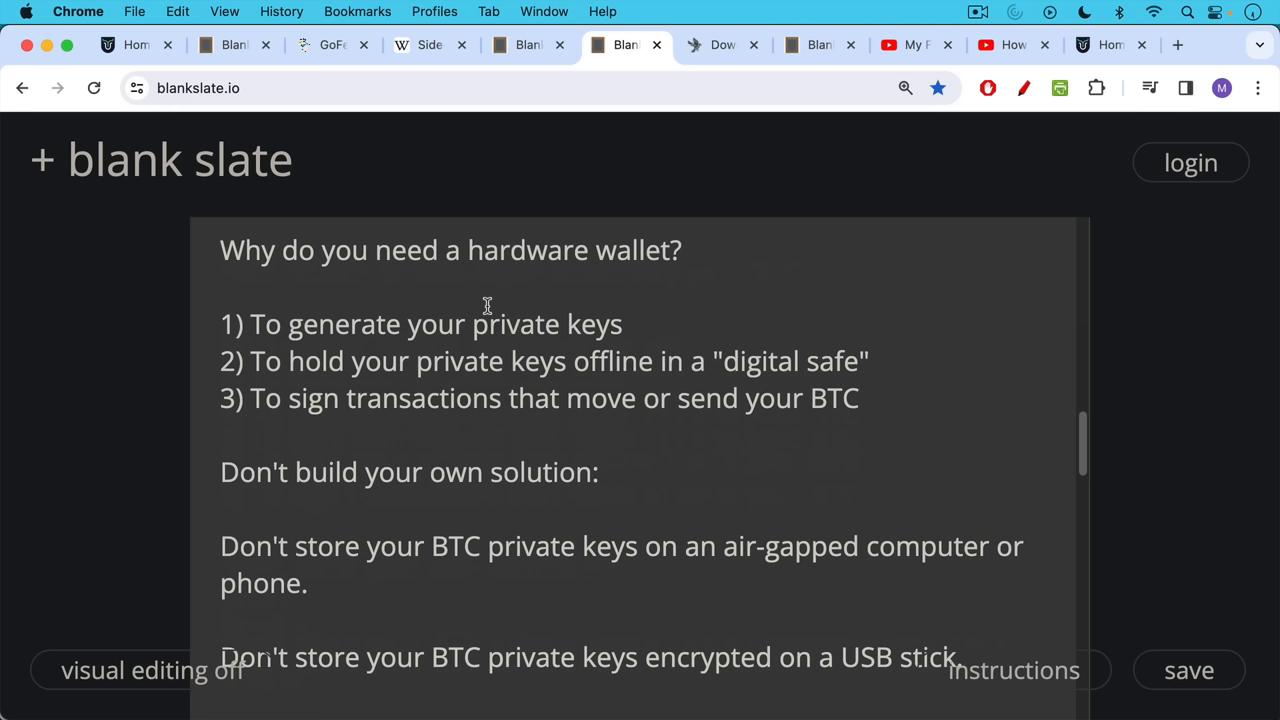
{"action": "scroll", "scroll_direction": "down", "scroll_amount": 3}
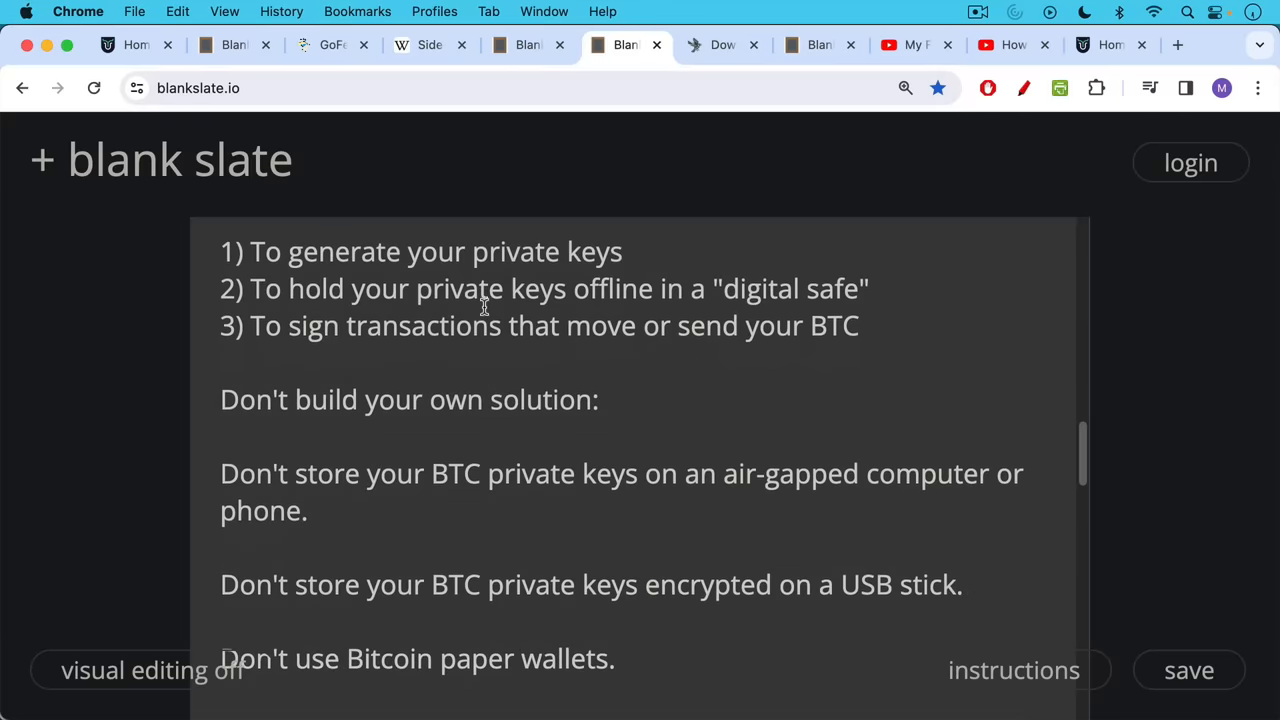
{"action": "scroll", "scroll_direction": "down", "scroll_amount": 3}
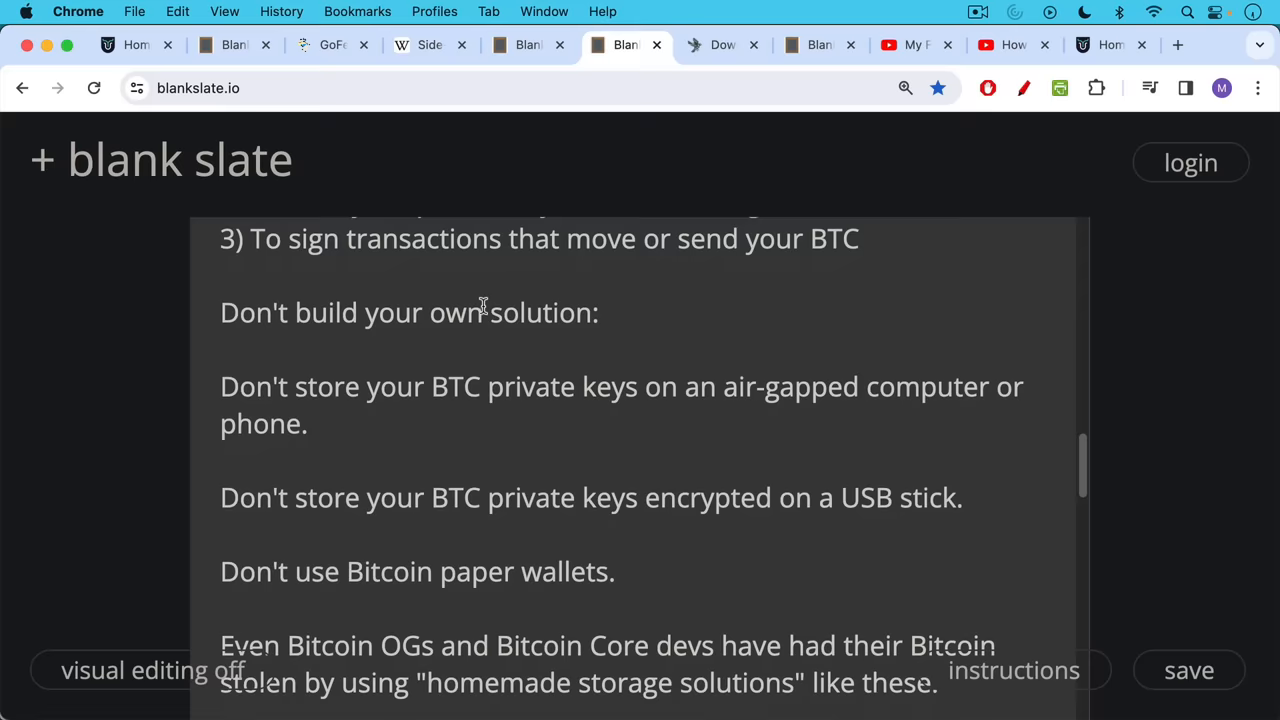
{"action": "scroll", "scroll_direction": "down", "scroll_amount": 3}
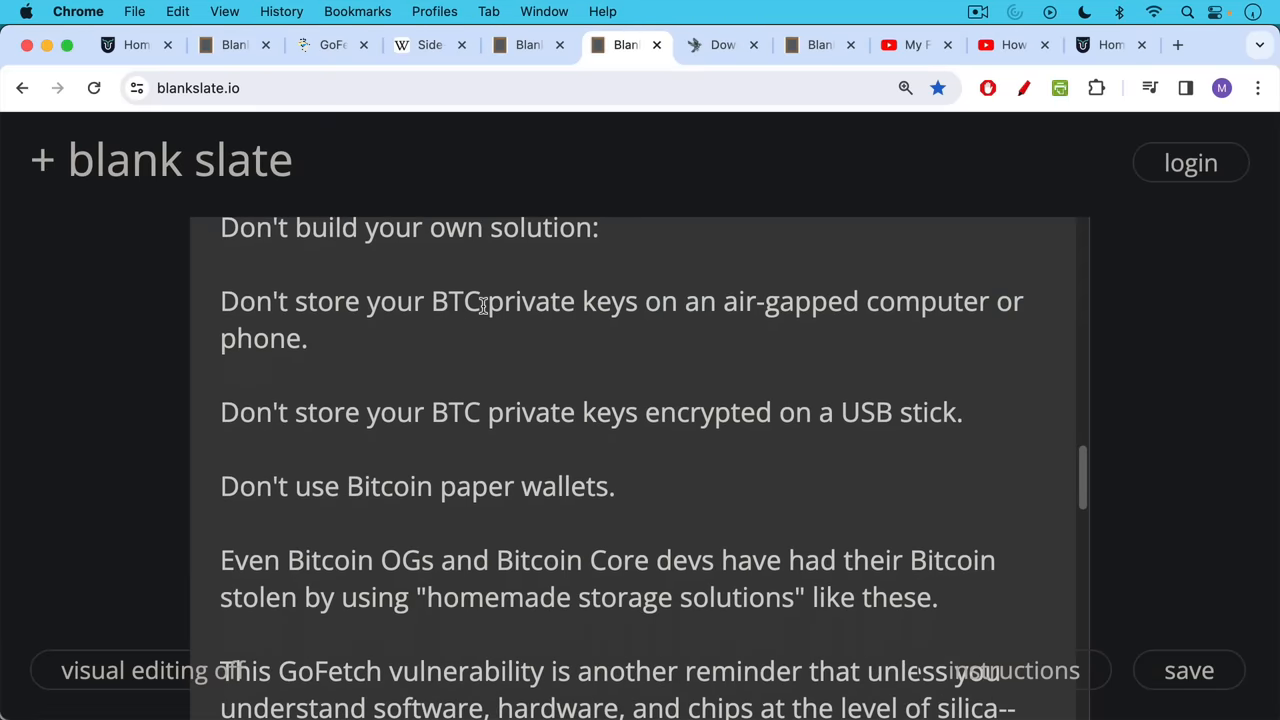
{"action": "scroll", "scroll_direction": "down", "scroll_amount": 3}
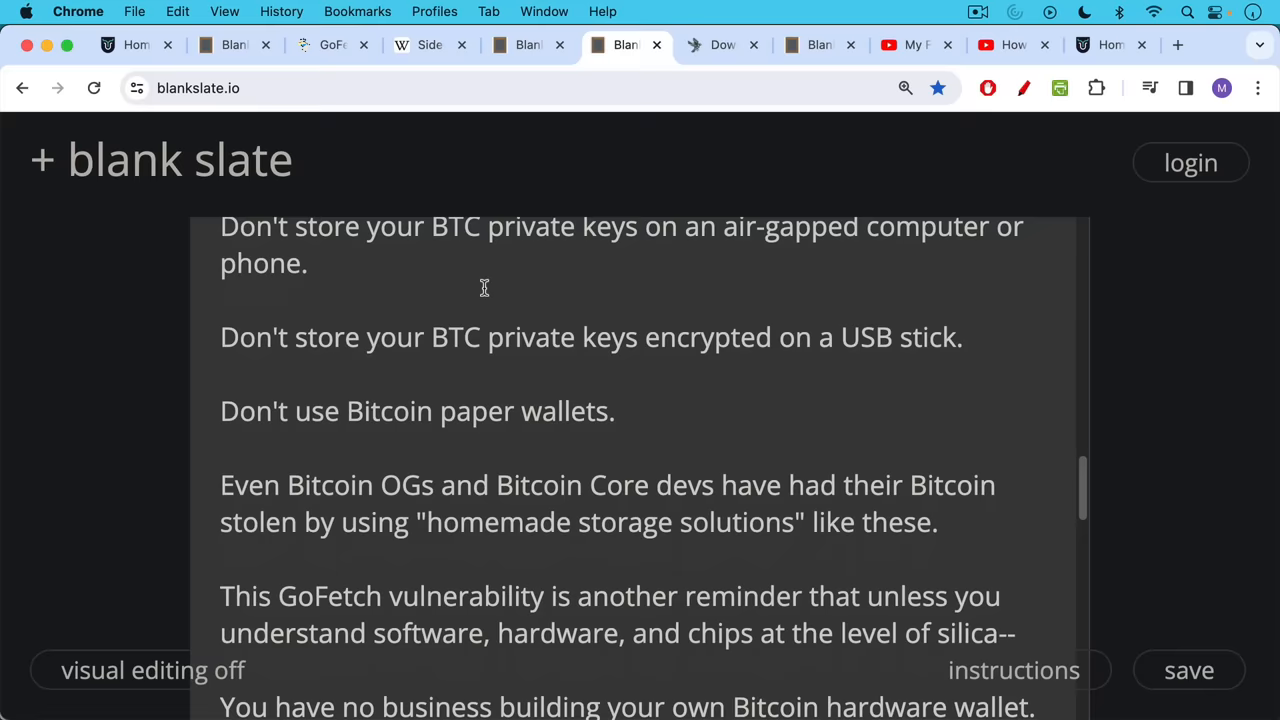
{"action": "scroll", "scroll_direction": "down", "scroll_amount": 3}
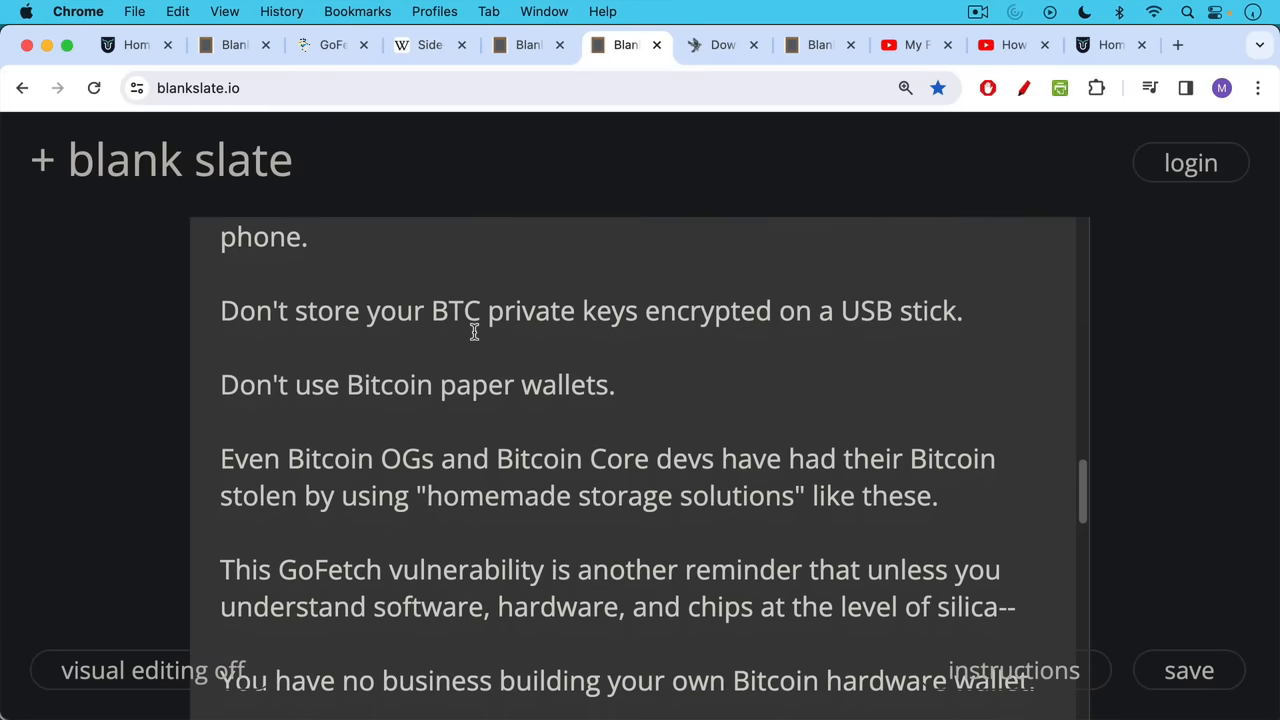
{"action": "scroll", "scroll_direction": "down", "scroll_amount": 3}
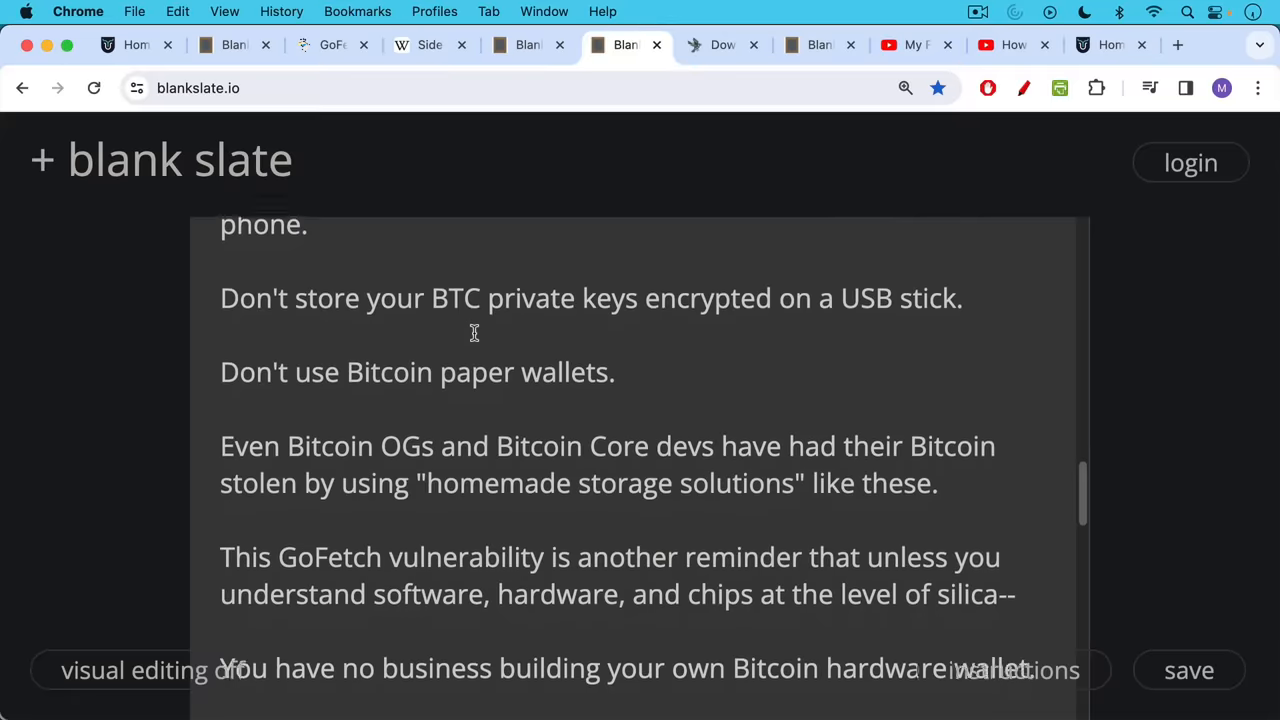
{"action": "scroll", "scroll_direction": "down", "scroll_amount": 3}
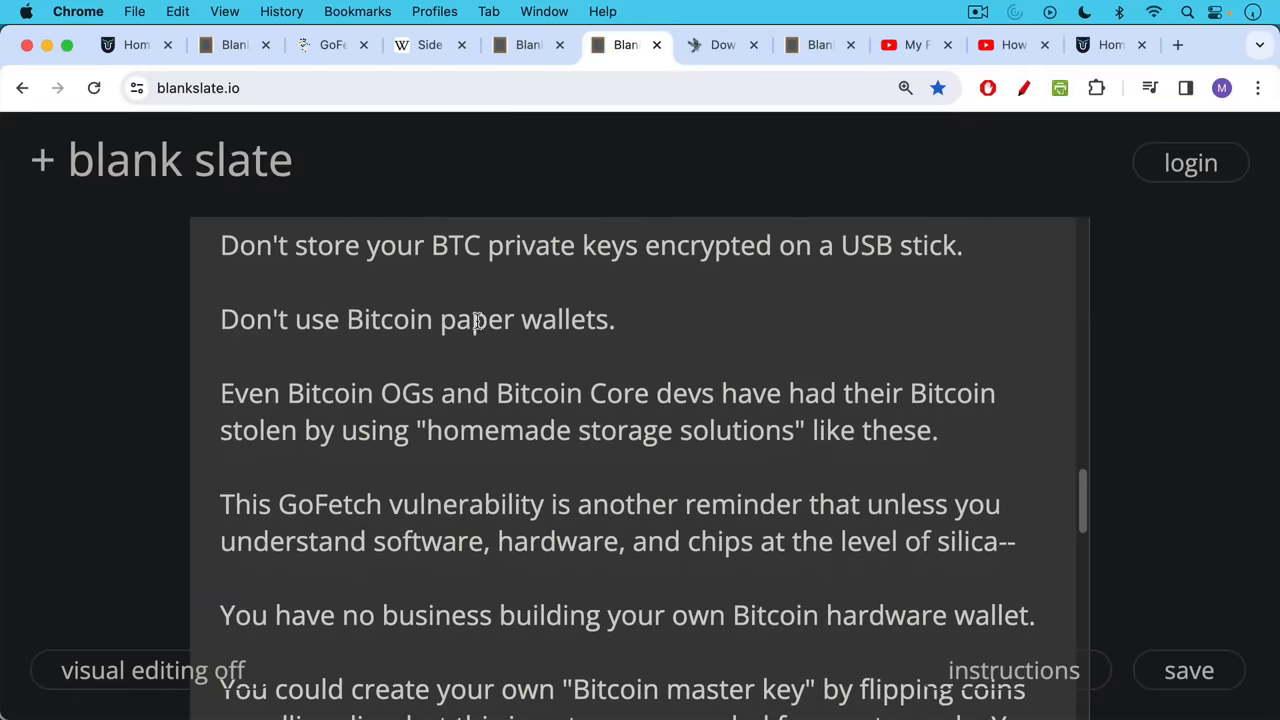
{"action": "mouse_move", "coordinate": [478, 312]}
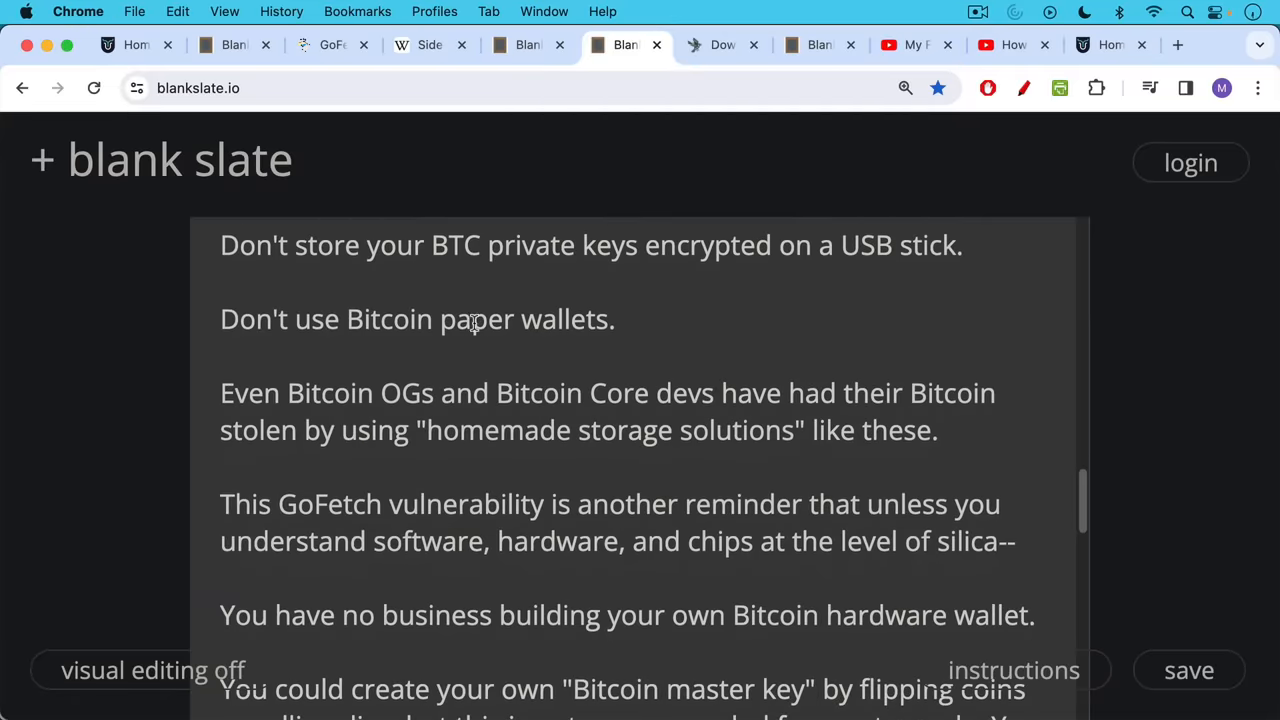
{"action": "scroll", "scroll_direction": "down", "scroll_amount": 3}
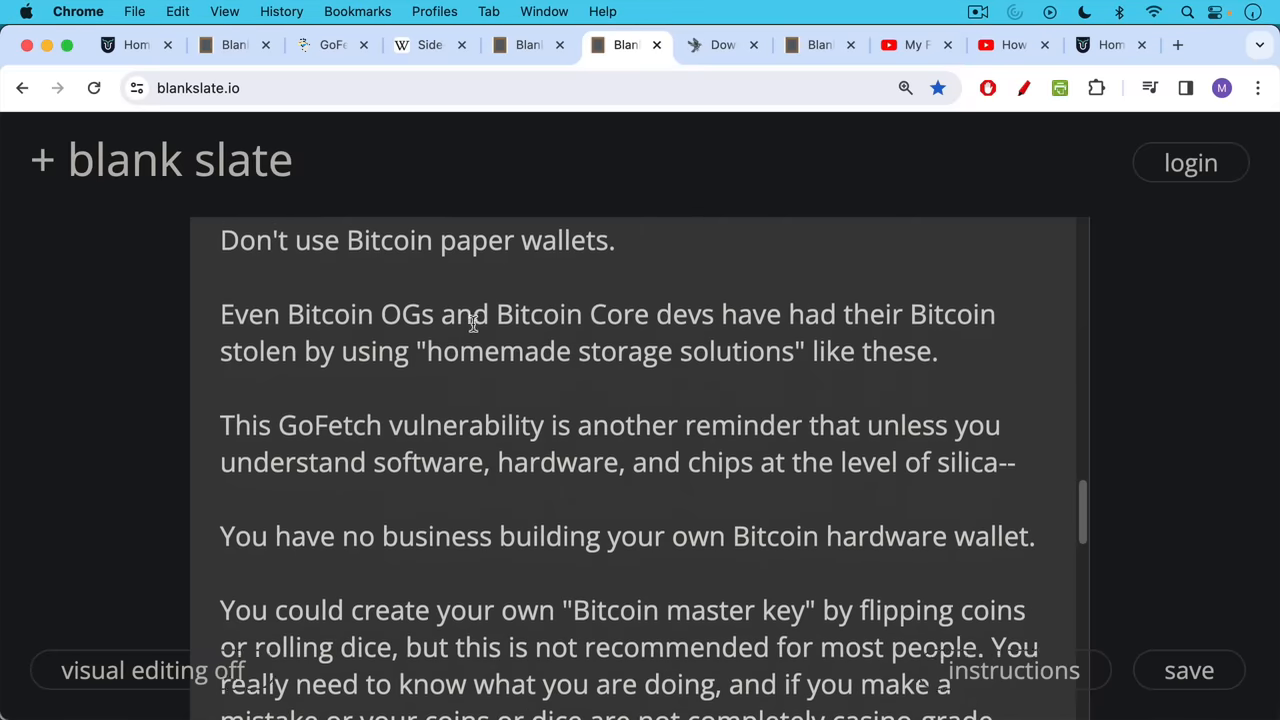
{"action": "scroll", "scroll_direction": "down", "scroll_amount": 3}
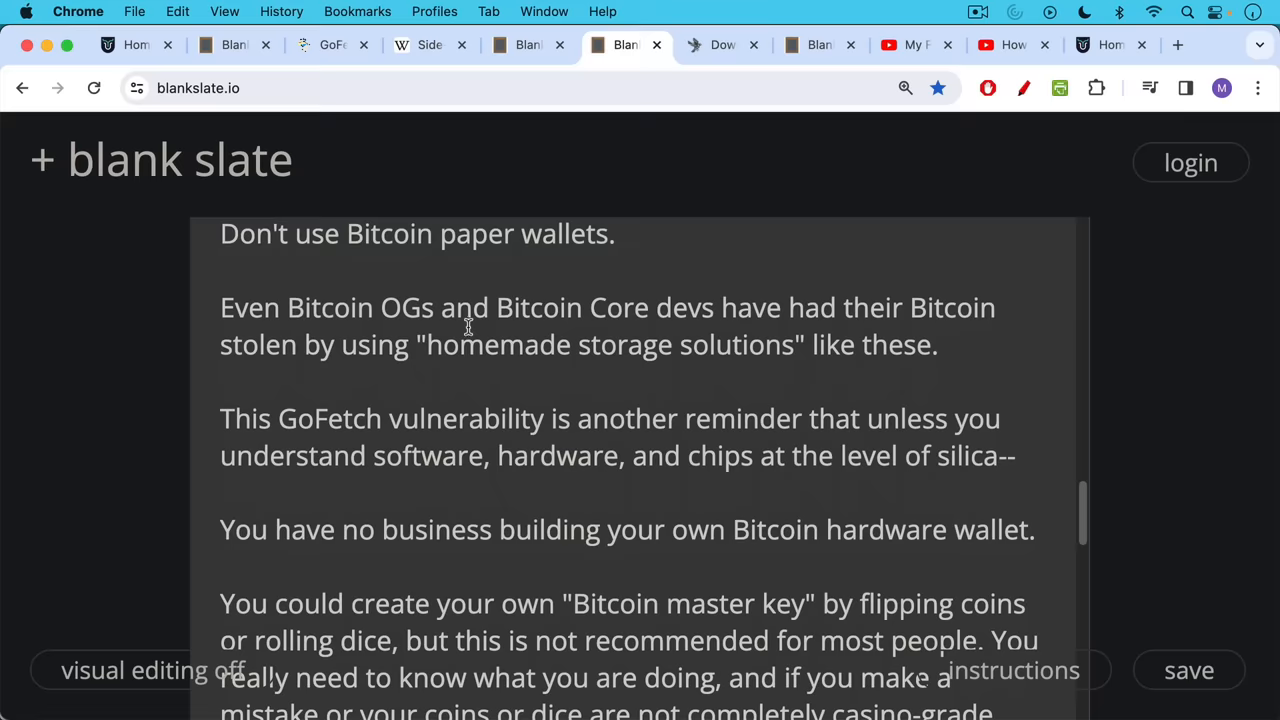
Step: Move down to the warning against hand-picking your own 12 or 24 seed words and the Coldcard/Jade trust question
{"action": "scroll", "scroll_direction": "down", "scroll_amount": 3}
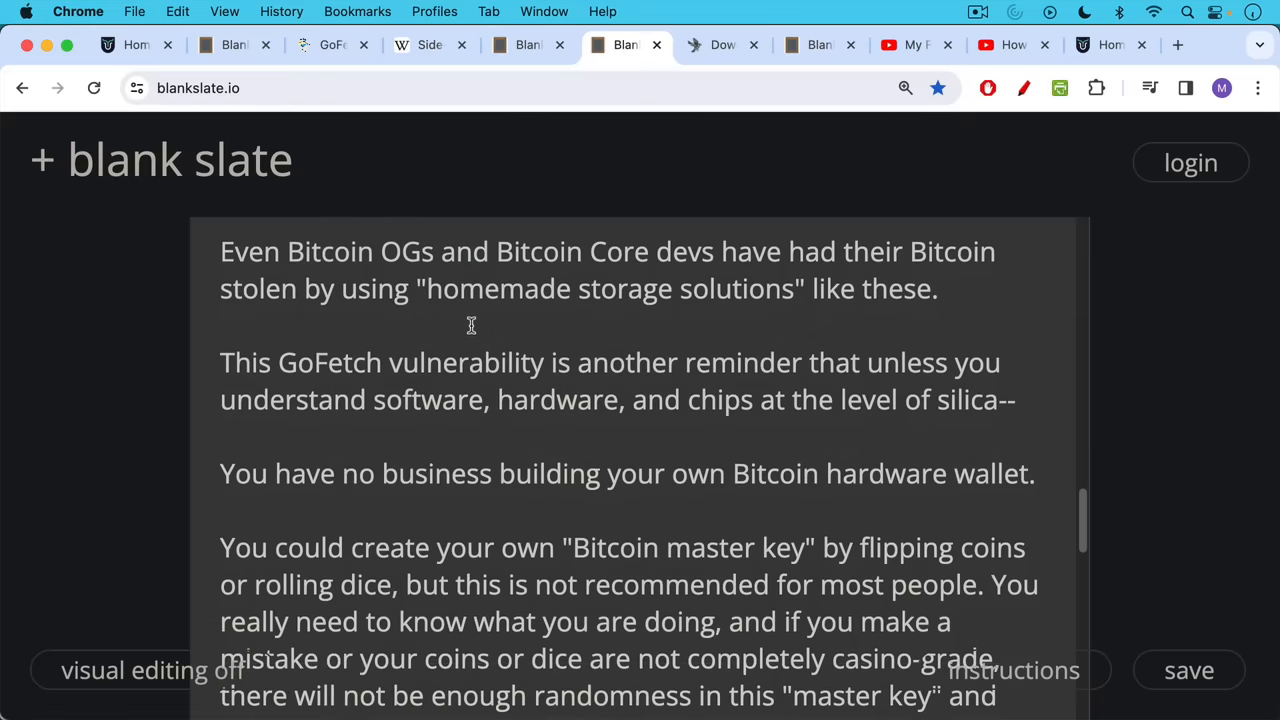
{"action": "mouse_move", "coordinate": [476, 314]}
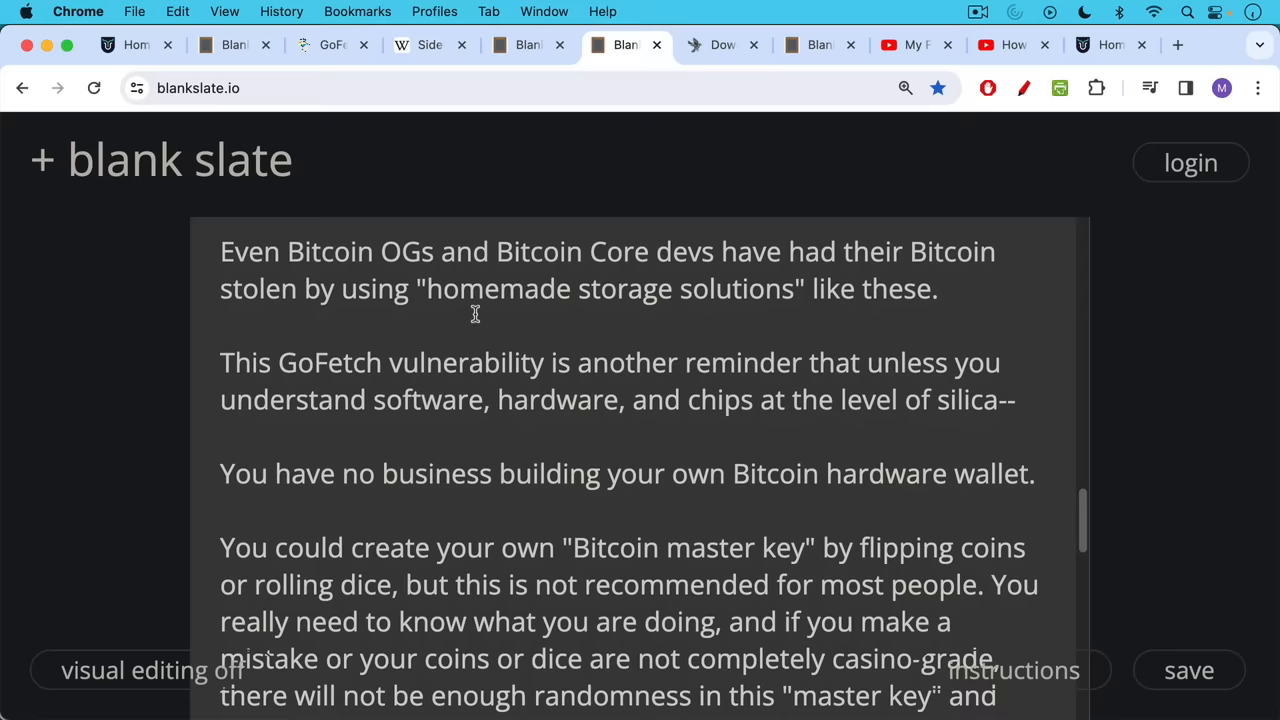
{"action": "mouse_move", "coordinate": [476, 328]}
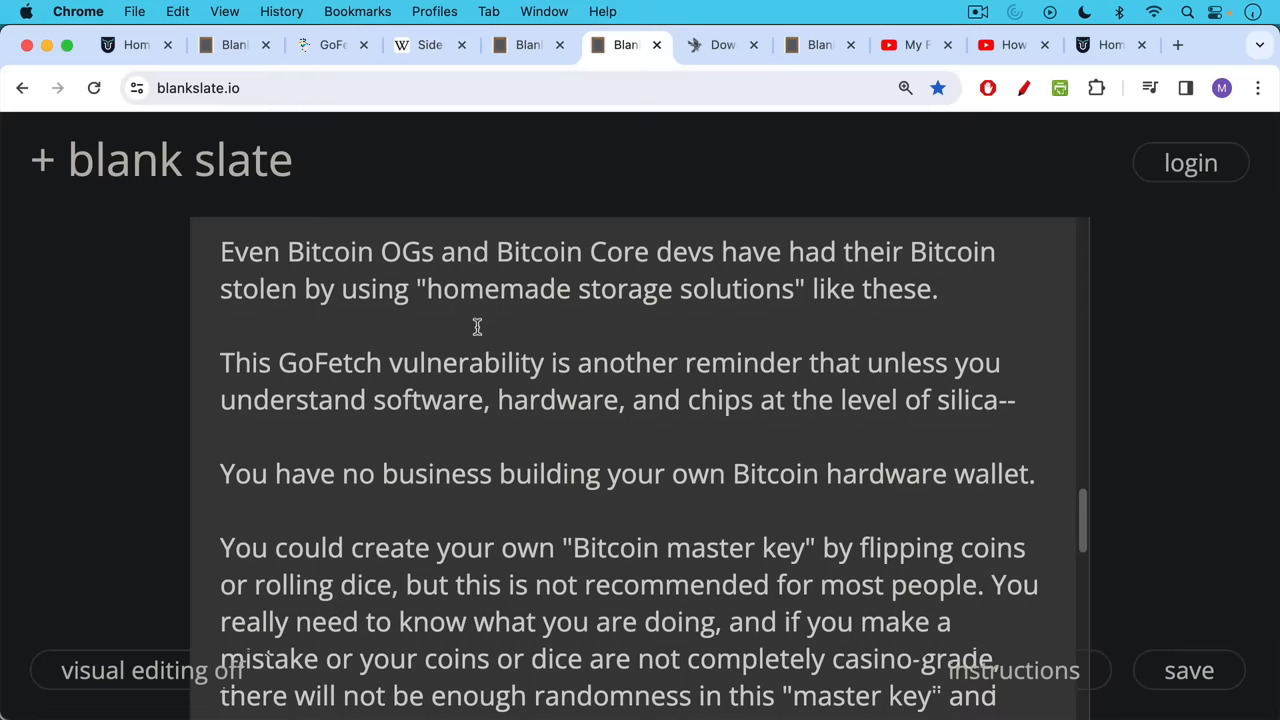
{"action": "scroll", "scroll_direction": "down", "scroll_amount": 3}
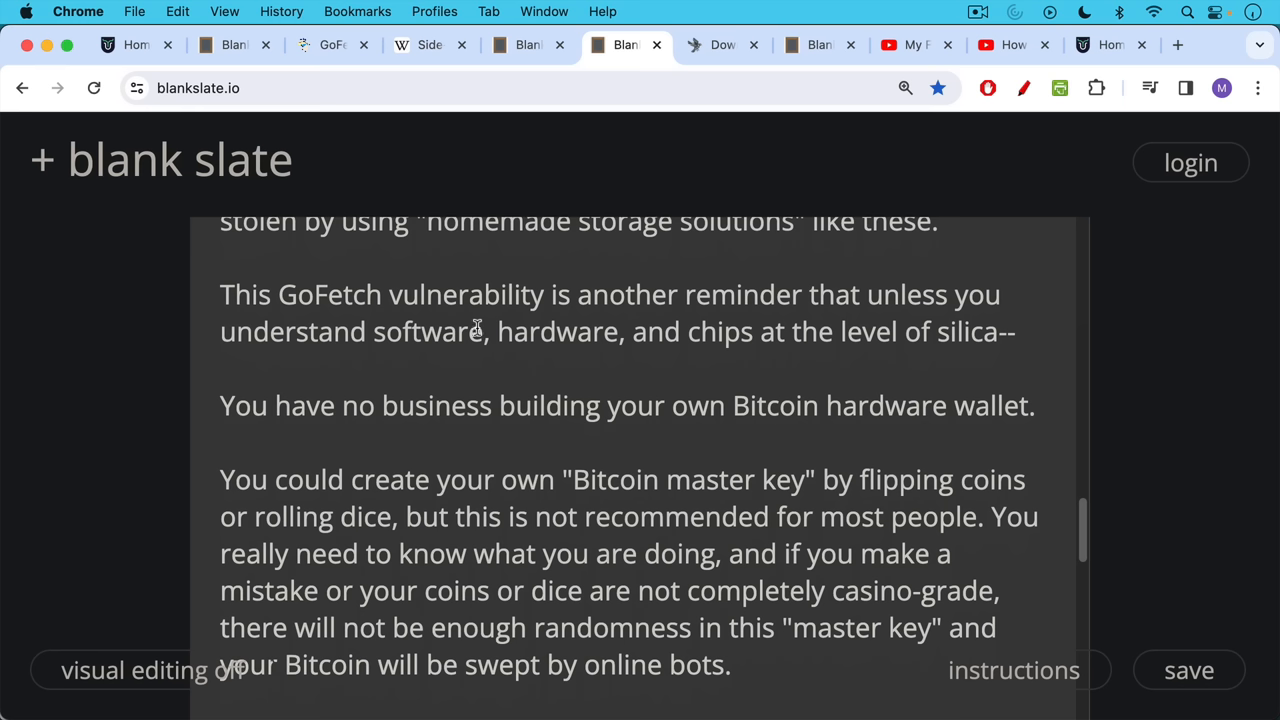
{"action": "mouse_move", "coordinate": [478, 324]}
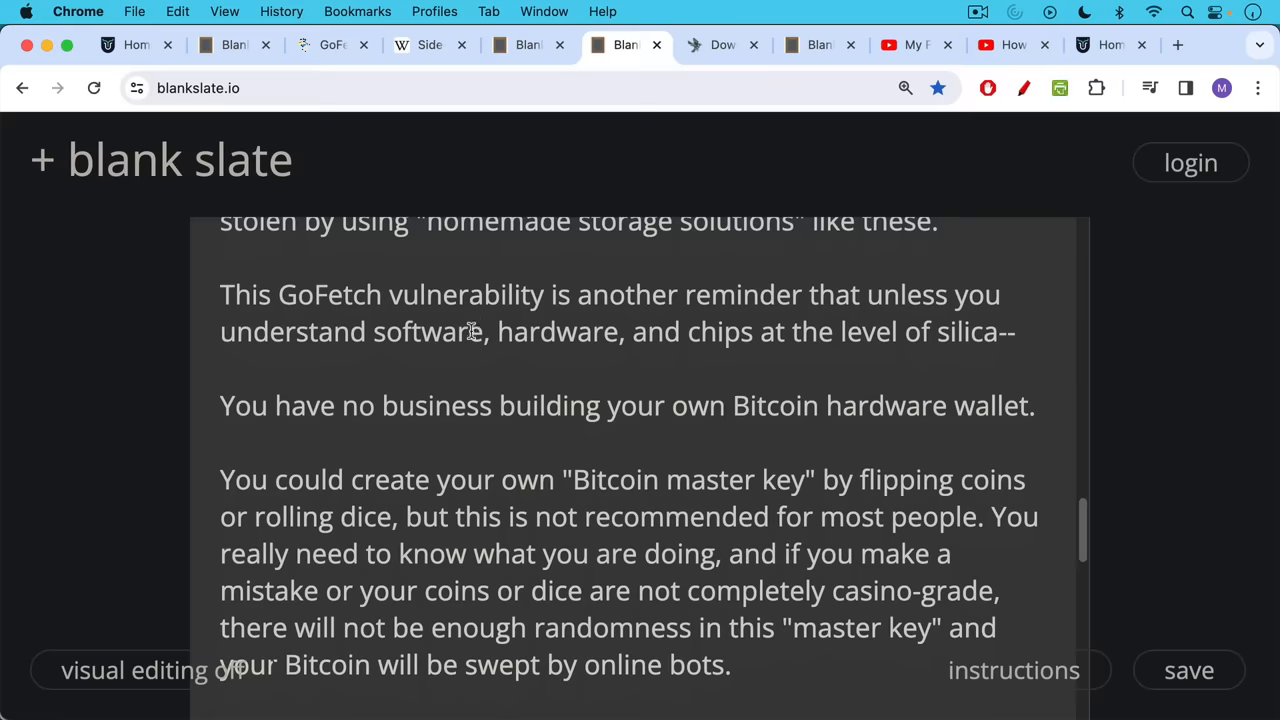
{"action": "scroll", "scroll_direction": "down", "scroll_amount": 3}
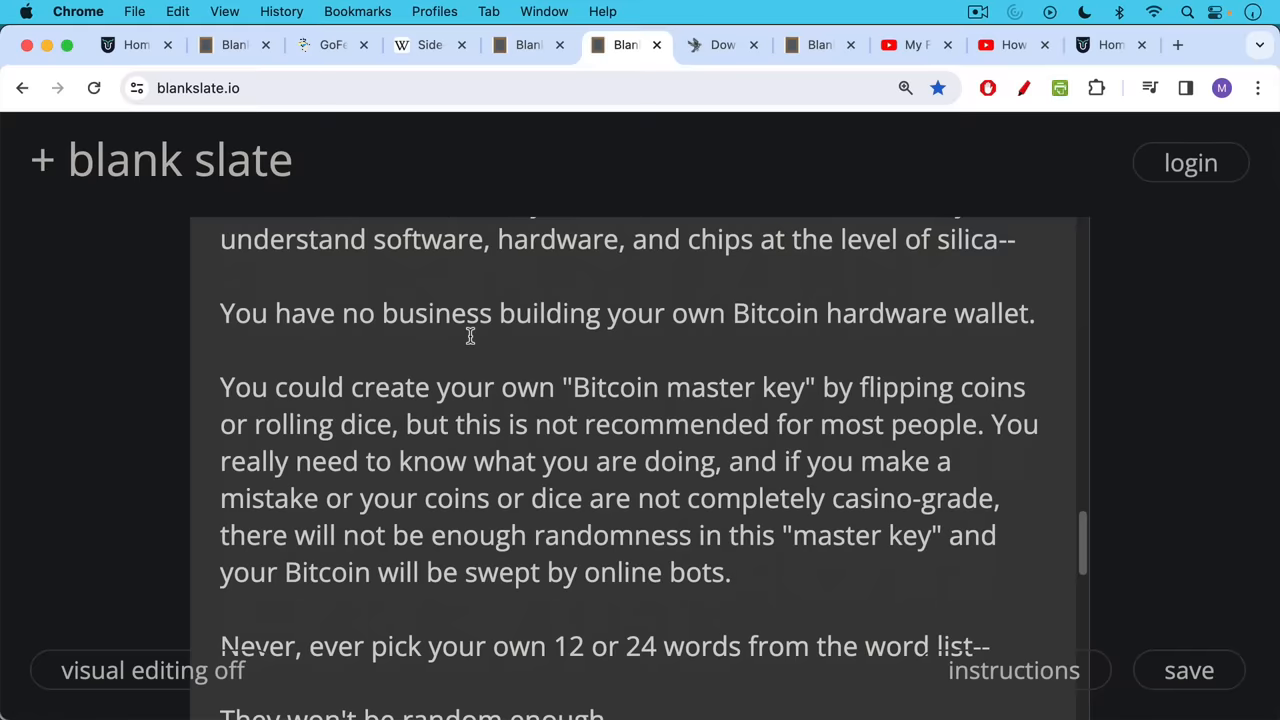
{"action": "scroll", "scroll_direction": "down", "scroll_amount": 3}
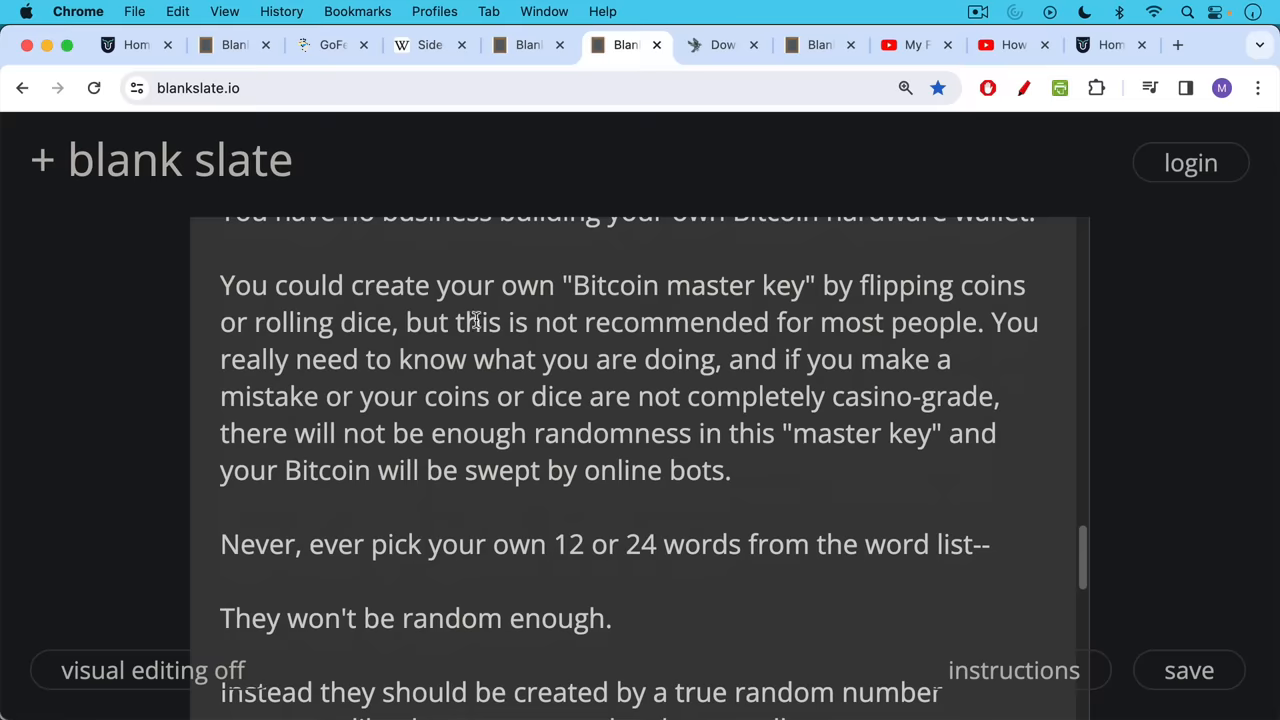
{"action": "scroll", "scroll_direction": "down", "scroll_amount": 3}
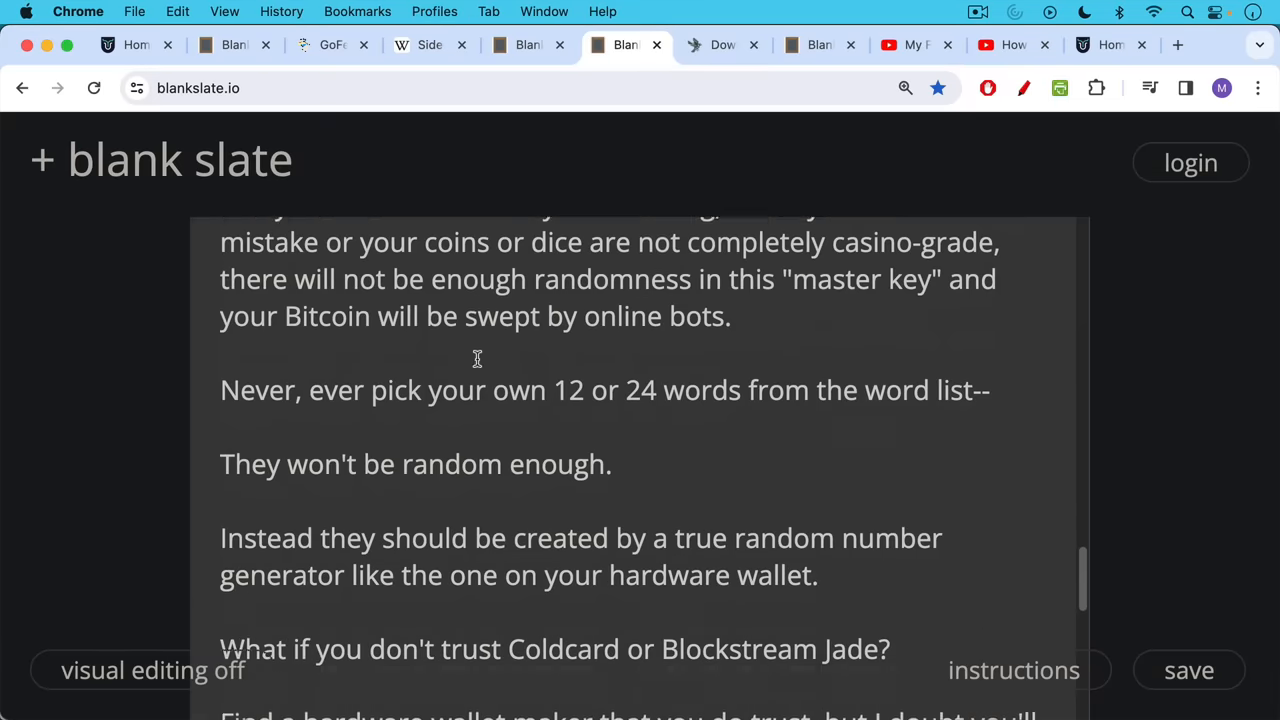
{"action": "scroll", "scroll_direction": "down", "scroll_amount": 3}
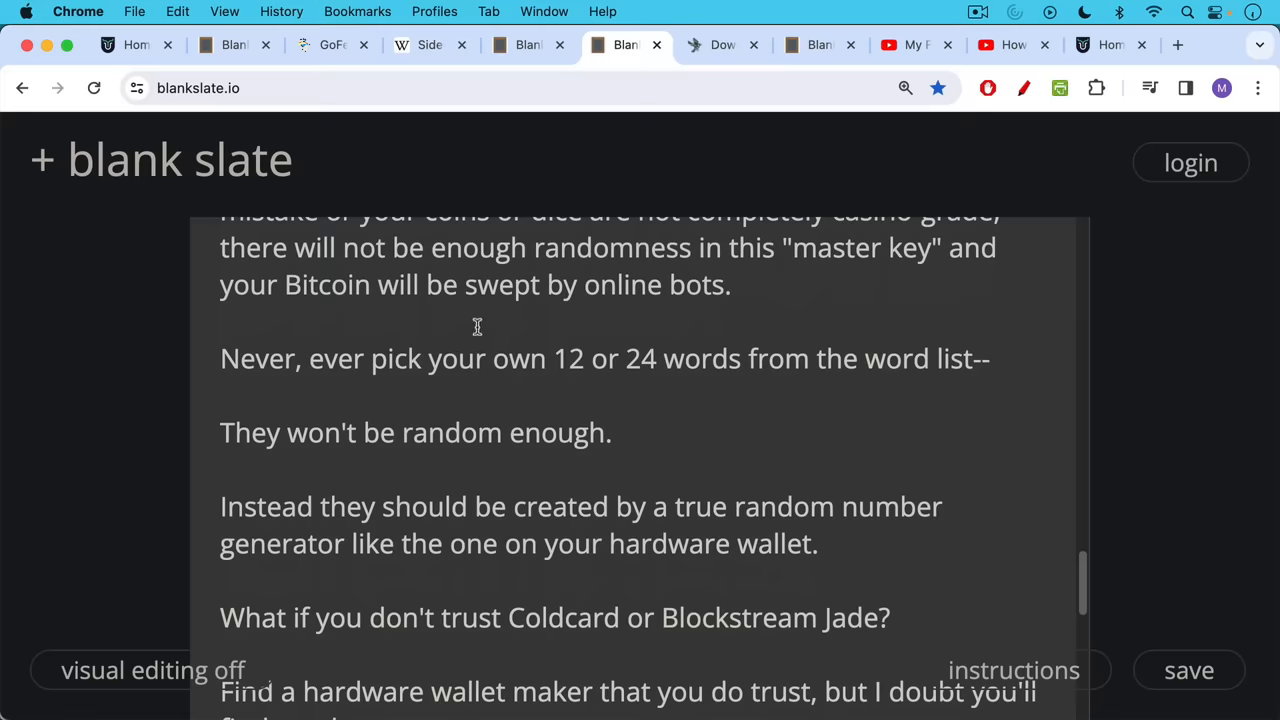
{"action": "mouse_move", "coordinate": [472, 340]}
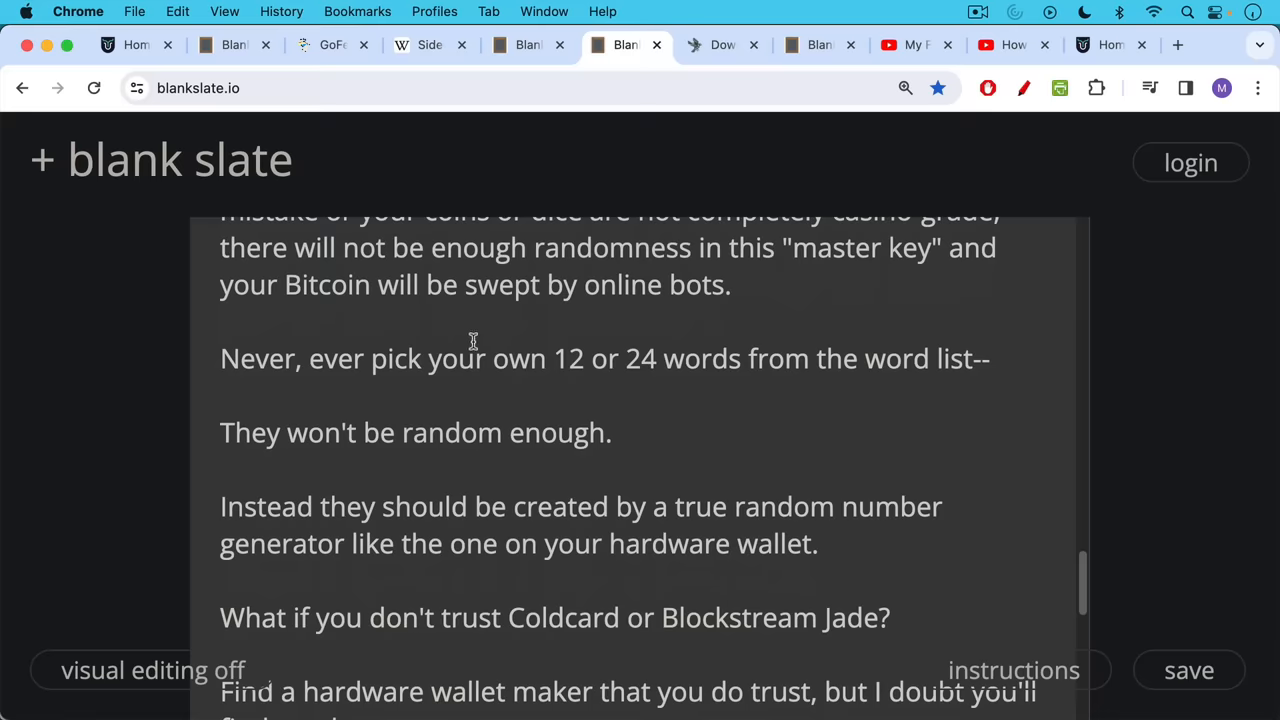
{"action": "mouse_move", "coordinate": [480, 340]}
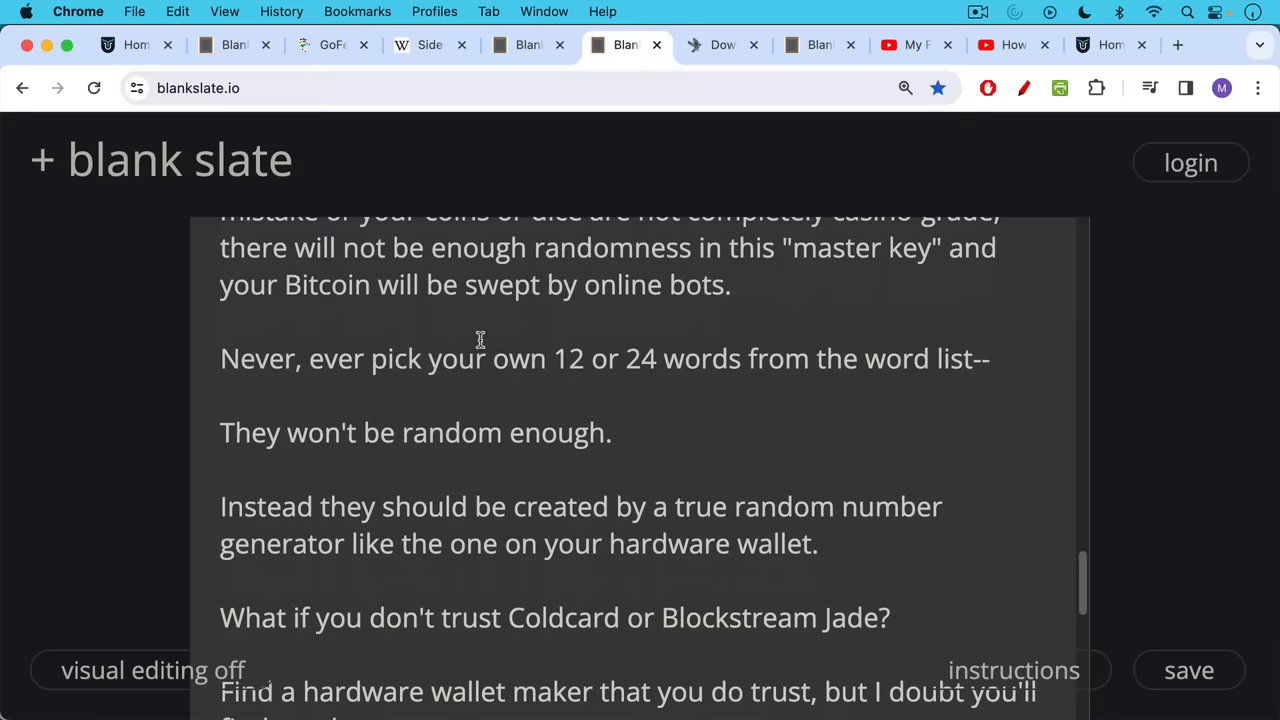
Step: Reach the note's last line advising Sparrow + Jade or Sparrow + Coldcard so both makers must collude
{"action": "scroll", "scroll_direction": "down", "scroll_amount": 3}
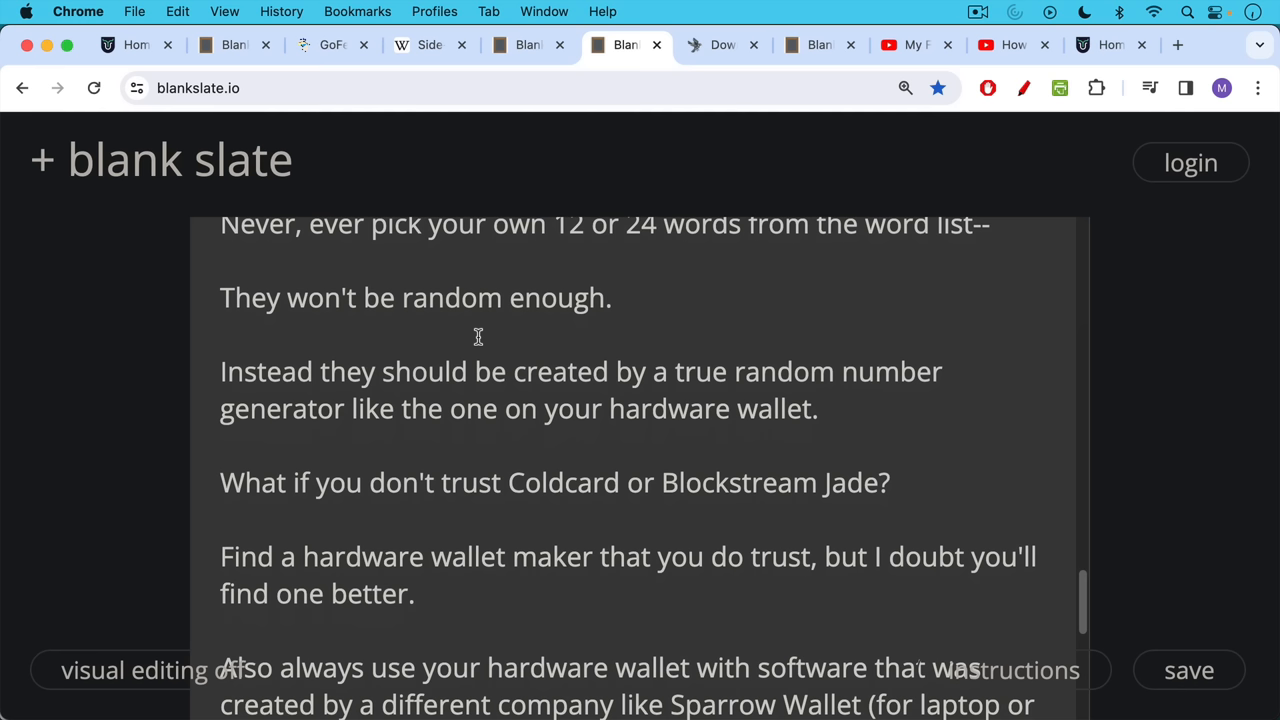
{"action": "mouse_move", "coordinate": [476, 336]}
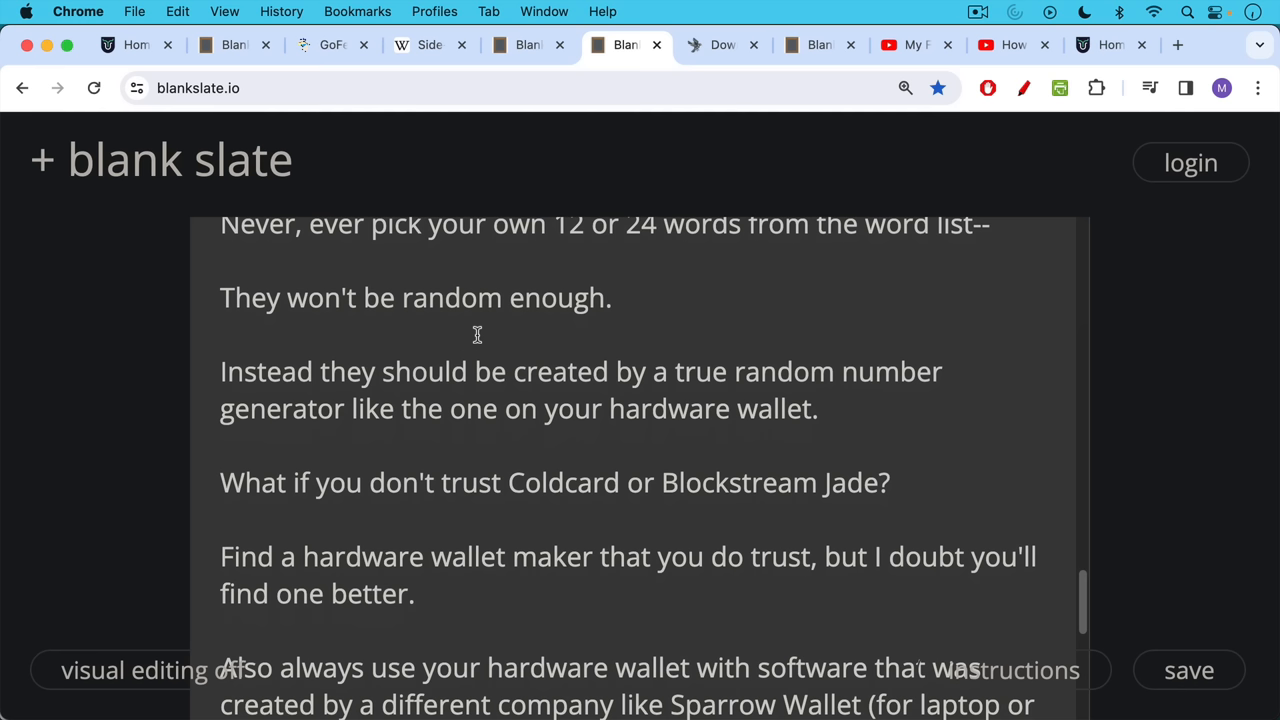
{"action": "mouse_move", "coordinate": [478, 330]}
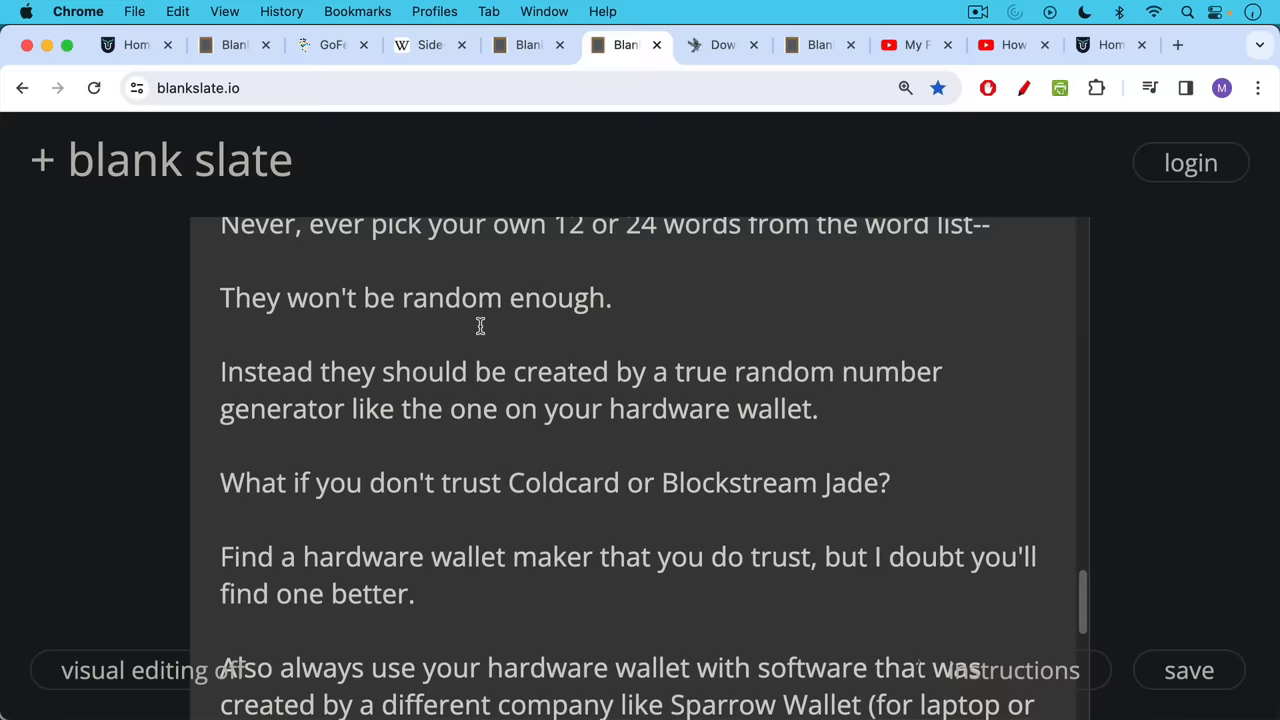
{"action": "mouse_move", "coordinate": [476, 332]}
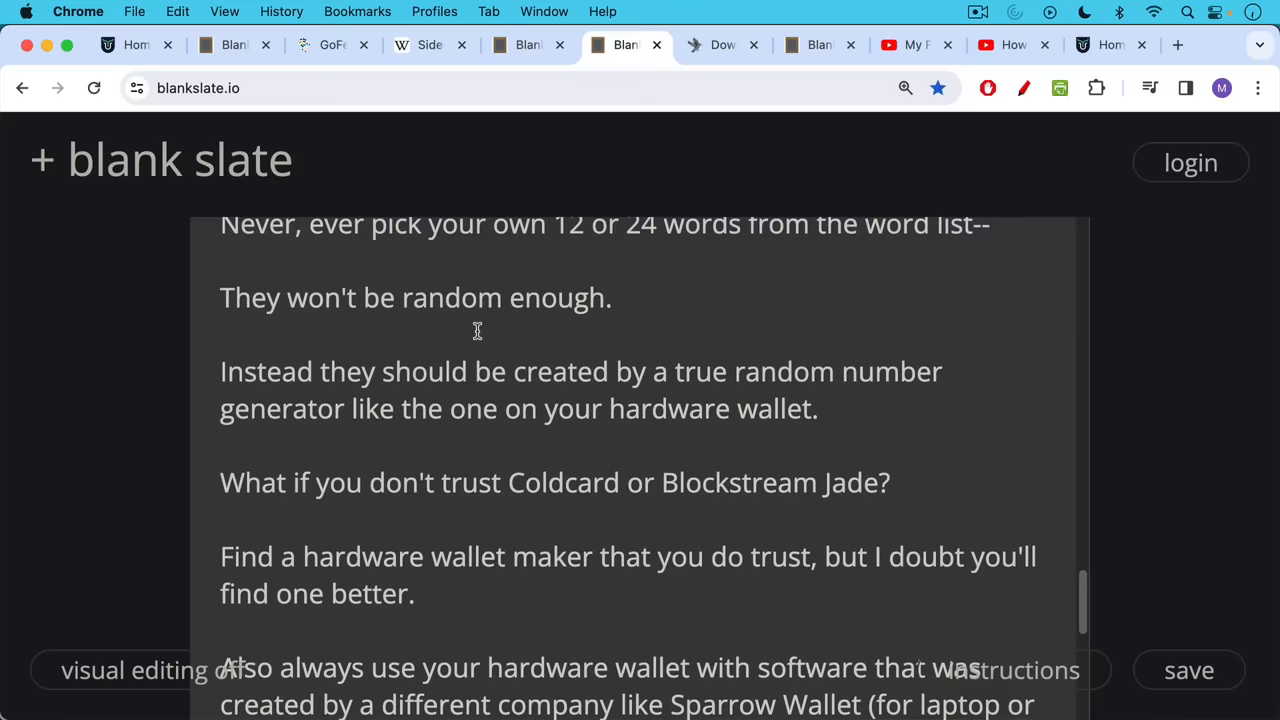
{"action": "scroll", "scroll_direction": "down", "scroll_amount": 3}
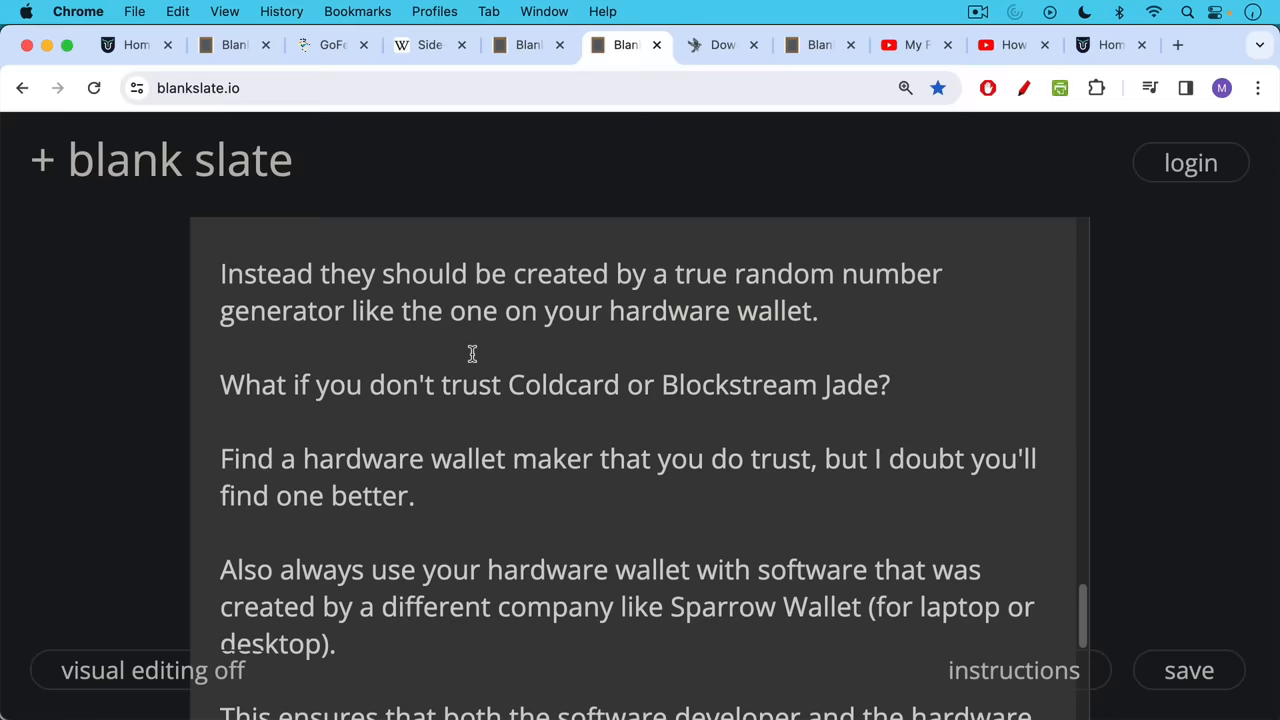
{"action": "scroll", "scroll_direction": "down", "scroll_amount": 3}
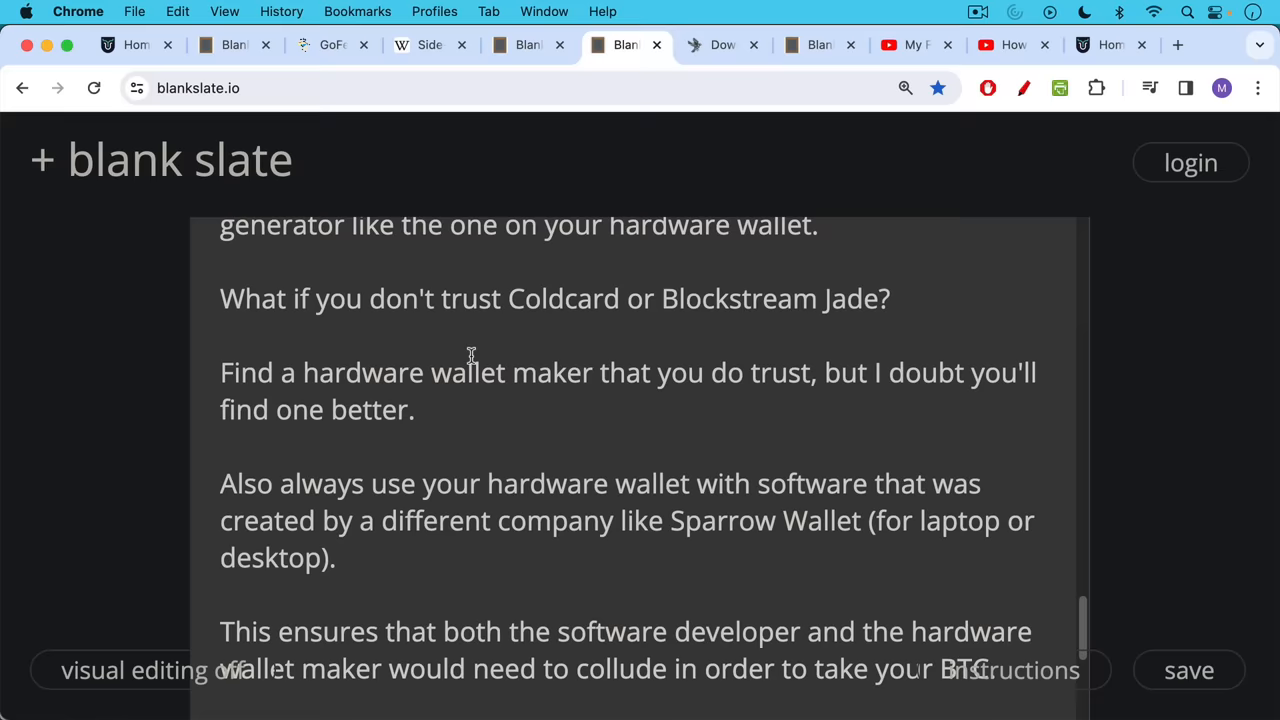
{"action": "scroll", "scroll_direction": "down", "scroll_amount": 3}
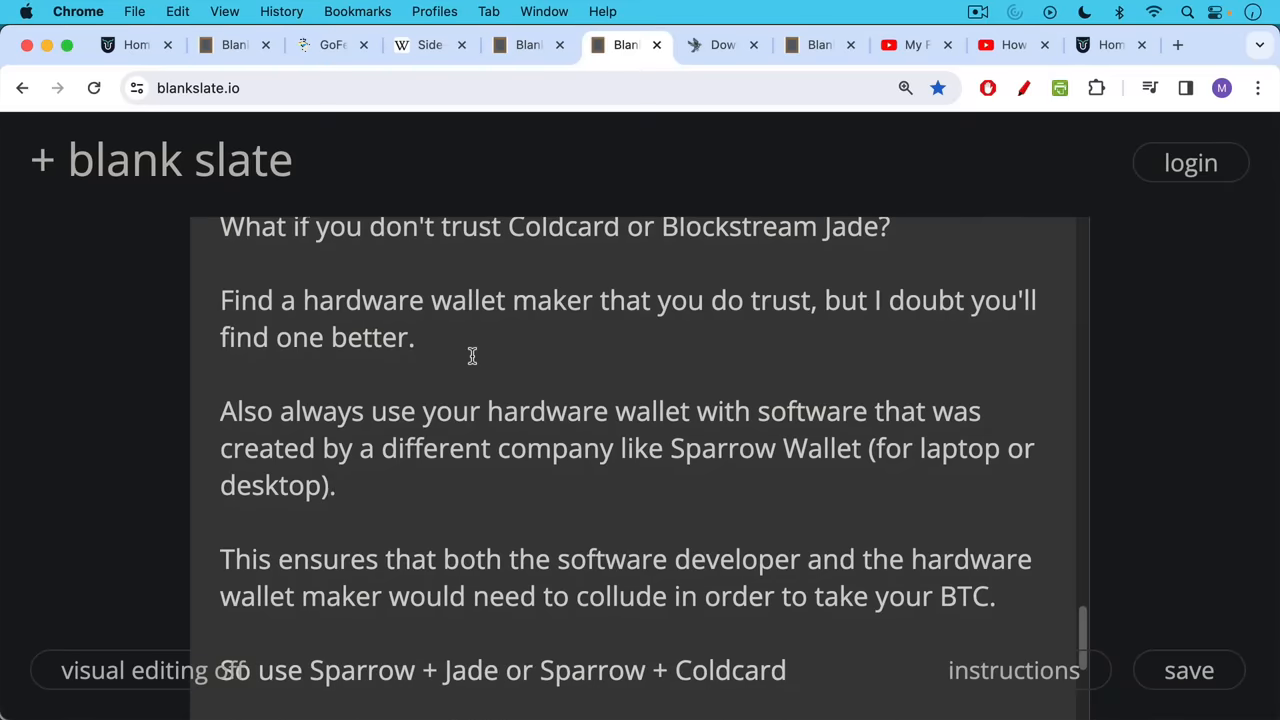
{"action": "scroll", "scroll_direction": "down", "scroll_amount": 3}
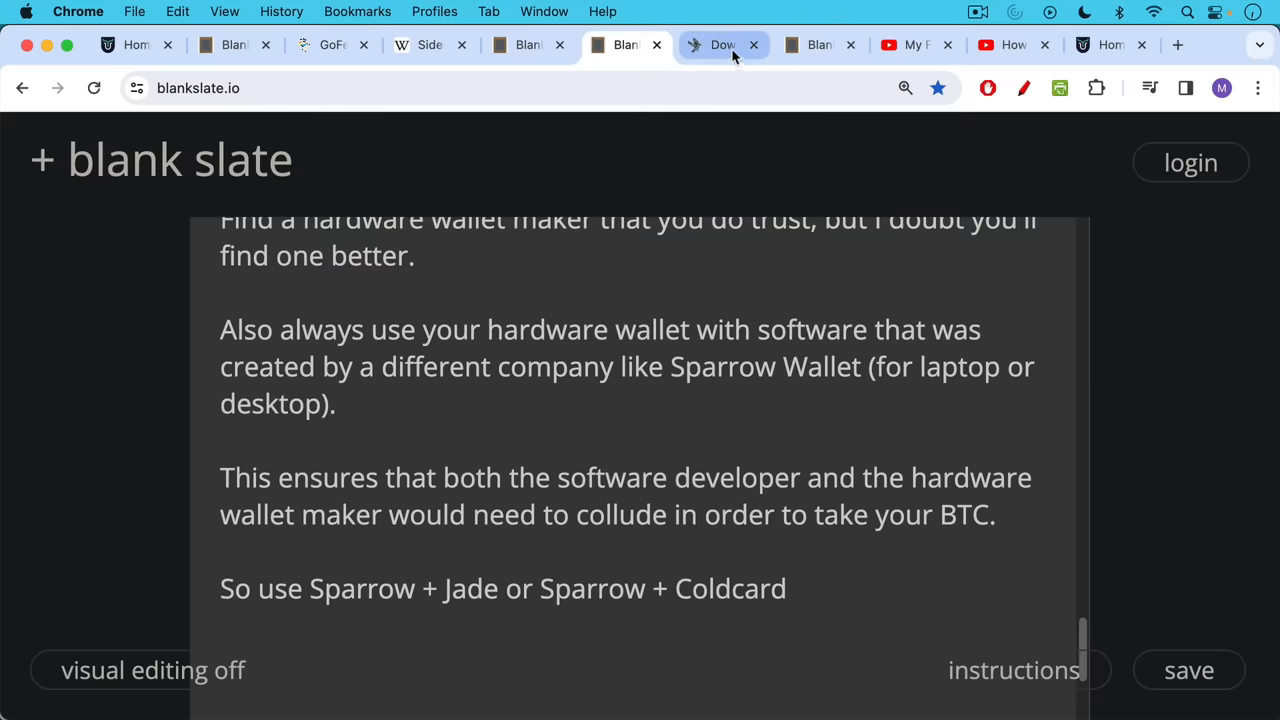
Step: Show the Sparrow Wallet download page, then switch to the note on how people get Bitcoin stolen
{"action": "left_click", "coordinate": [722, 44]}
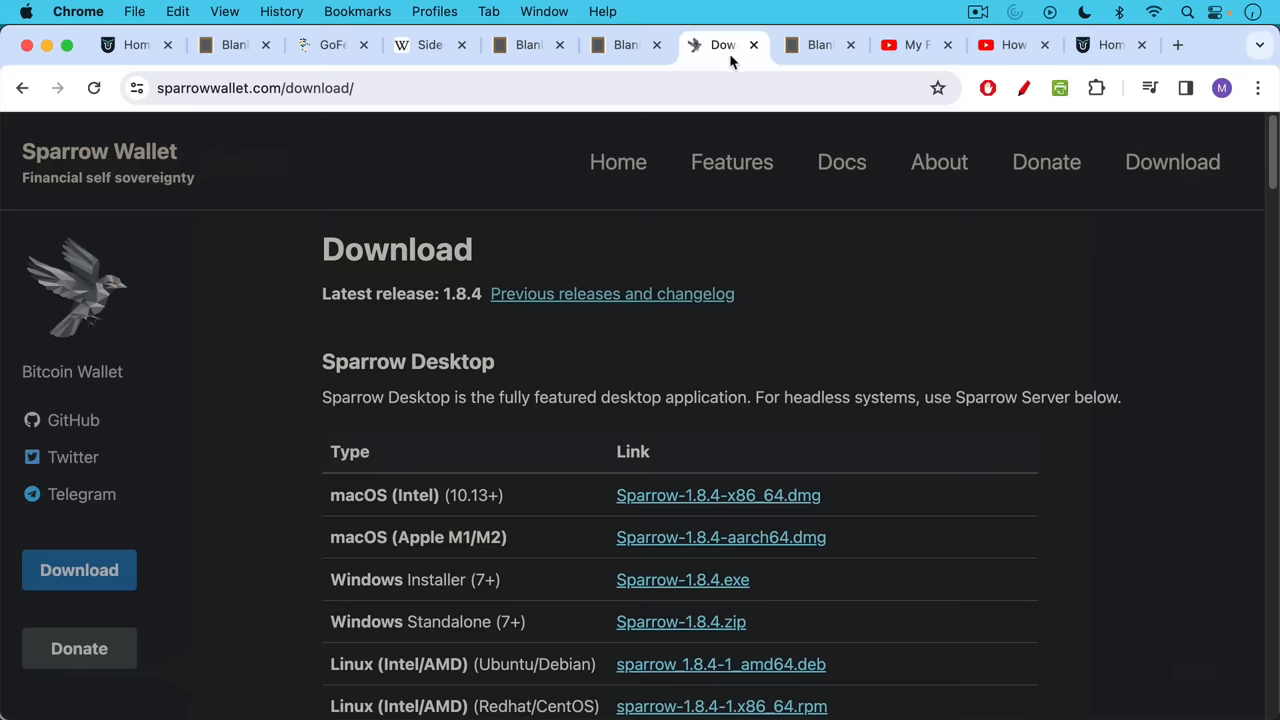
{"action": "mouse_move", "coordinate": [728, 70]}
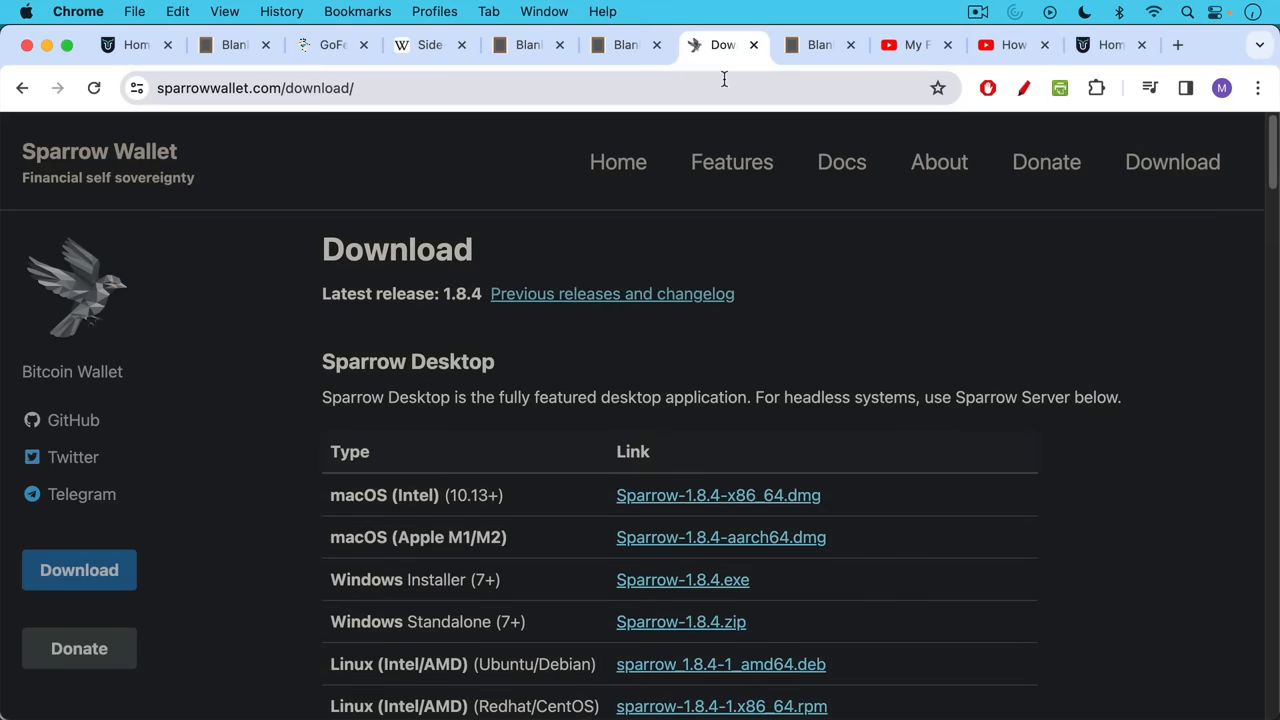
{"action": "left_click", "coordinate": [816, 44]}
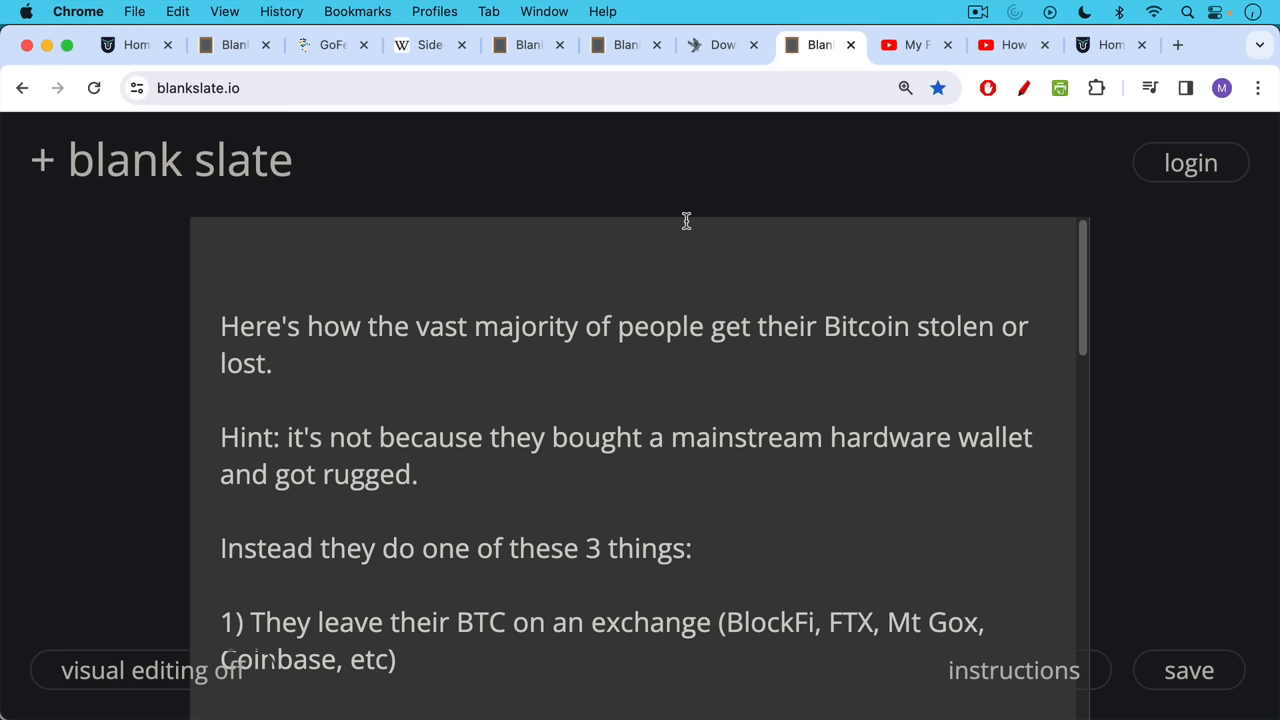
{"action": "mouse_move", "coordinate": [684, 222]}
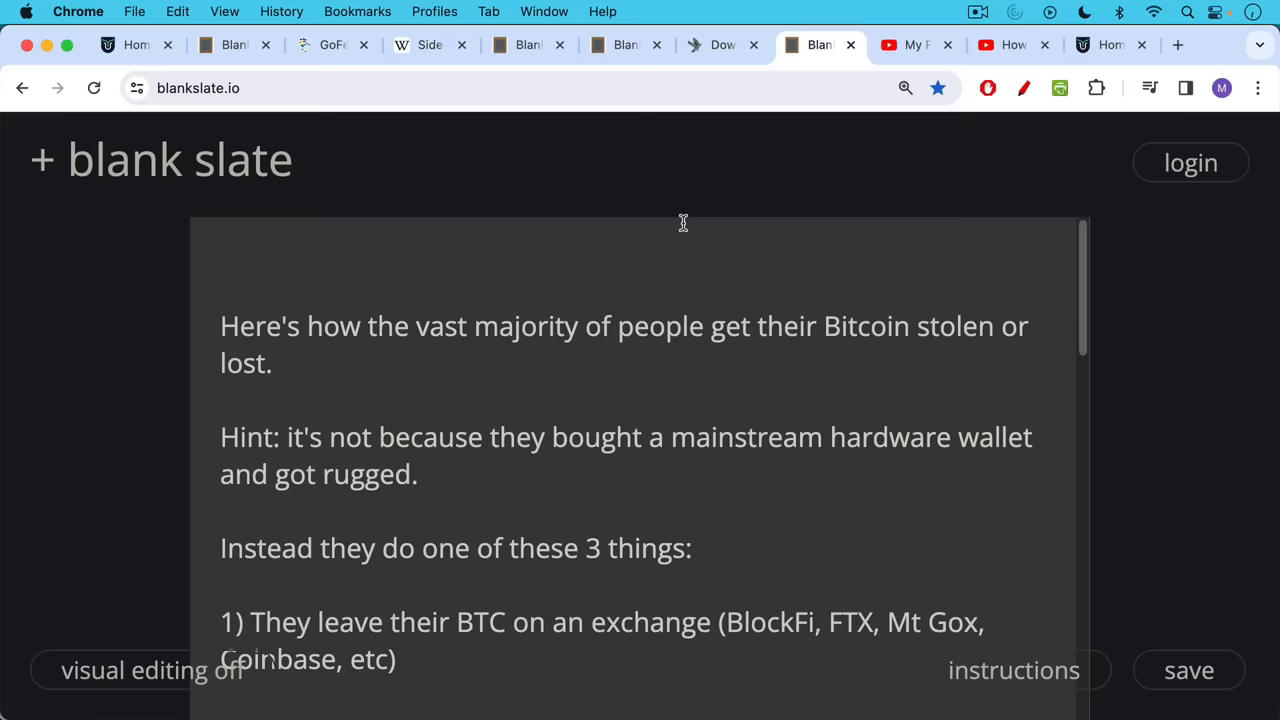
{"action": "mouse_move", "coordinate": [682, 268]}
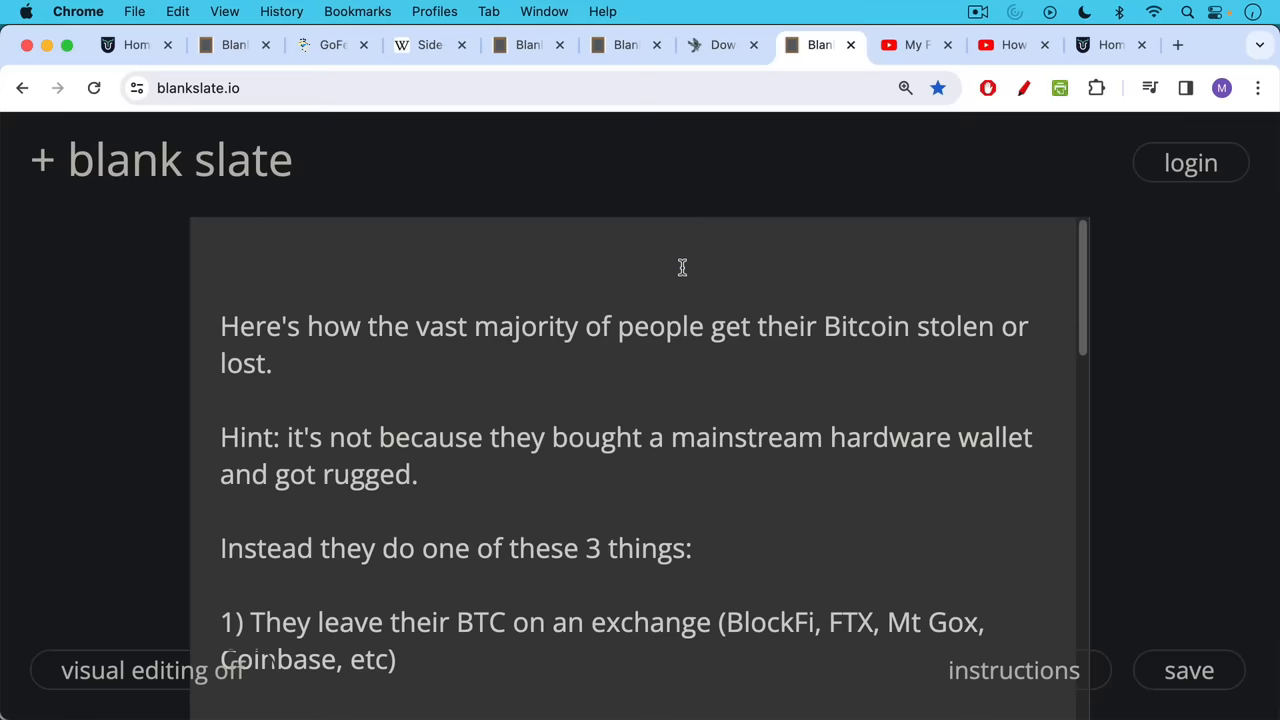
Step: Bring the three numbered ways people lose Bitcoin into view: exchanges, leaked seed words, botched DIY
{"action": "scroll", "scroll_direction": "down", "scroll_amount": 3}
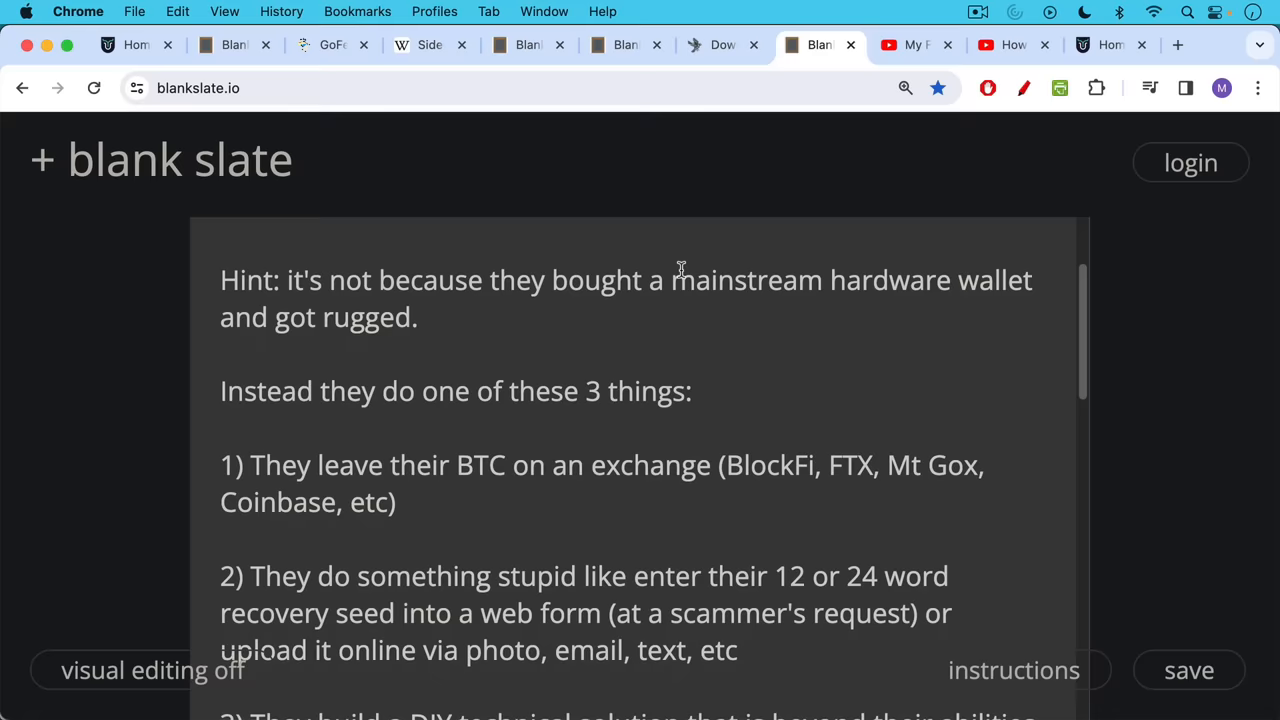
{"action": "scroll", "scroll_direction": "down", "scroll_amount": 3}
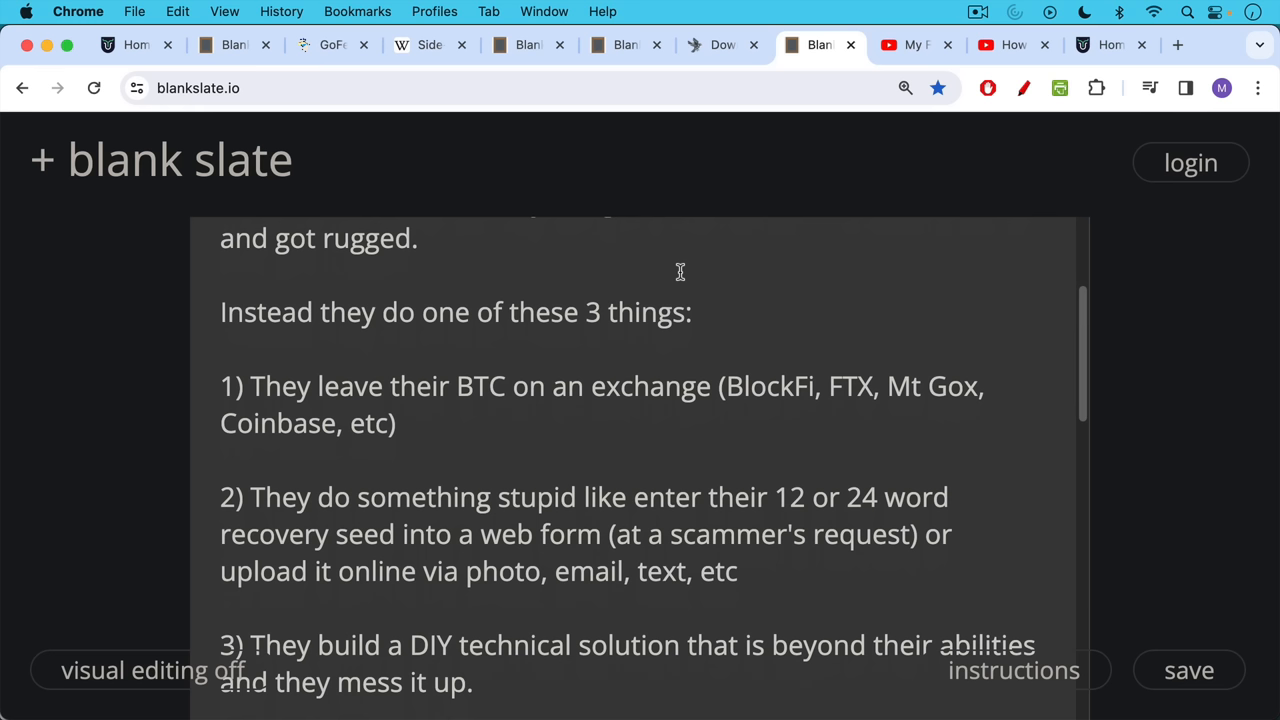
{"action": "mouse_move", "coordinate": [684, 264]}
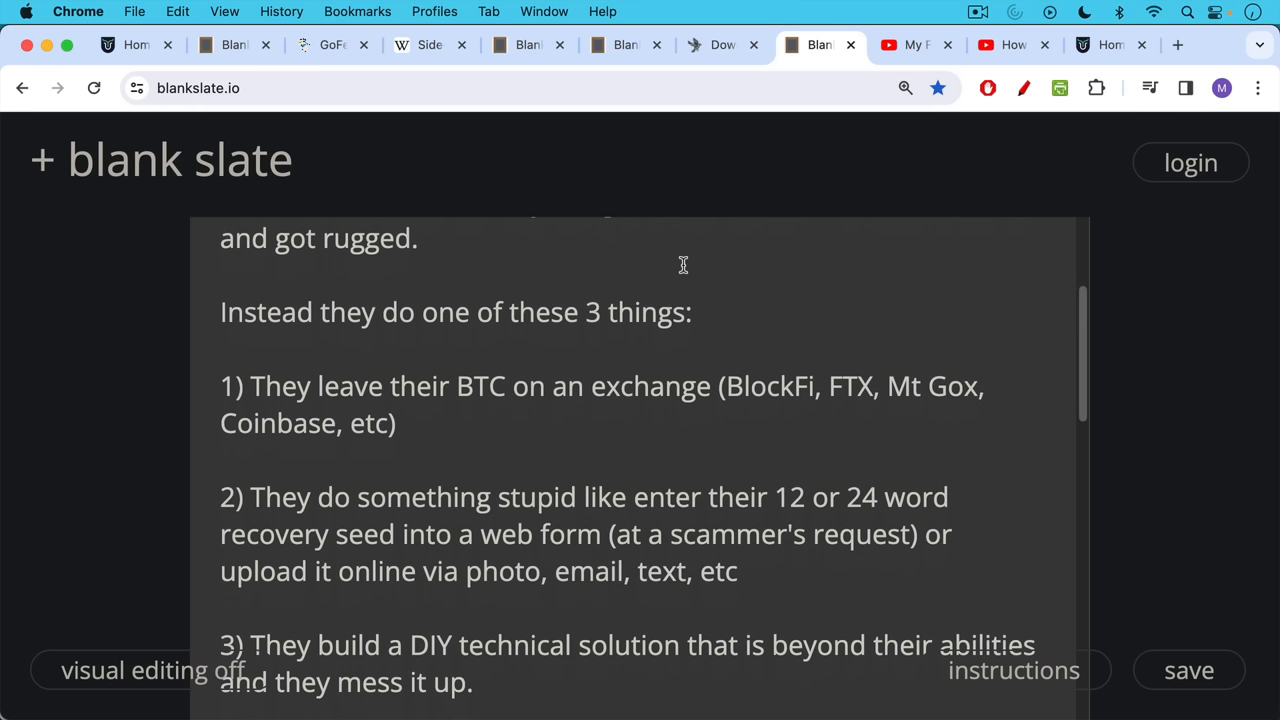
{"action": "mouse_move", "coordinate": [684, 256]}
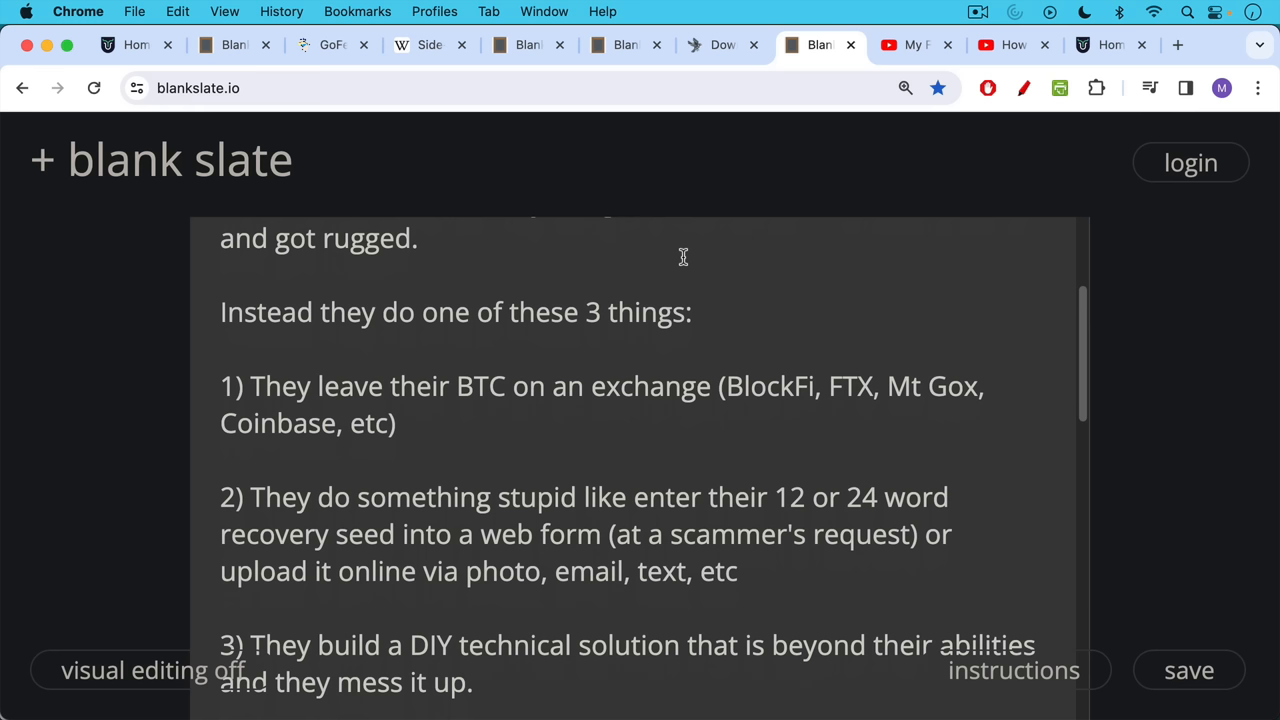
{"action": "mouse_move", "coordinate": [682, 248]}
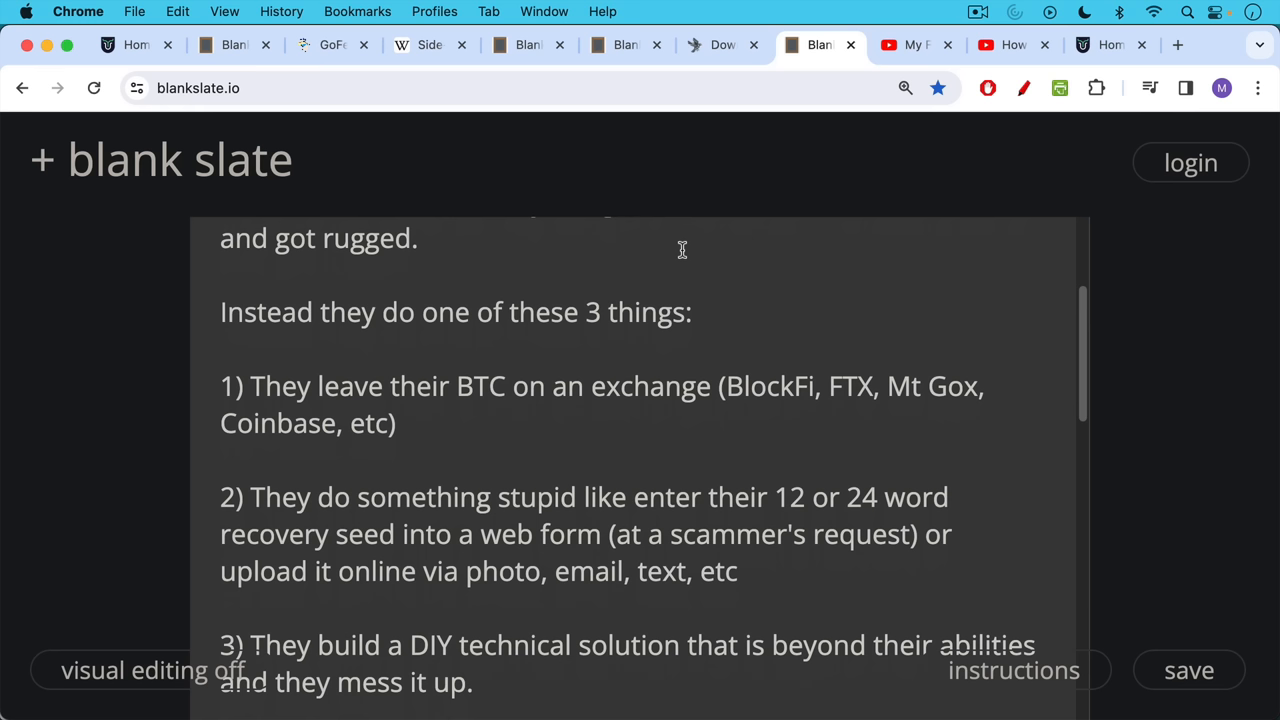
{"action": "mouse_move", "coordinate": [684, 248]}
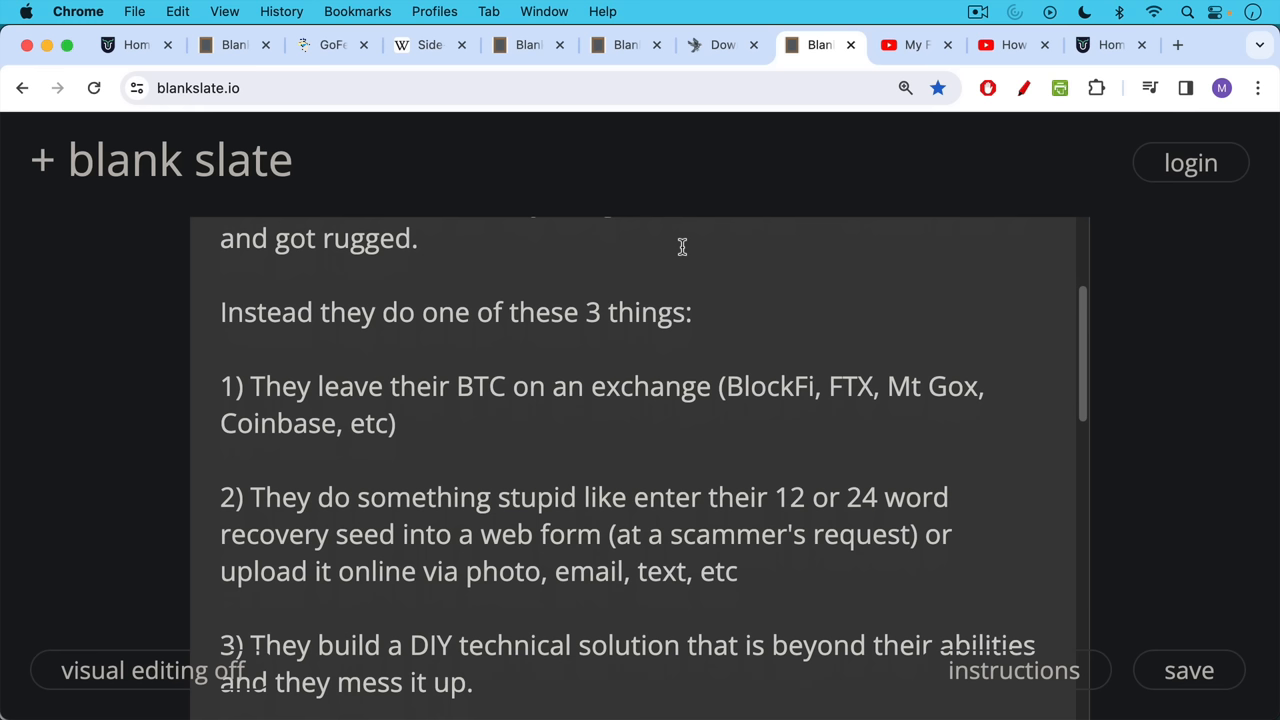
{"action": "mouse_move", "coordinate": [674, 272]}
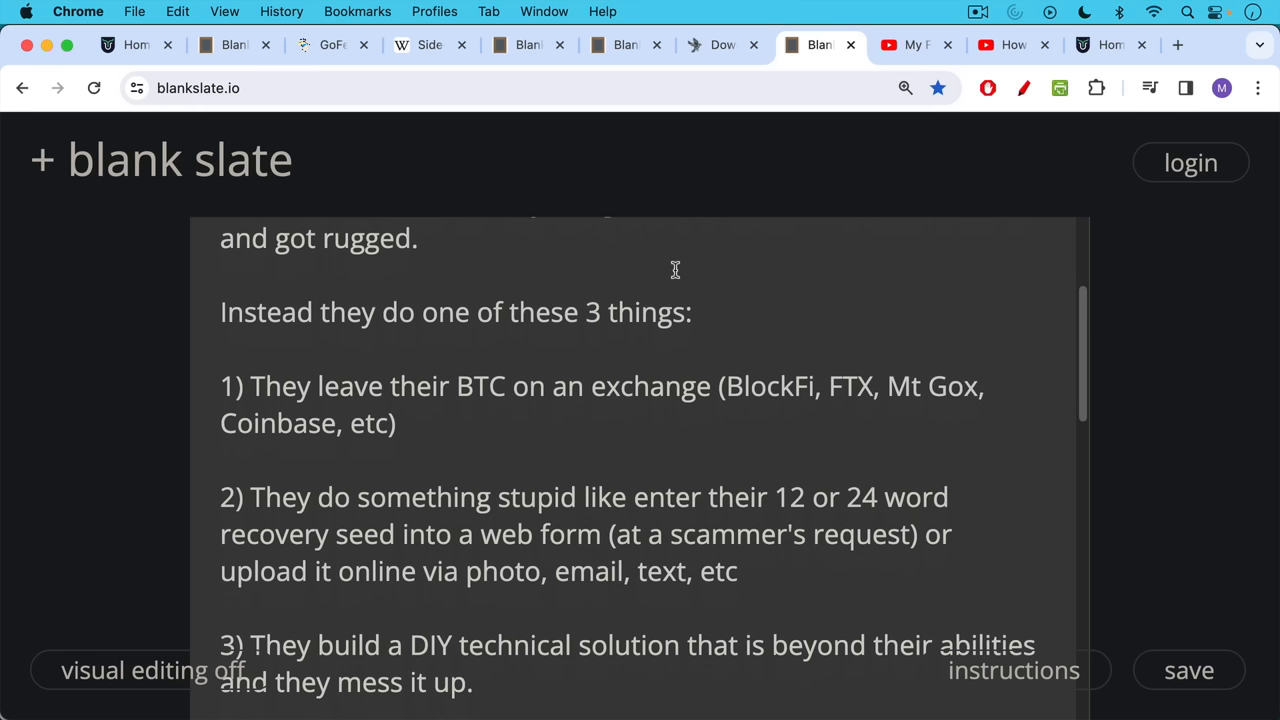
{"action": "mouse_move", "coordinate": [674, 276]}
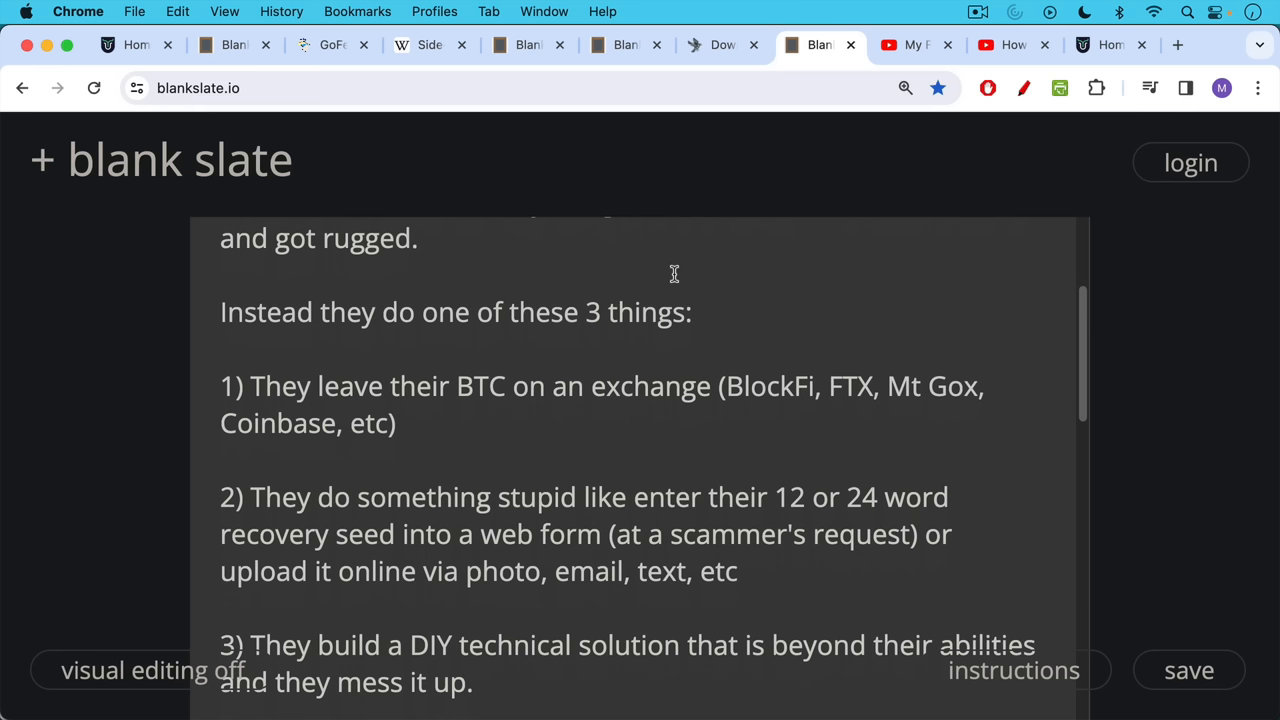
Step: Move past point 3 on DIY storage to the advice on buying a hardware wallet when it makes economic sense
{"action": "scroll", "scroll_direction": "down", "scroll_amount": 3}
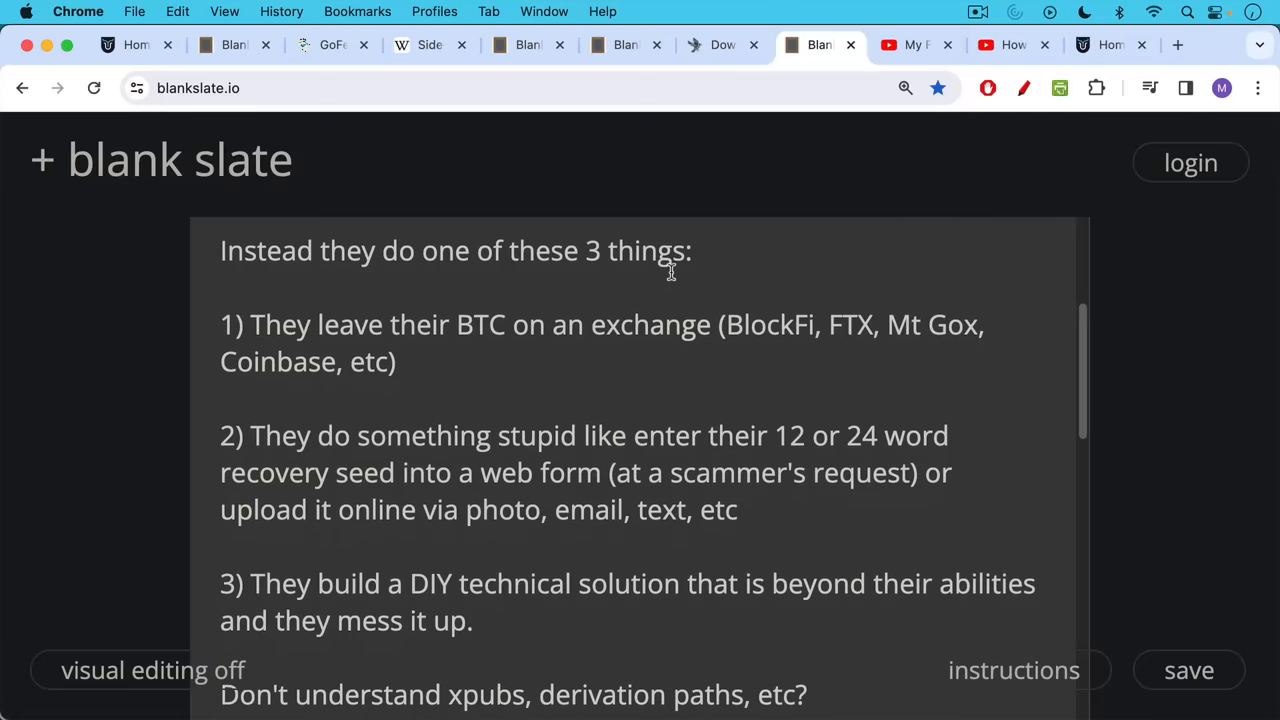
{"action": "mouse_move", "coordinate": [672, 276]}
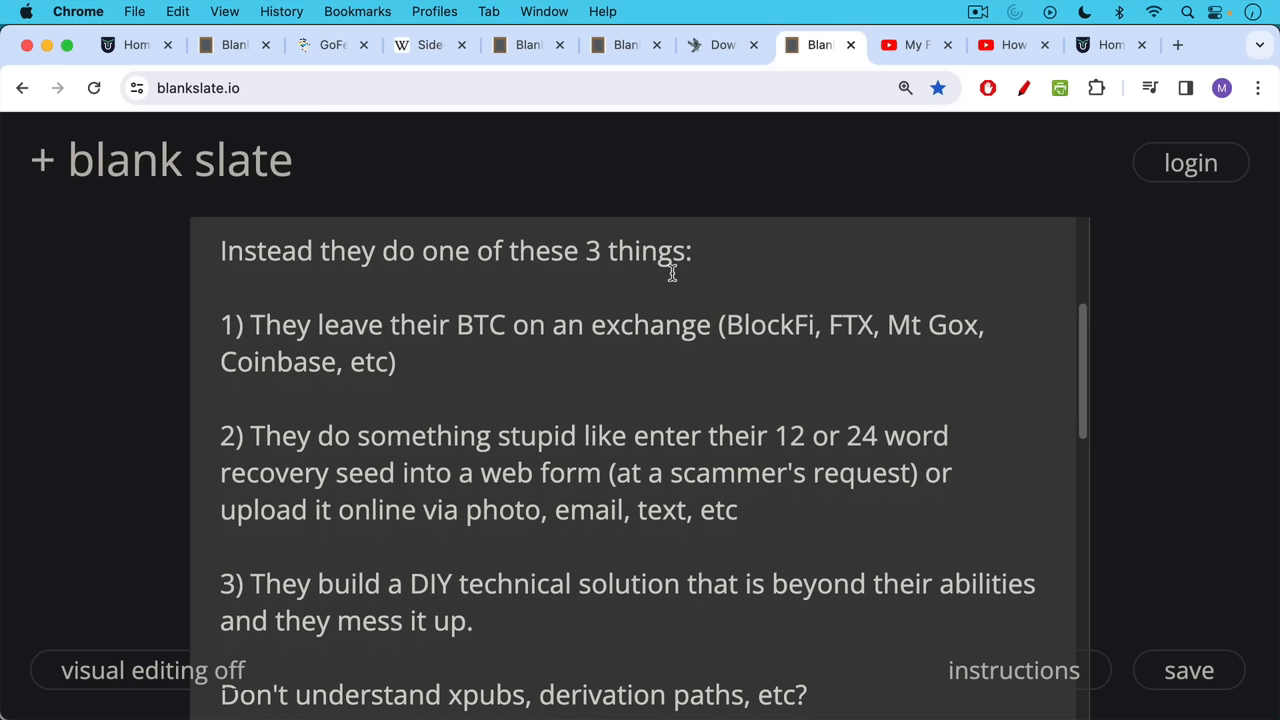
{"action": "mouse_move", "coordinate": [676, 276]}
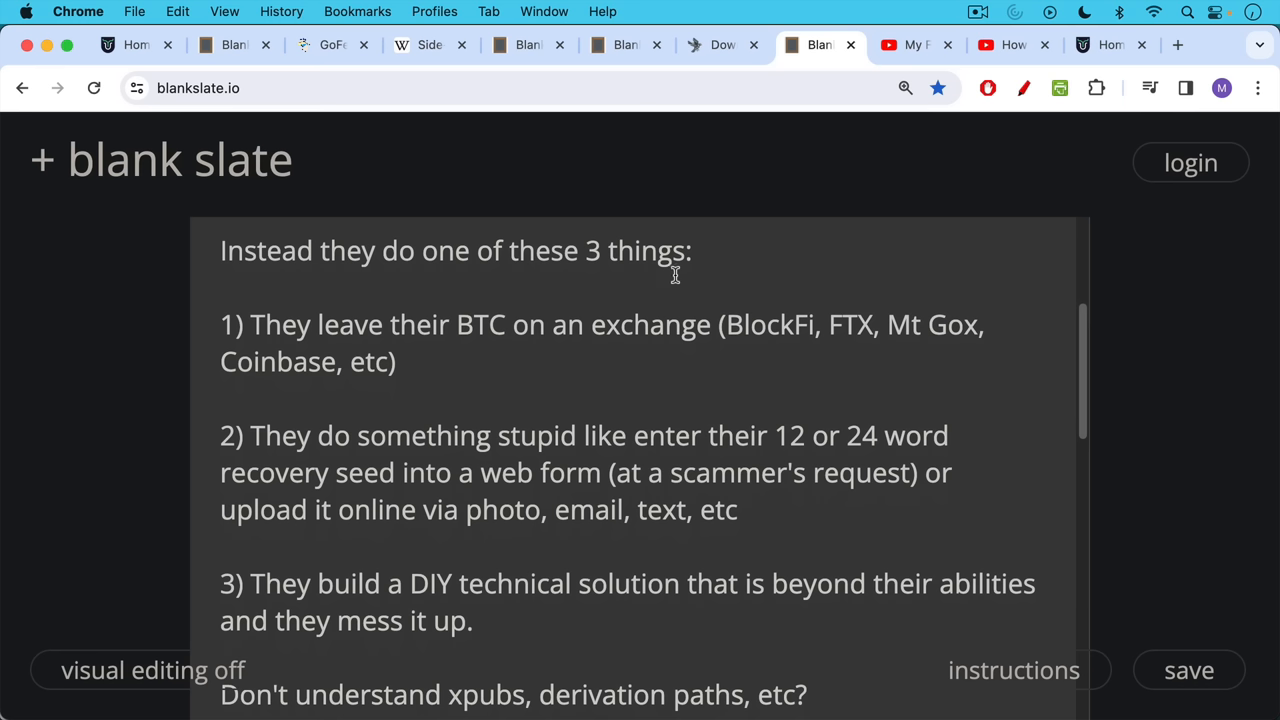
{"action": "mouse_move", "coordinate": [676, 272]}
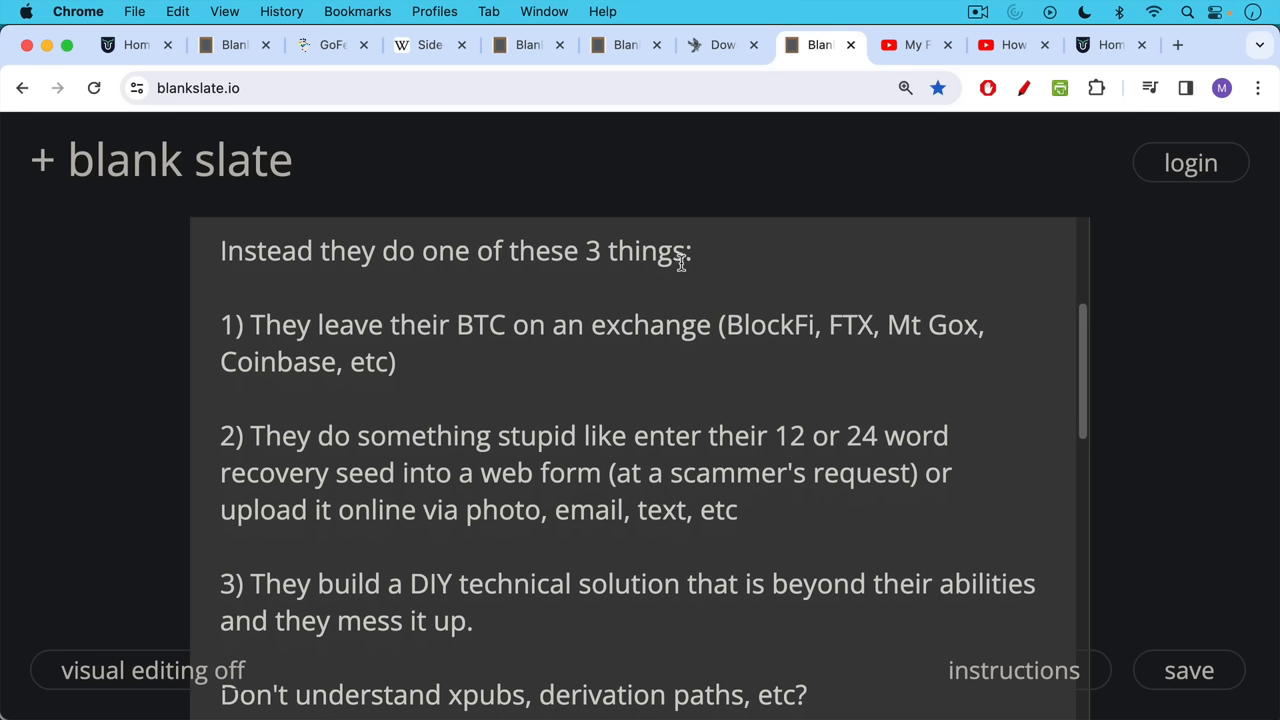
{"action": "mouse_move", "coordinate": [676, 308]}
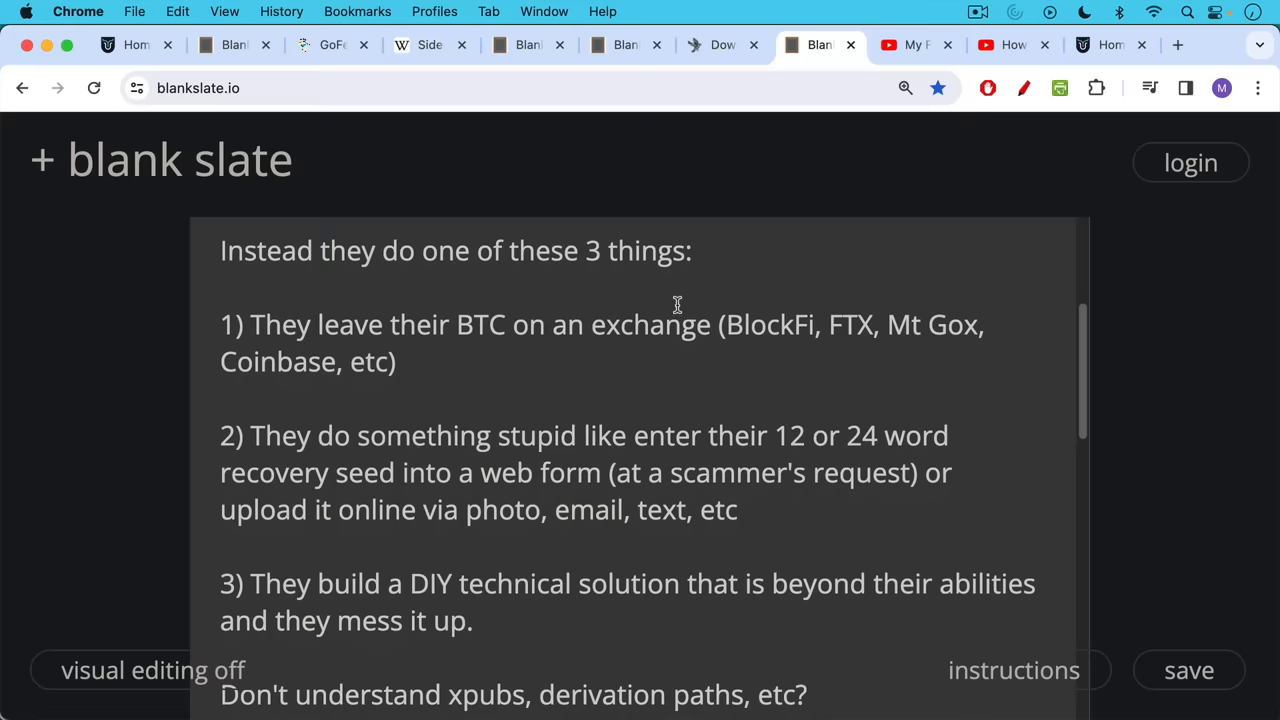
{"action": "mouse_move", "coordinate": [678, 300]}
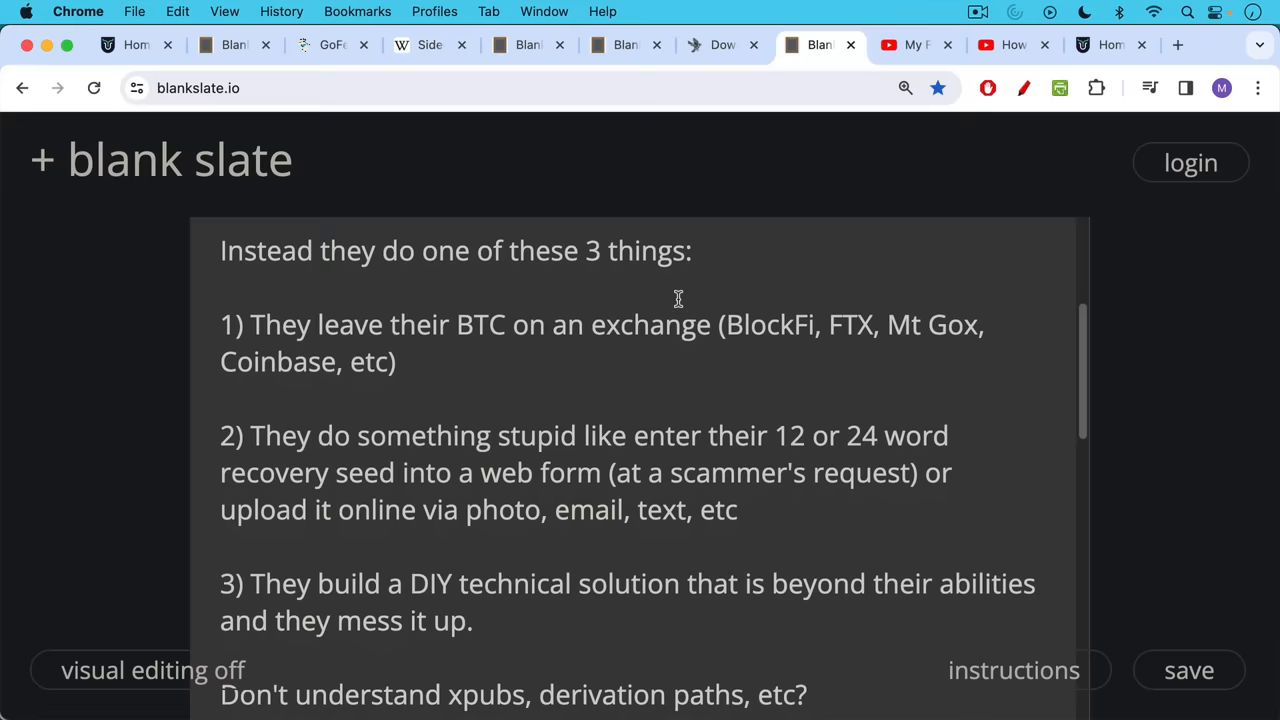
{"action": "mouse_move", "coordinate": [672, 318]}
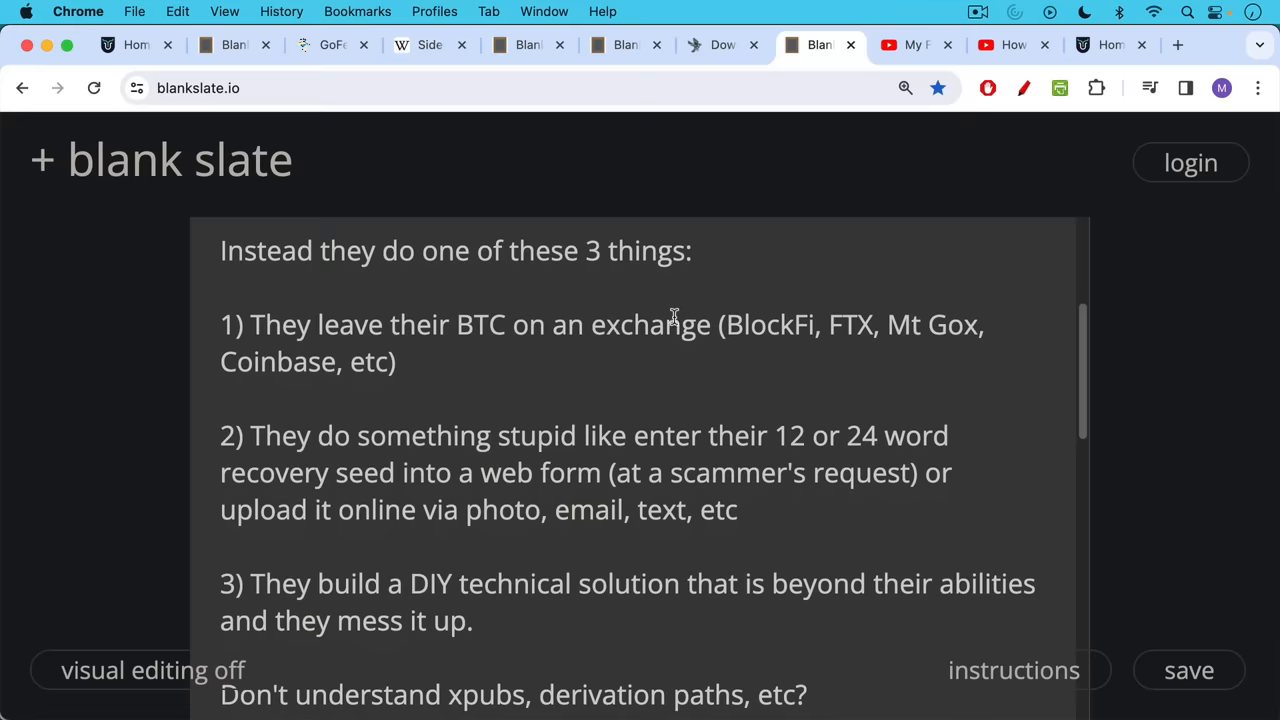
{"action": "scroll", "scroll_direction": "down", "scroll_amount": 3}
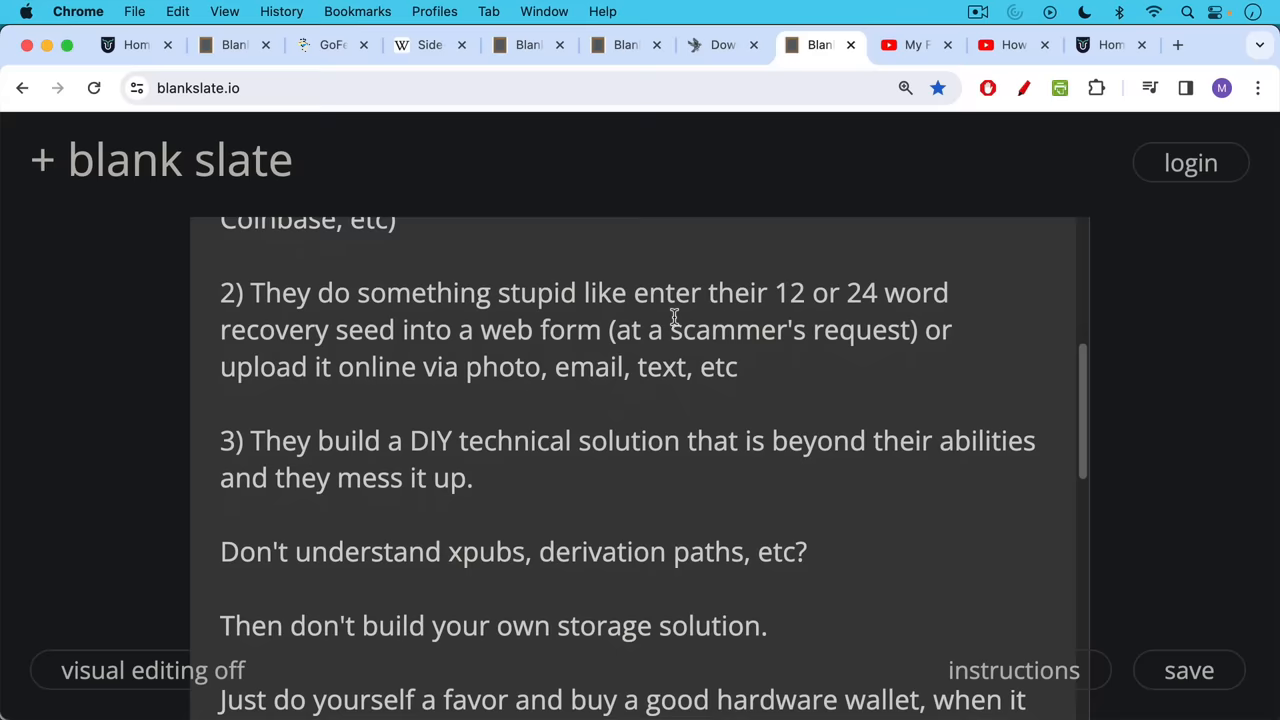
{"action": "mouse_move", "coordinate": [676, 308]}
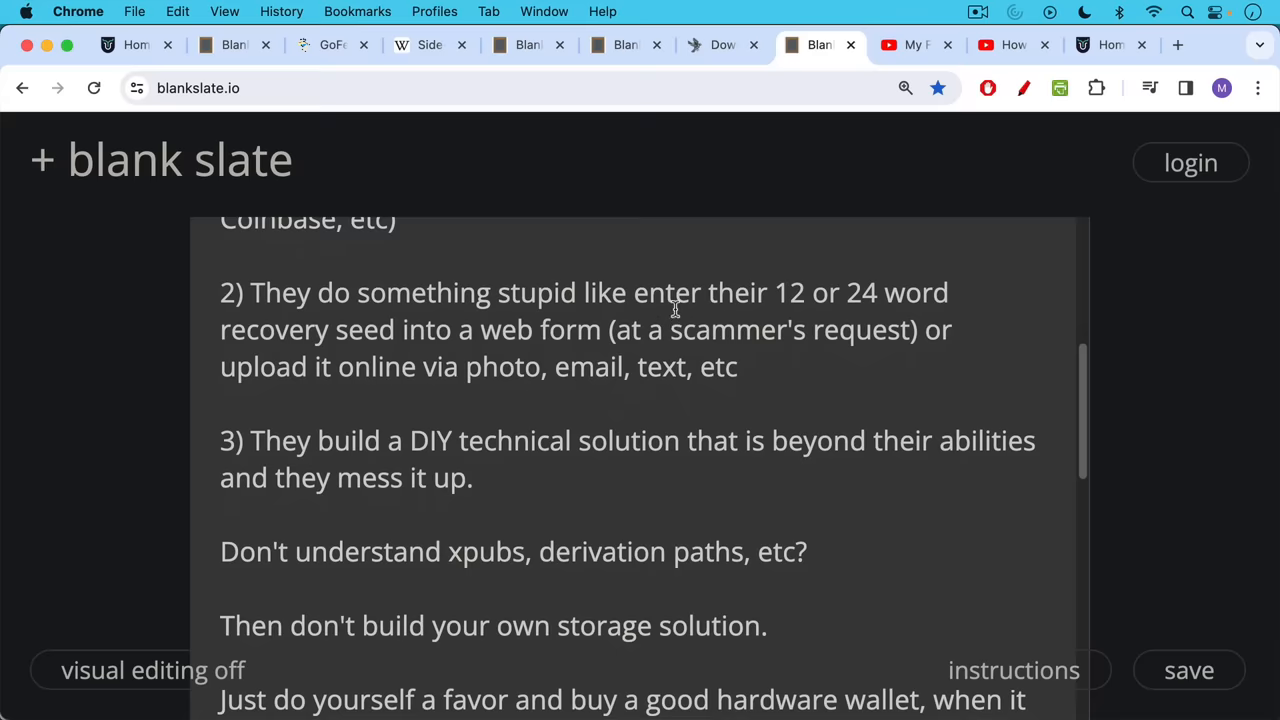
{"action": "scroll", "scroll_direction": "down", "scroll_amount": 3}
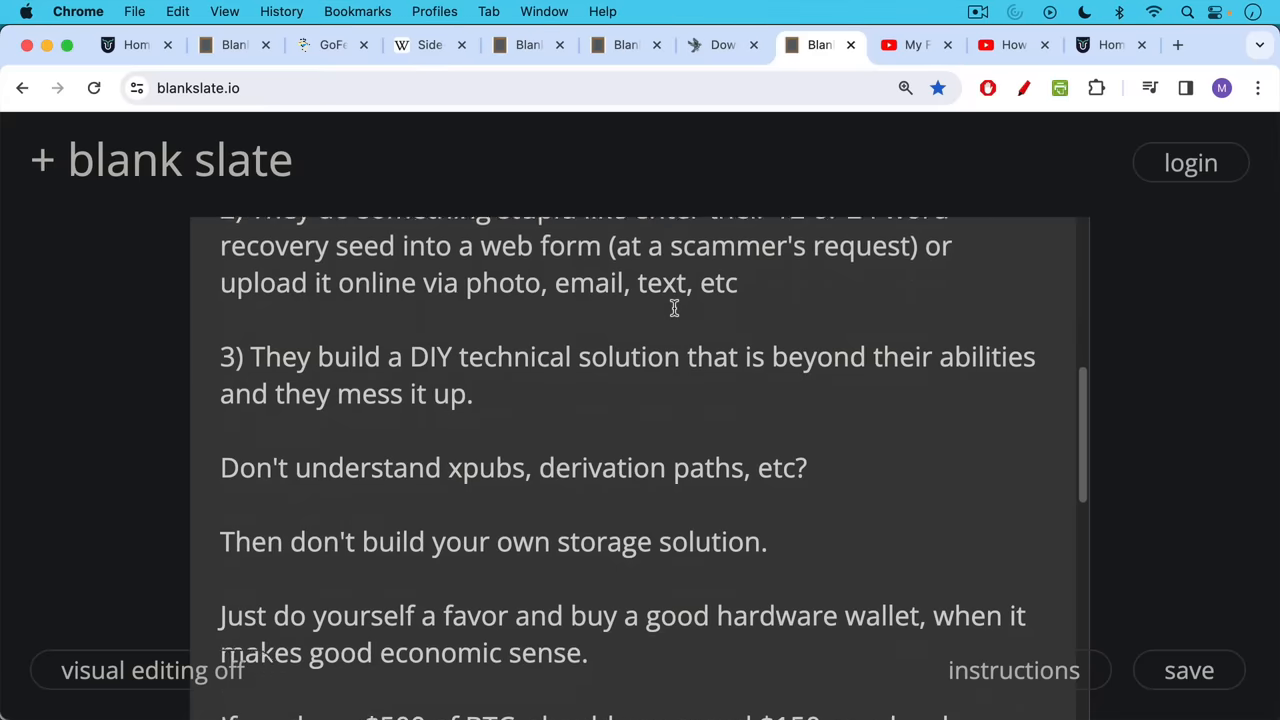
{"action": "scroll", "scroll_direction": "down", "scroll_amount": 3}
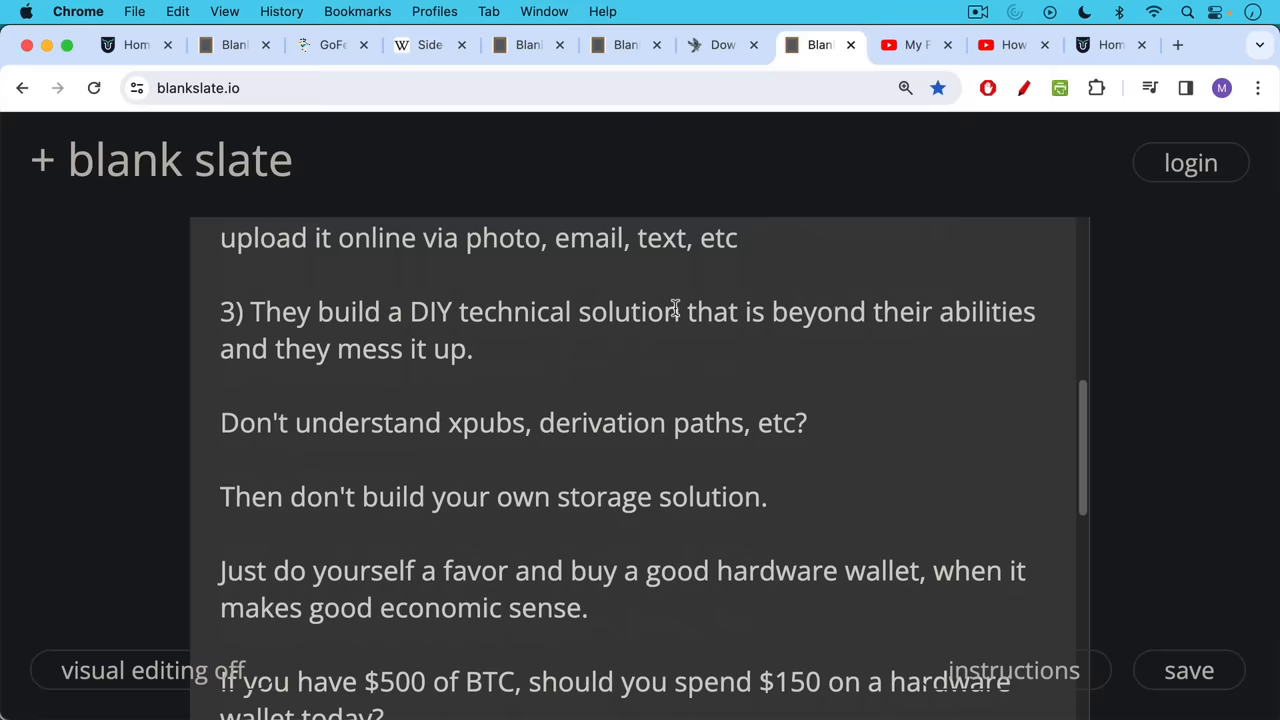
{"action": "scroll", "scroll_direction": "down", "scroll_amount": 3}
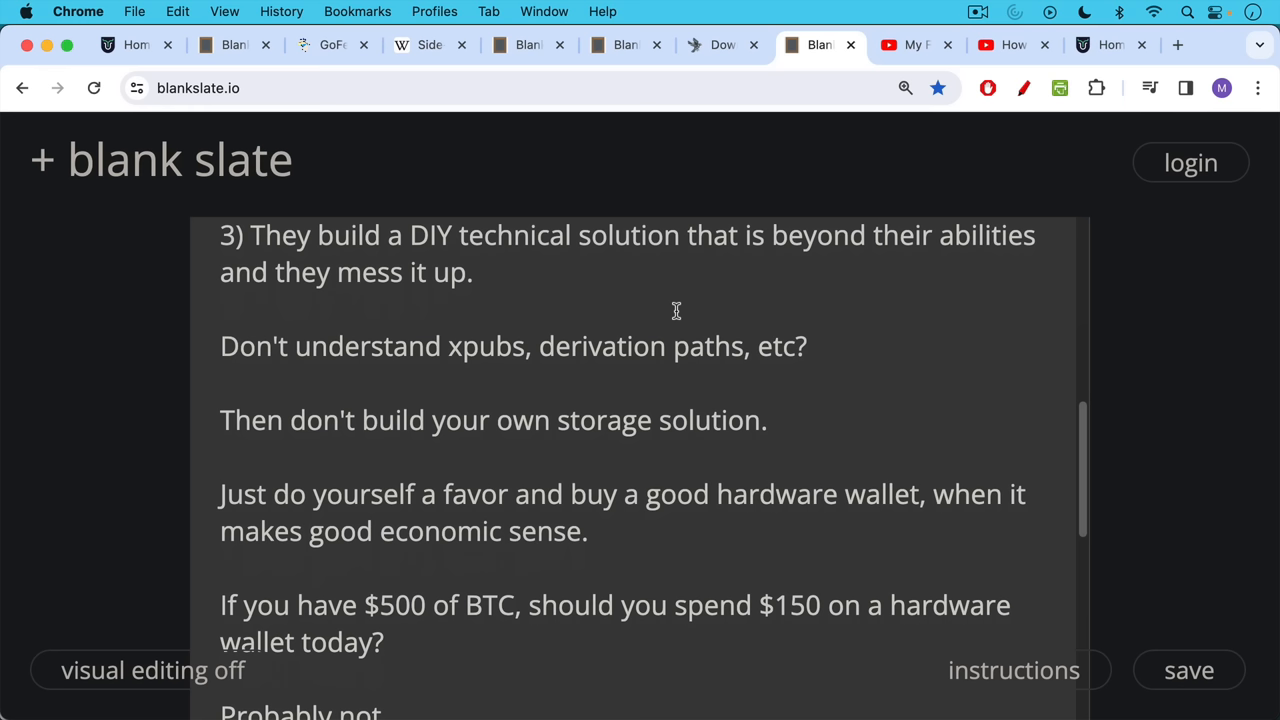
{"action": "mouse_move", "coordinate": [680, 292]}
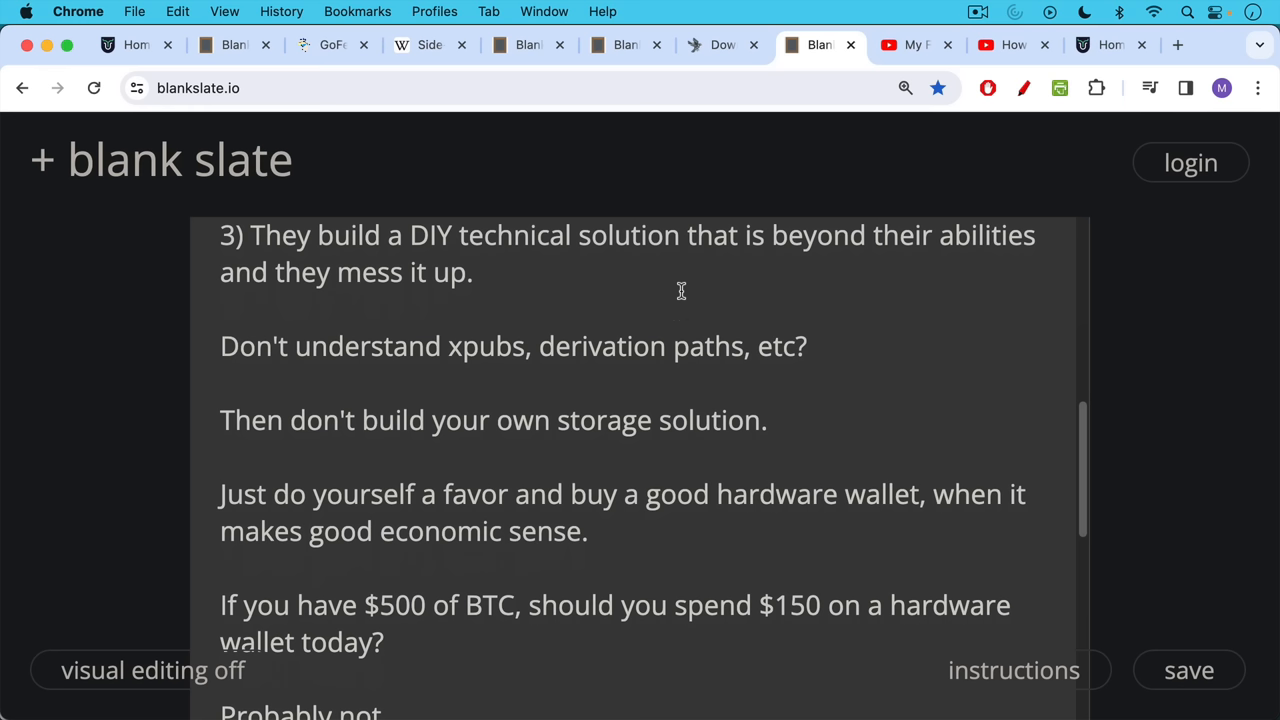
{"action": "mouse_move", "coordinate": [664, 300]}
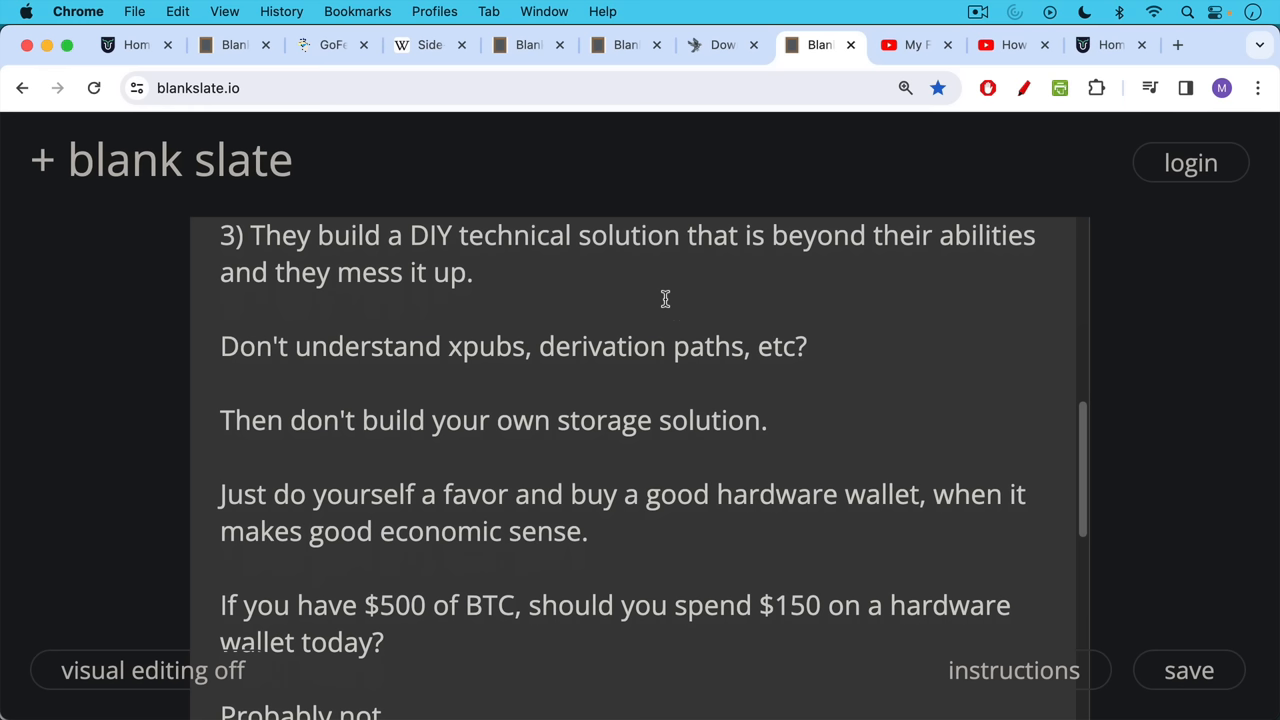
{"action": "mouse_move", "coordinate": [672, 324]}
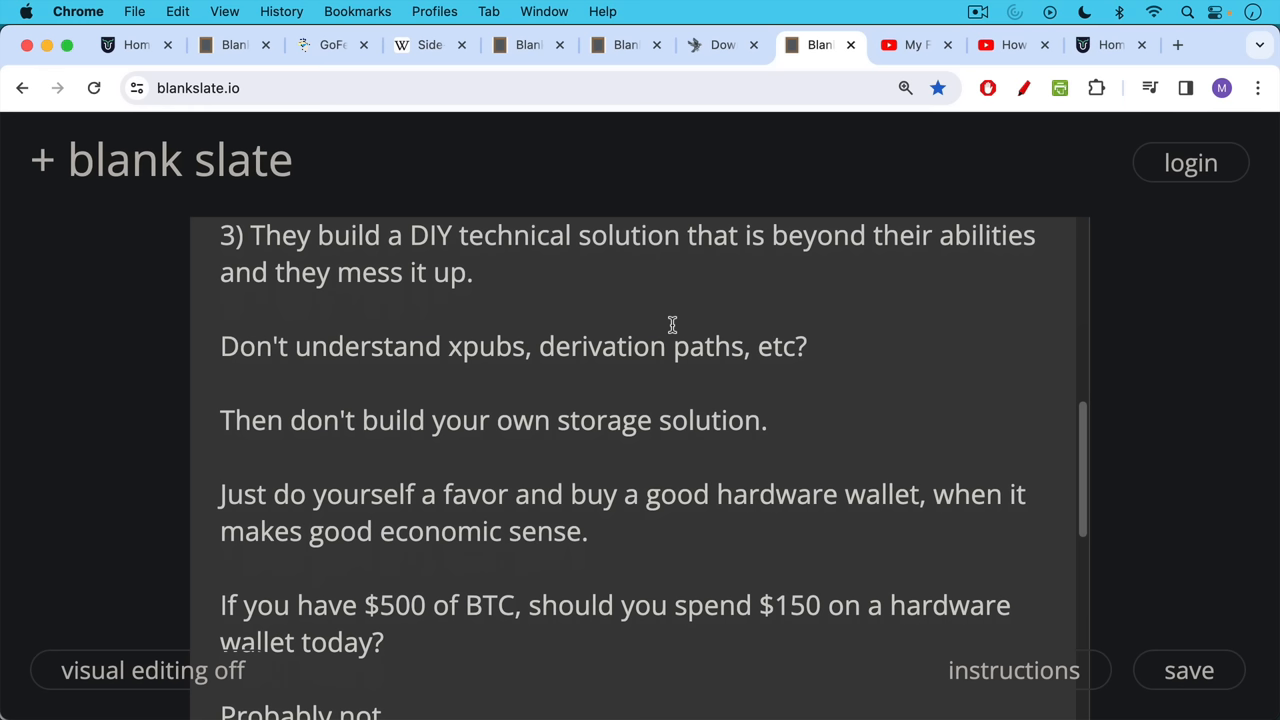
{"action": "mouse_move", "coordinate": [670, 328]}
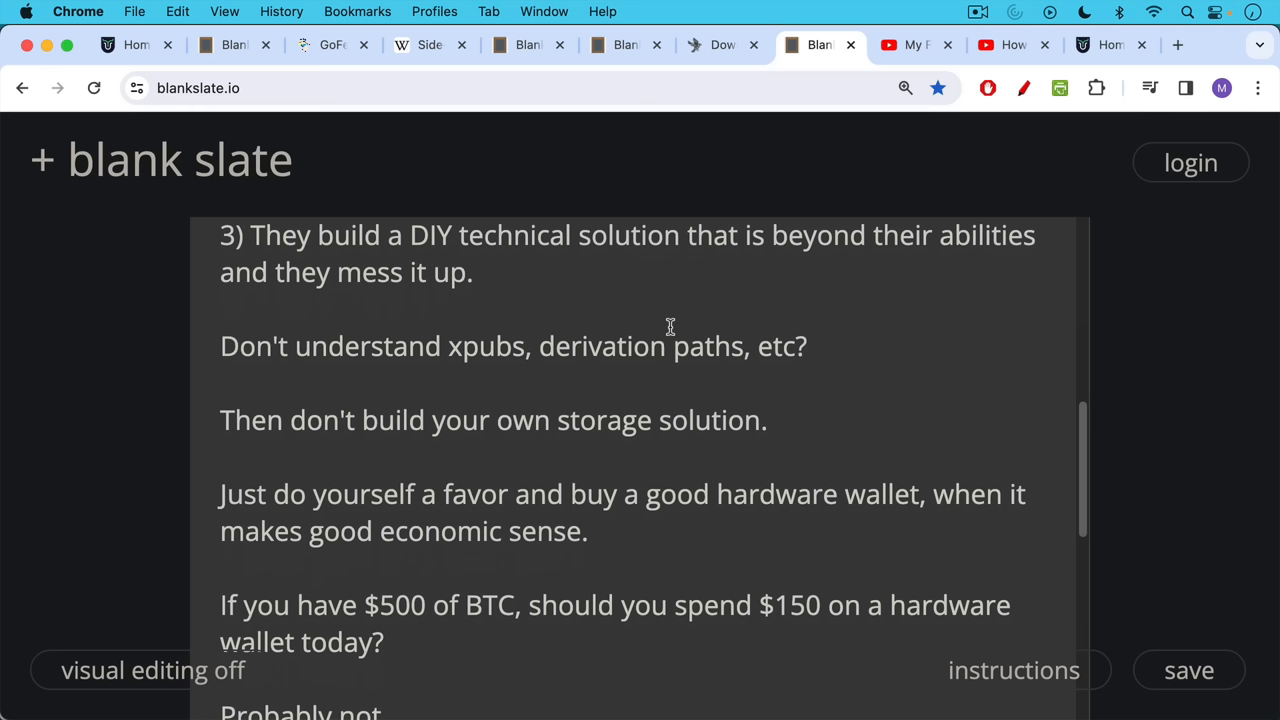
{"action": "mouse_move", "coordinate": [668, 328]}
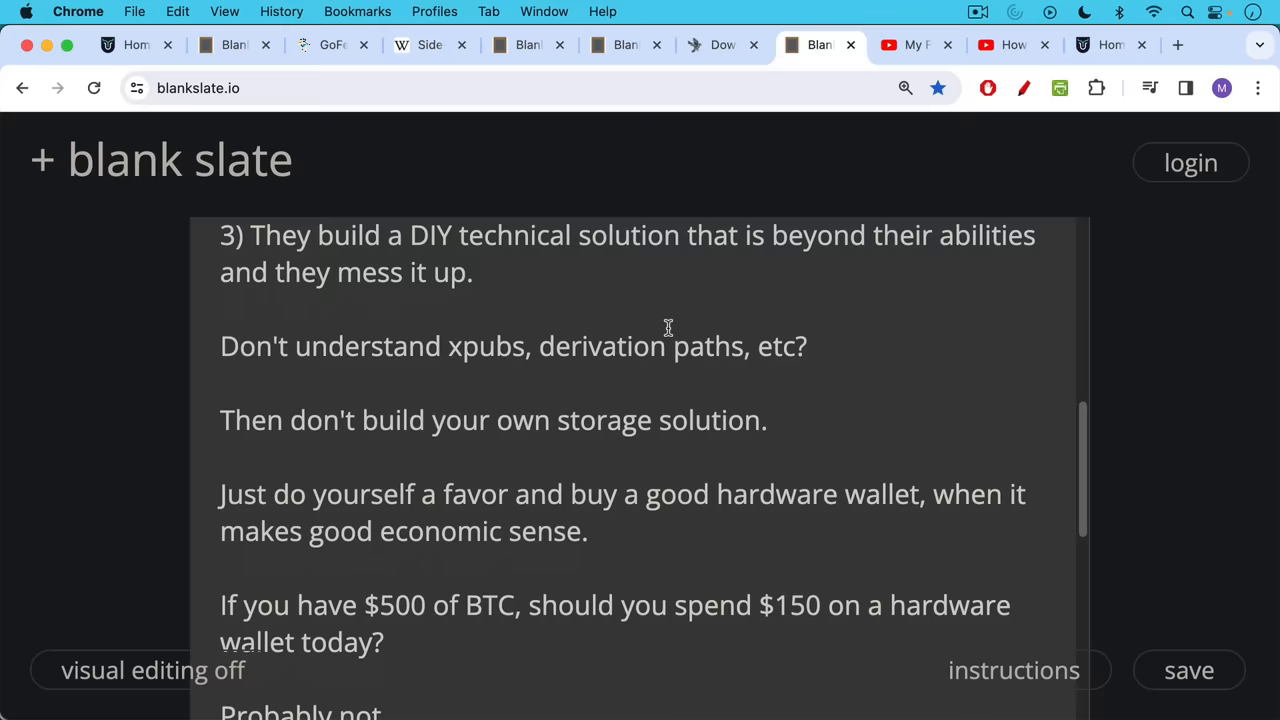
{"action": "mouse_move", "coordinate": [668, 324]}
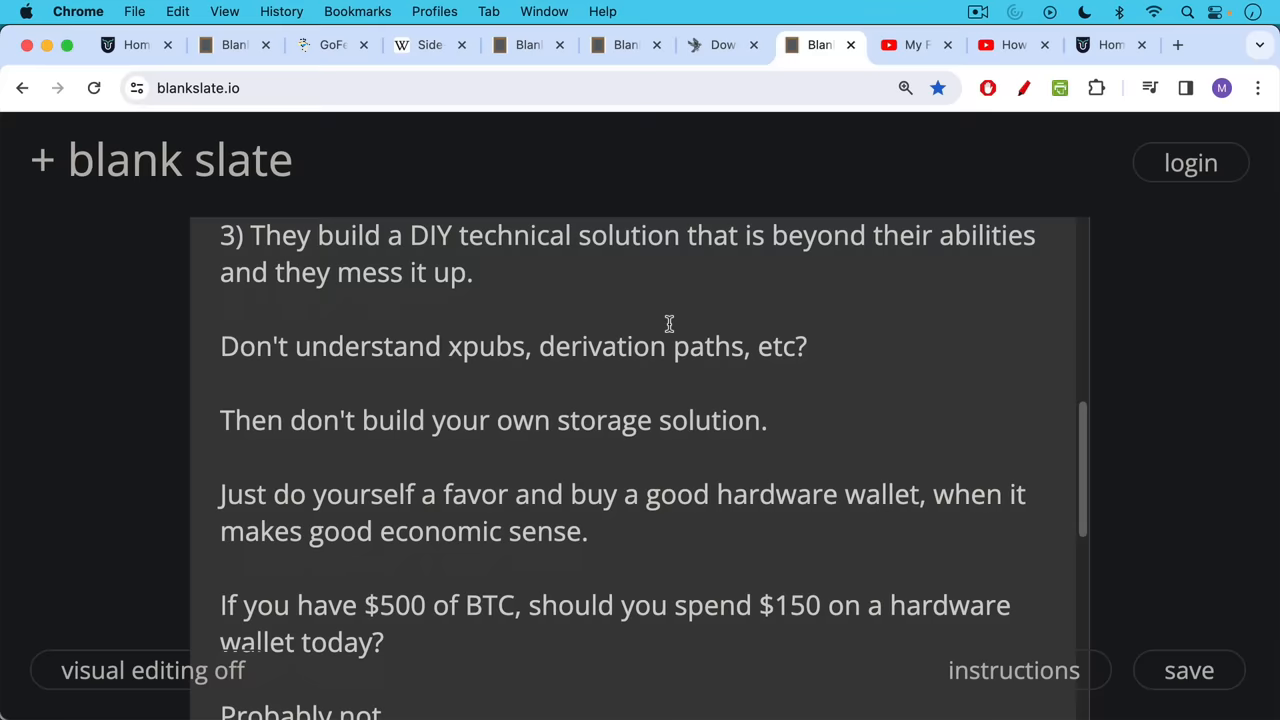
Step: Scroll the note down to its closing line about securing your BTC before it gets too scary
{"action": "scroll", "scroll_direction": "down", "scroll_amount": 3}
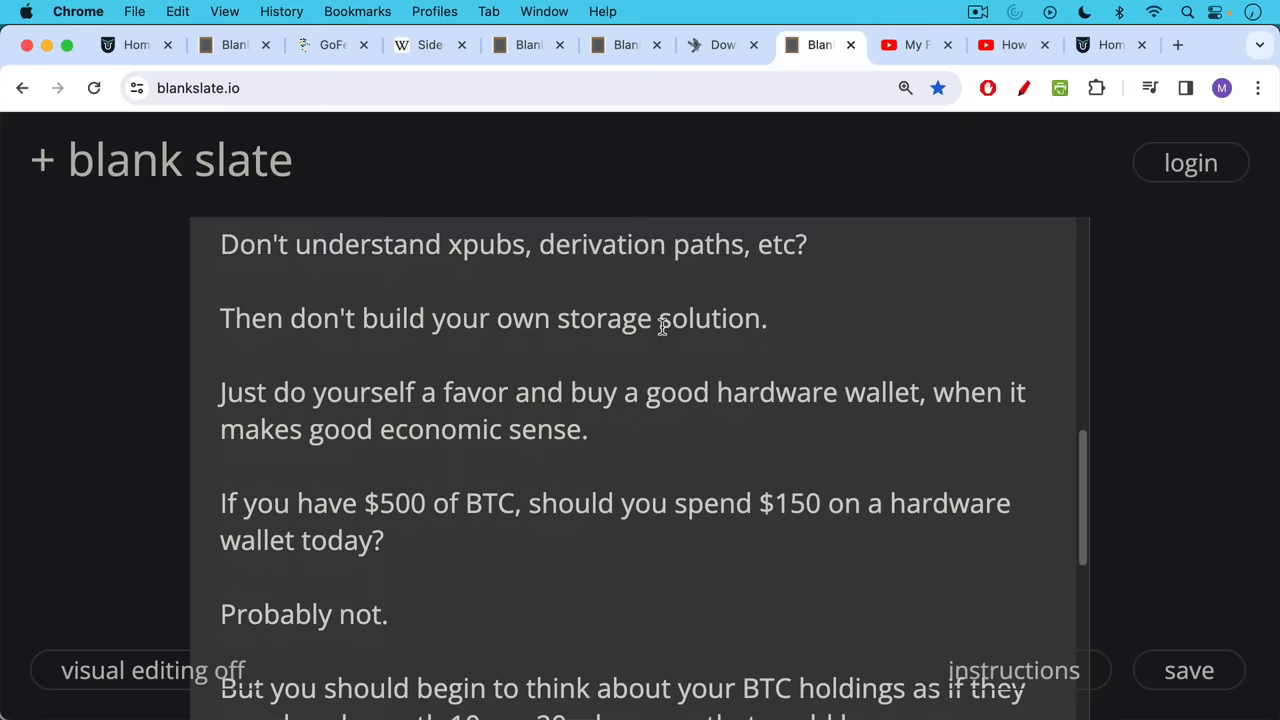
{"action": "mouse_move", "coordinate": [664, 324]}
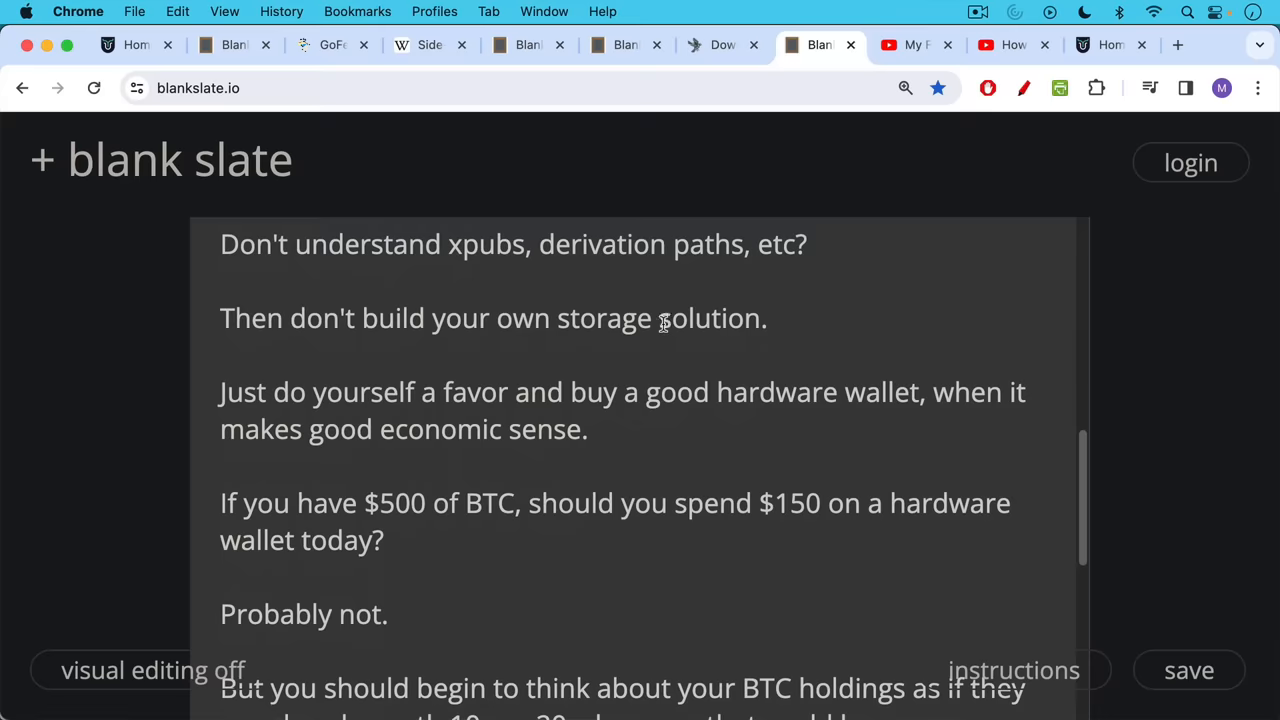
{"action": "scroll", "scroll_direction": "down", "scroll_amount": 3}
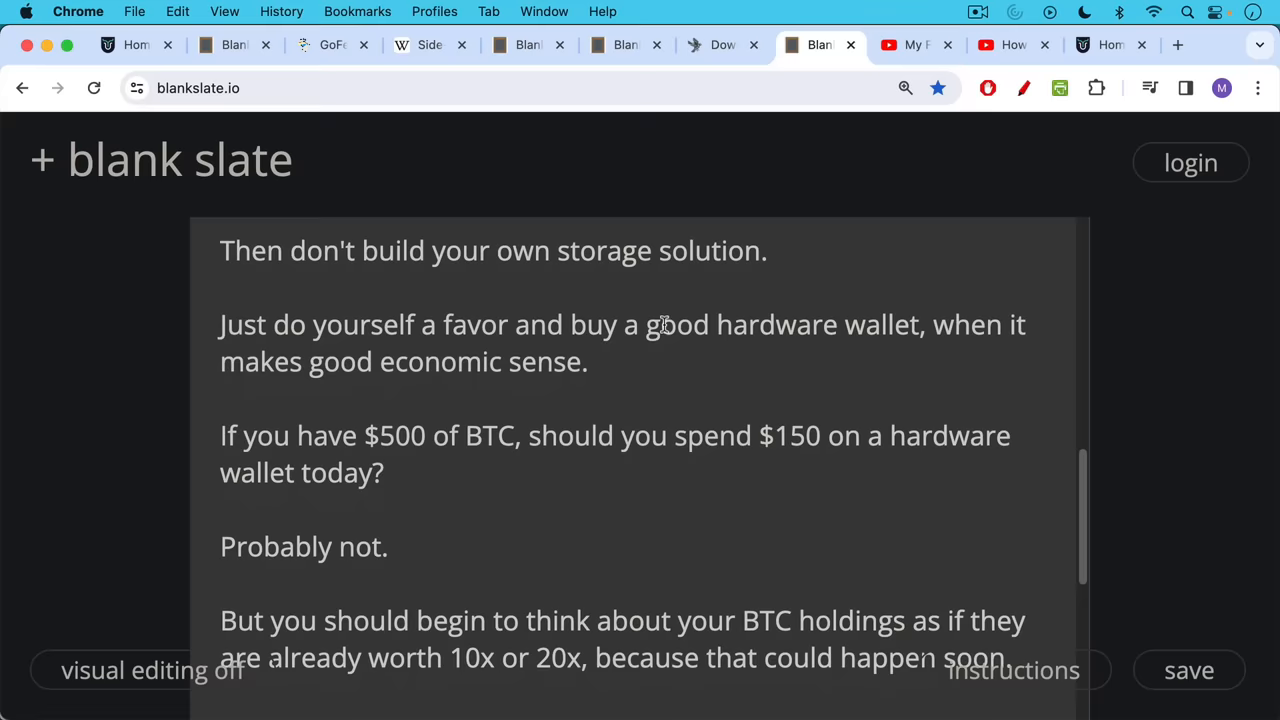
{"action": "scroll", "scroll_direction": "down", "scroll_amount": 3}
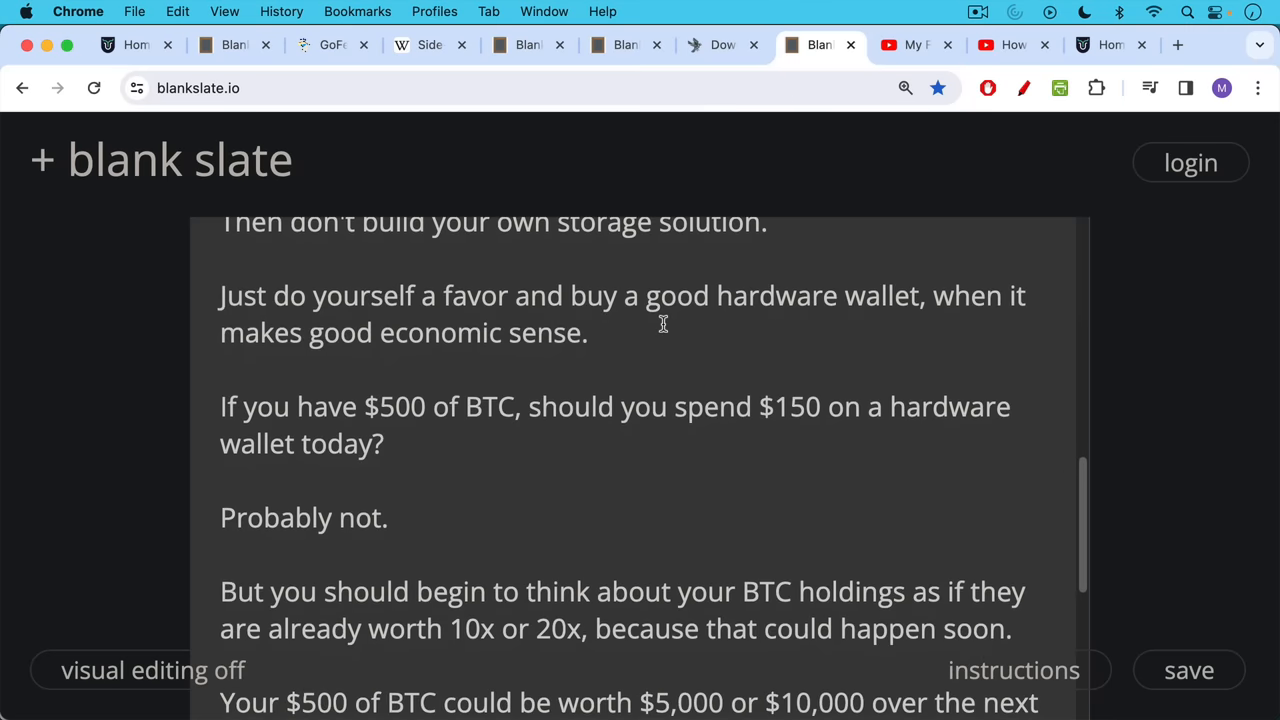
{"action": "mouse_move", "coordinate": [664, 322]}
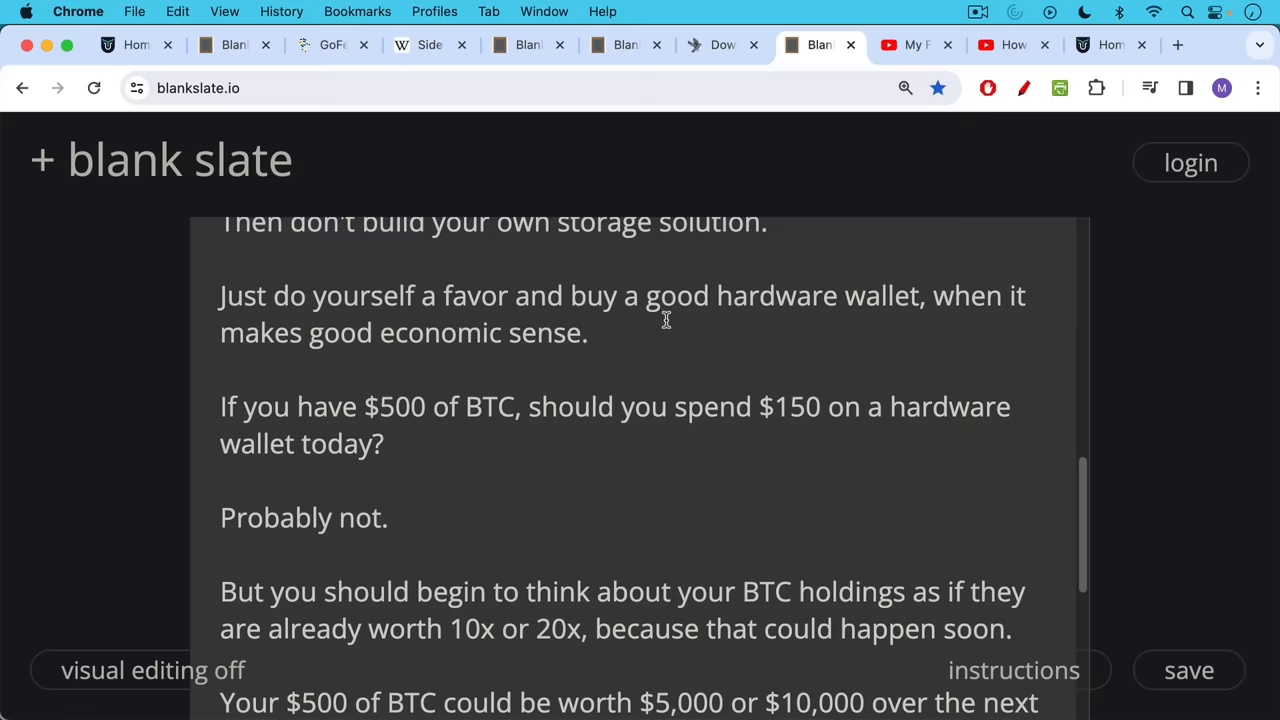
{"action": "mouse_move", "coordinate": [666, 320]}
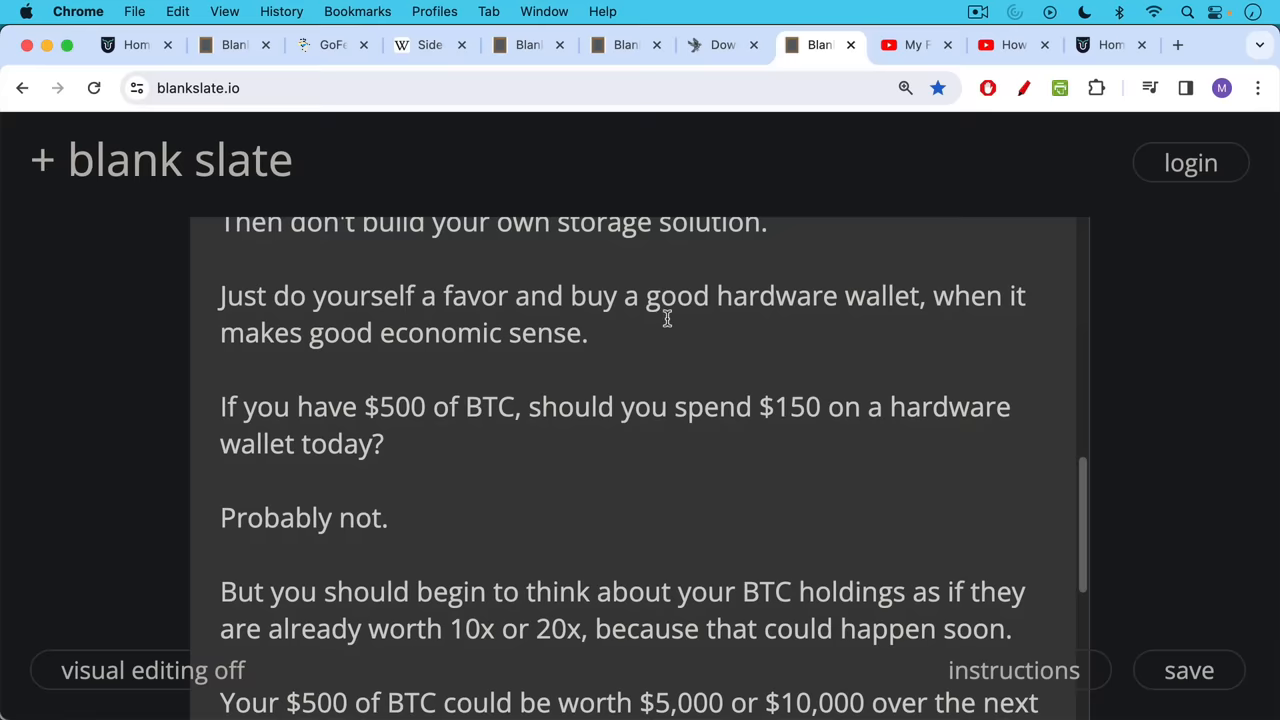
{"action": "scroll", "scroll_direction": "down", "scroll_amount": 3}
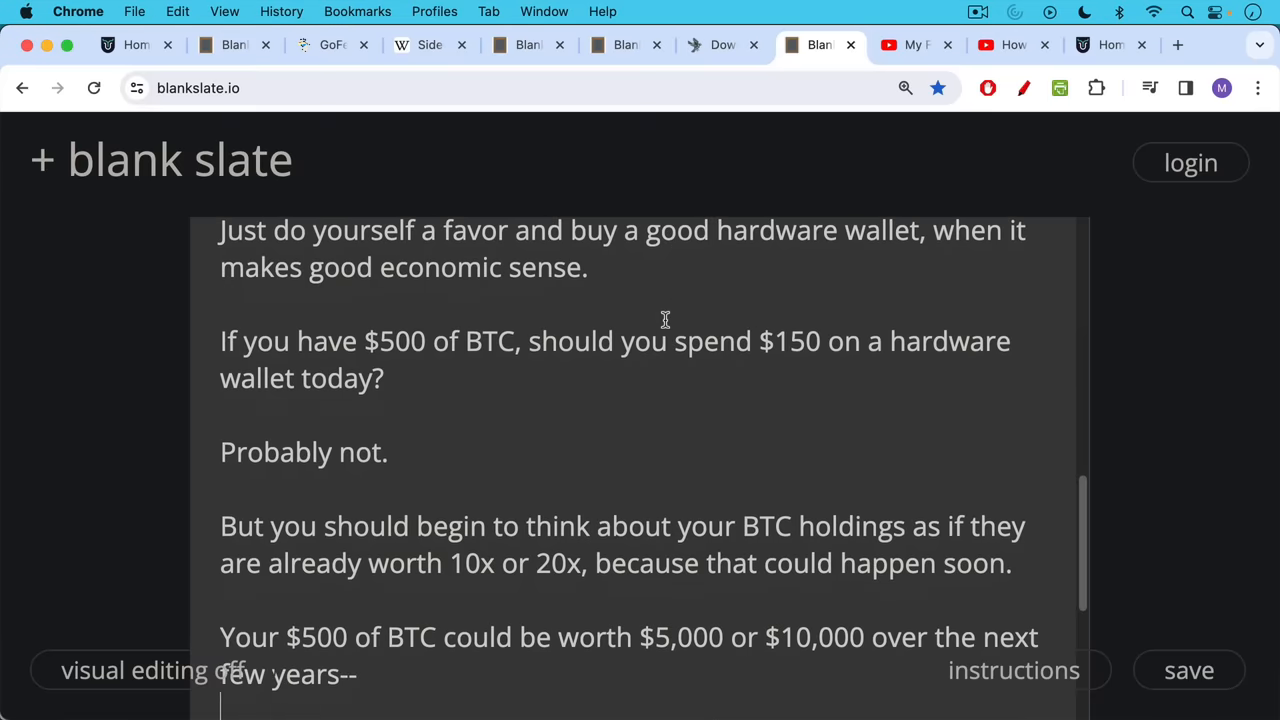
{"action": "mouse_move", "coordinate": [668, 320]}
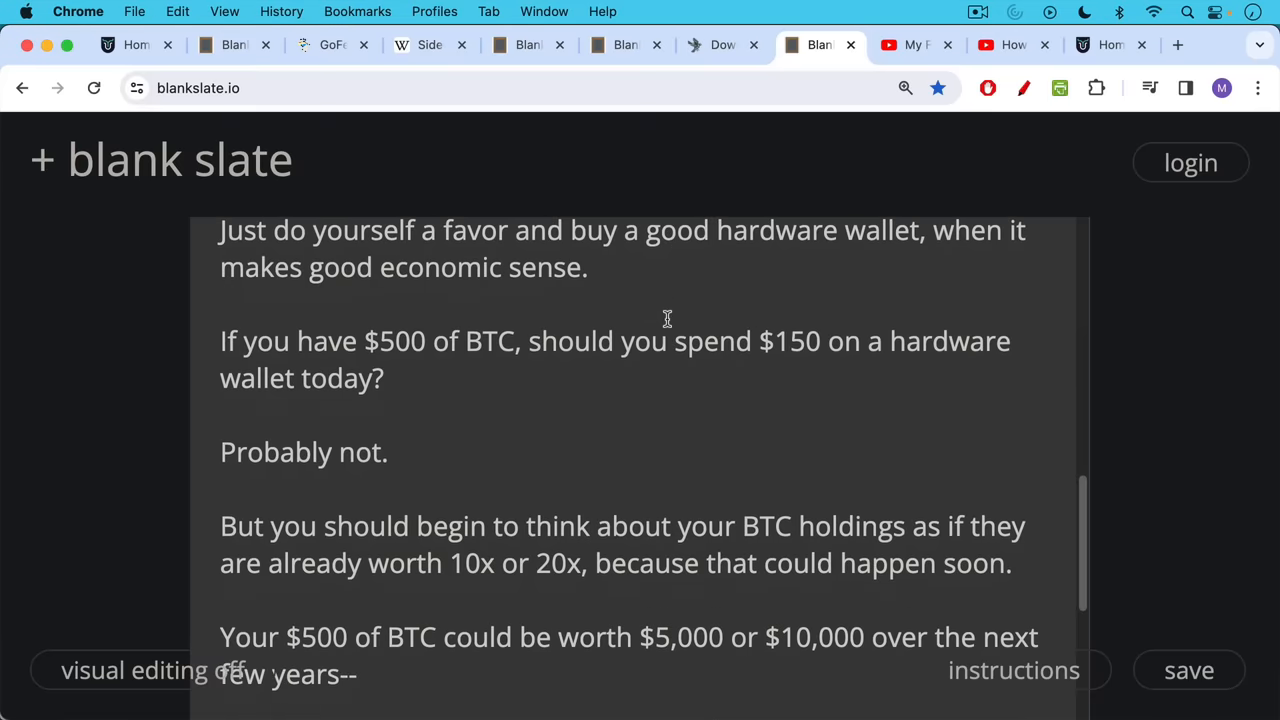
{"action": "scroll", "scroll_direction": "down", "scroll_amount": 3}
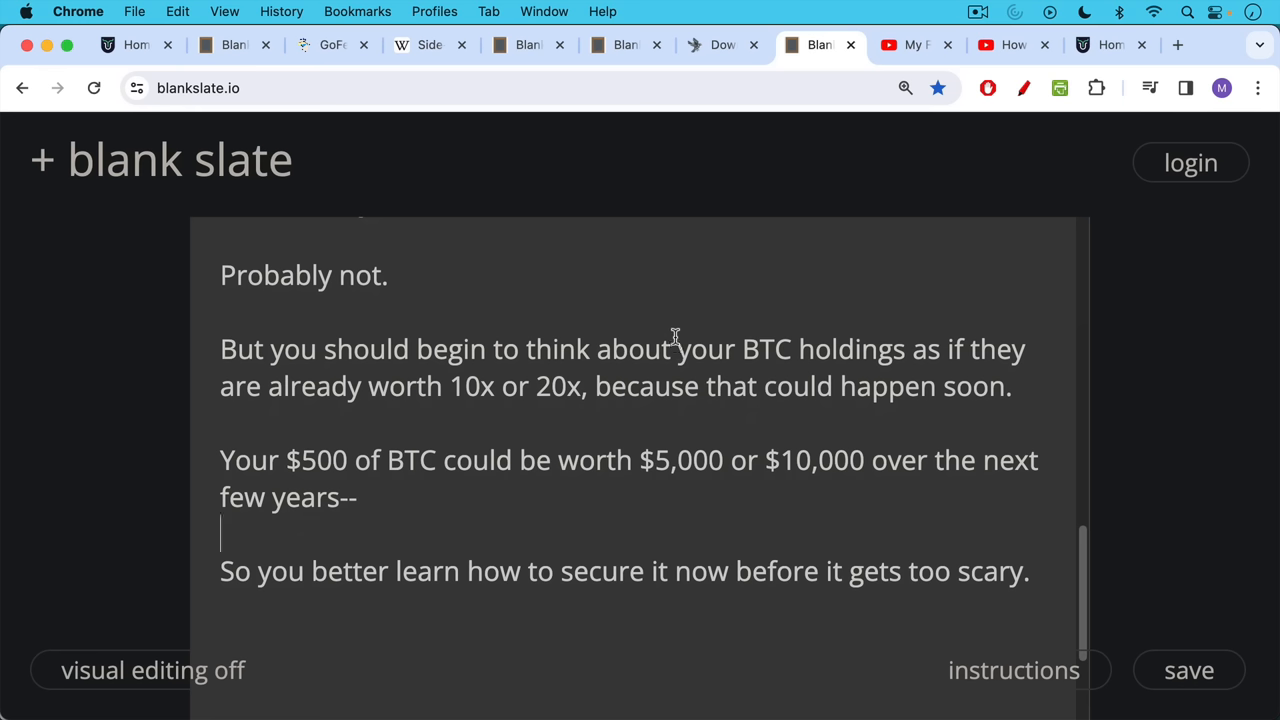
{"action": "mouse_move", "coordinate": [676, 342]}
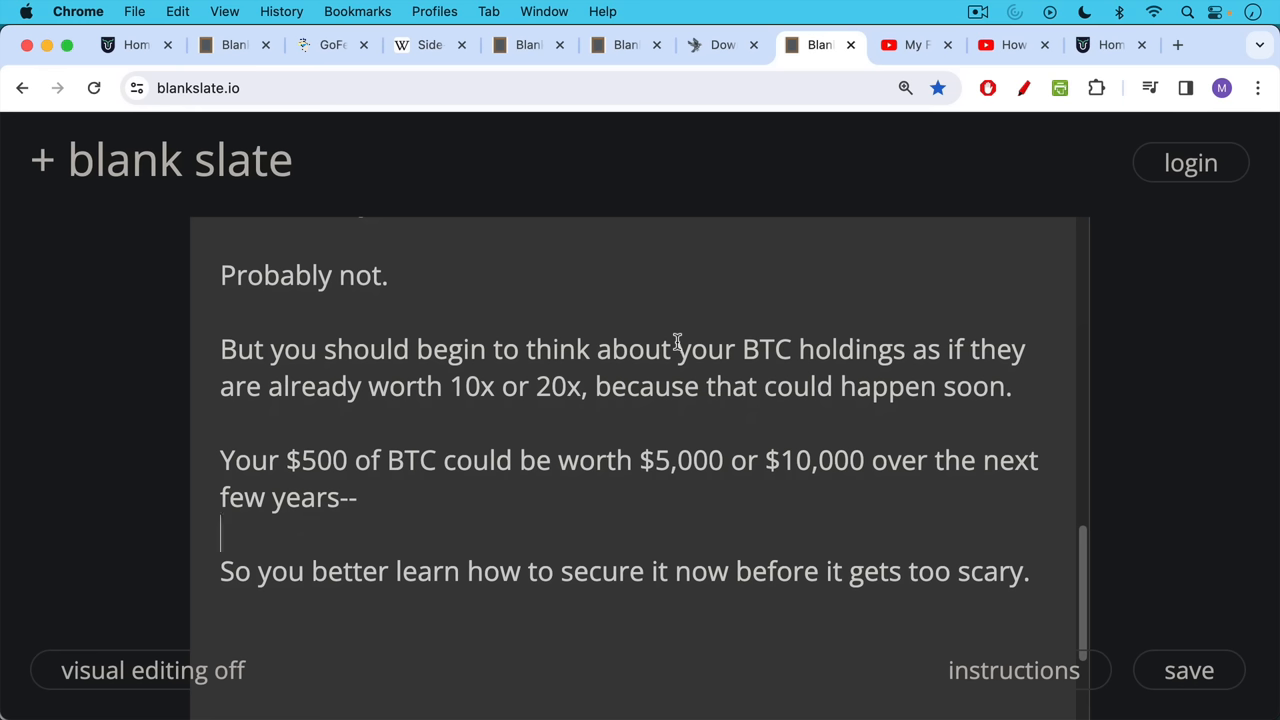
Step: Switch to the Sparrow Wallet video, then to 'How To Move Your Bitcoin From Ledger To Jade'
{"action": "left_click", "coordinate": [910, 44]}
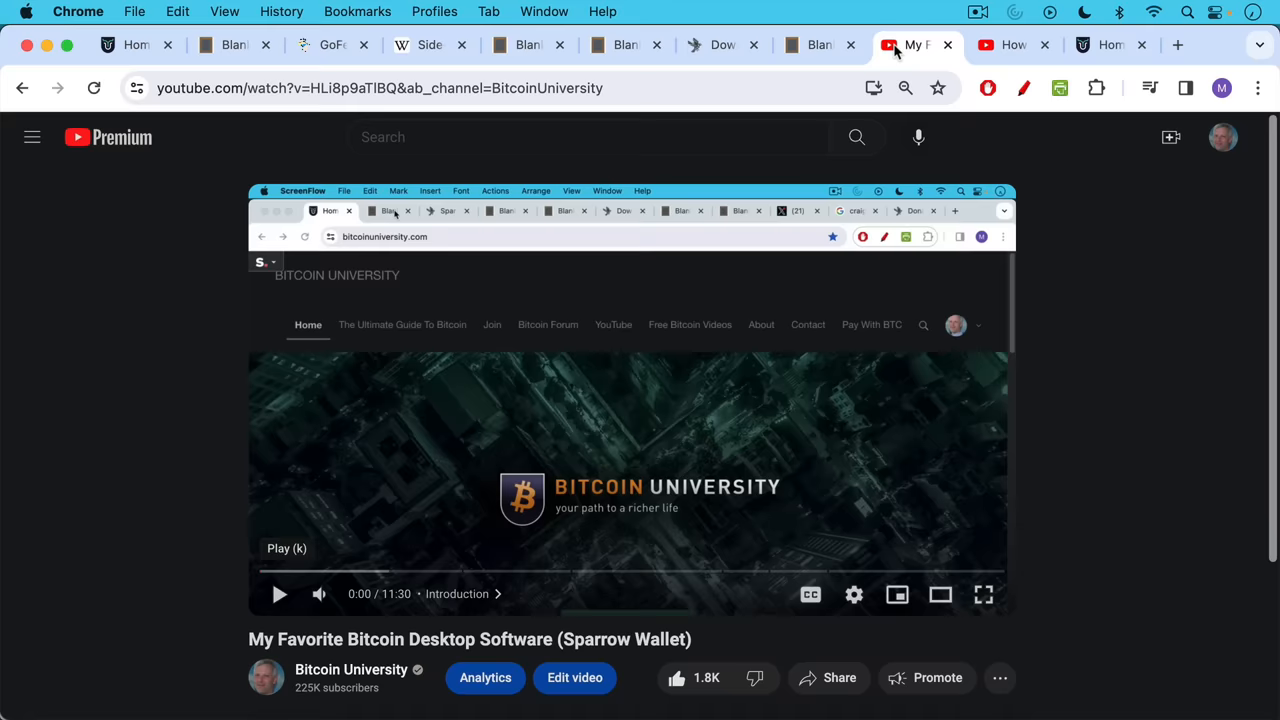
{"action": "left_click", "coordinate": [1008, 44]}
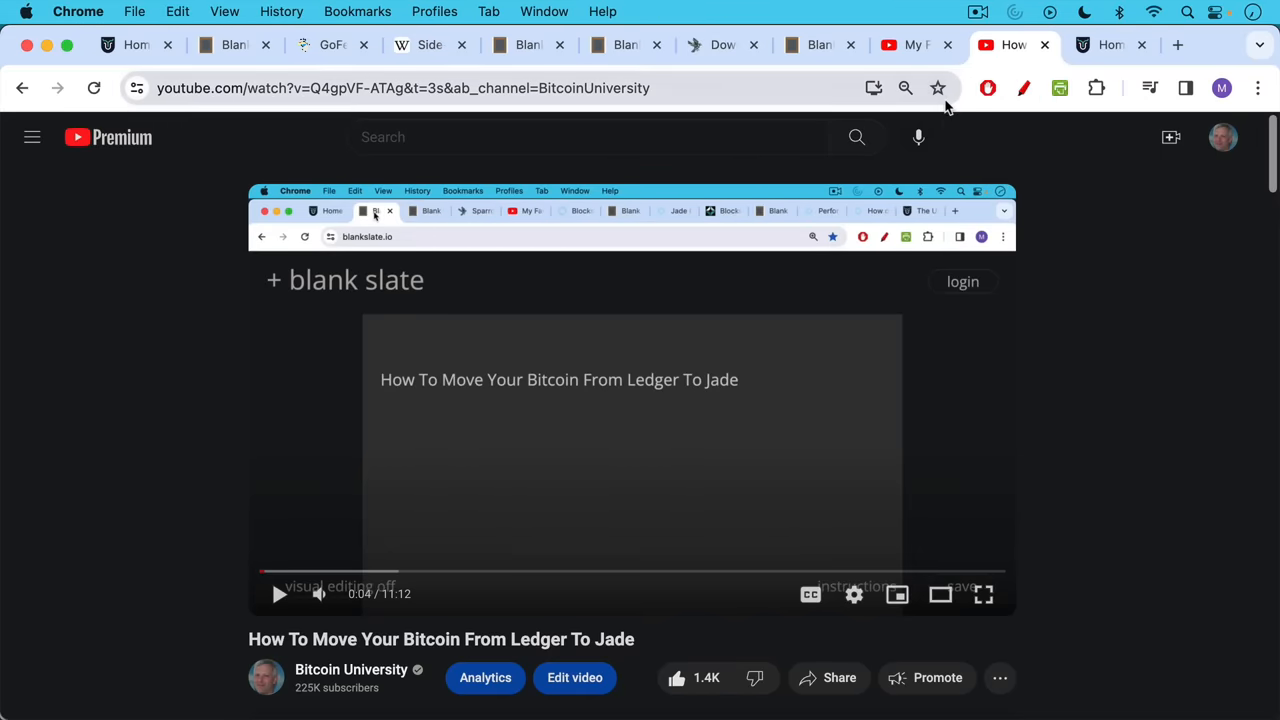
Step: Return to the bitcoinuniversity.com home page
{"action": "left_click", "coordinate": [1110, 44]}
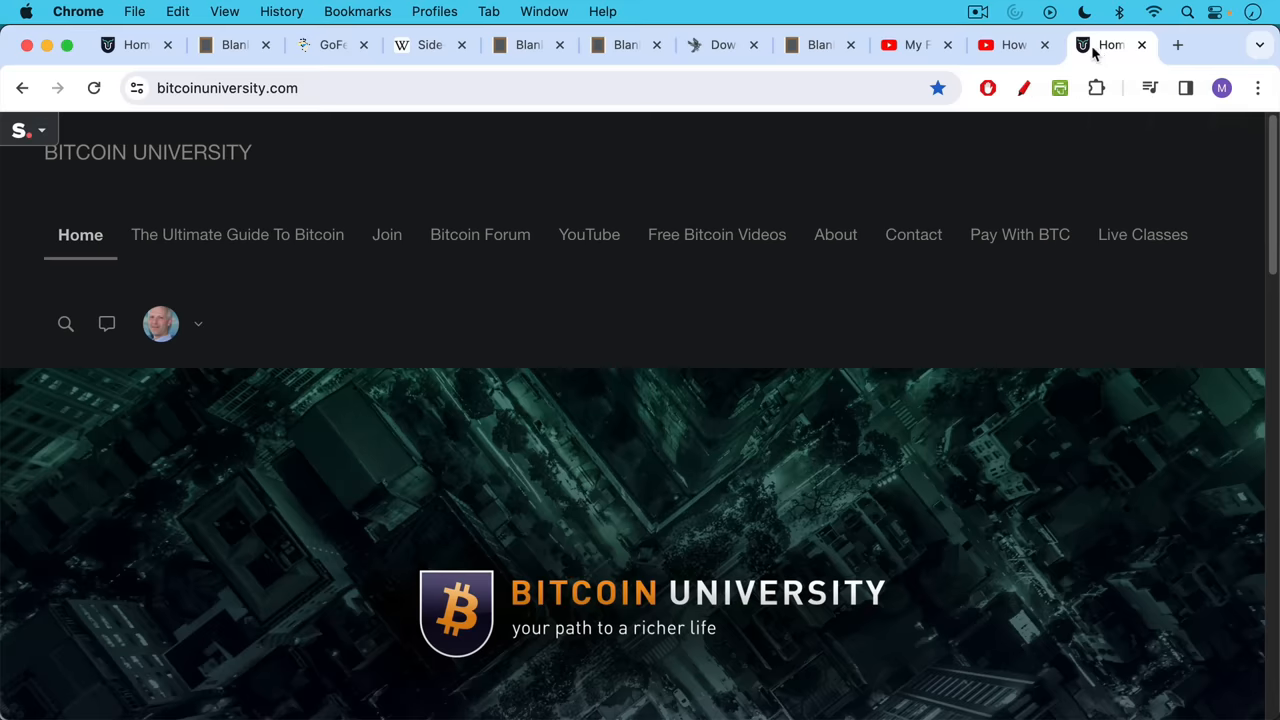
{"action": "mouse_move", "coordinate": [452, 142]}
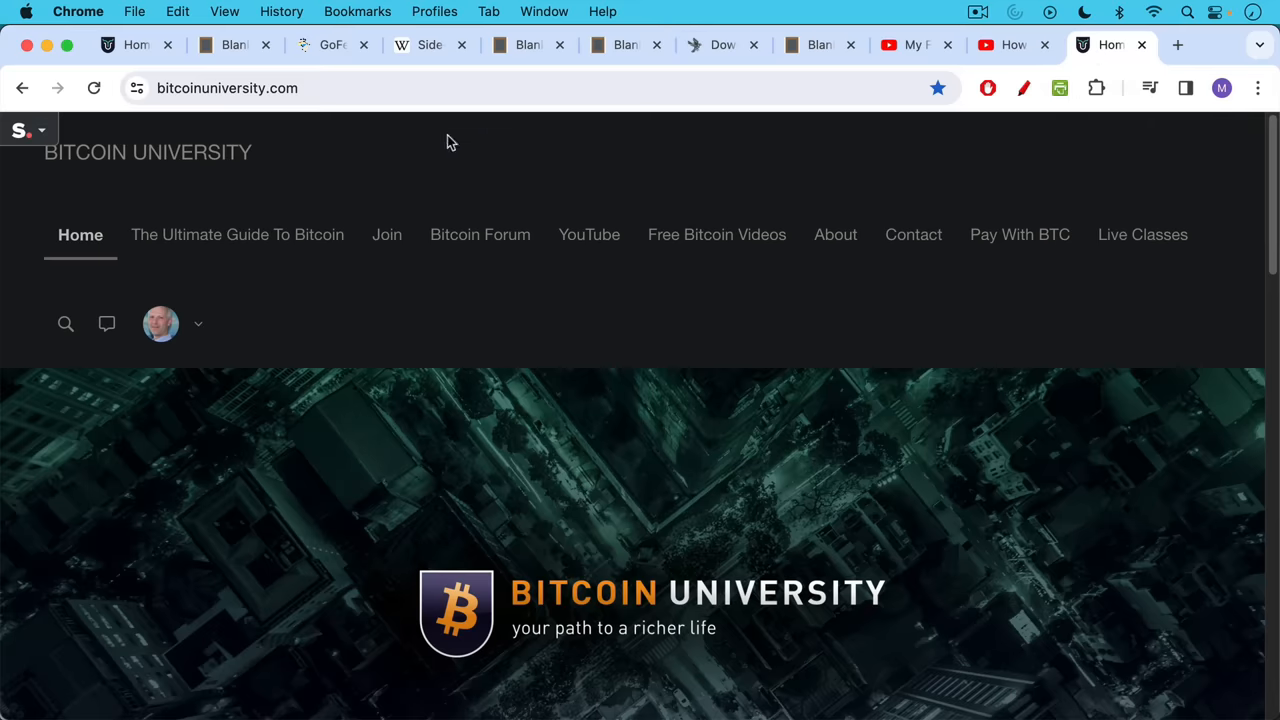